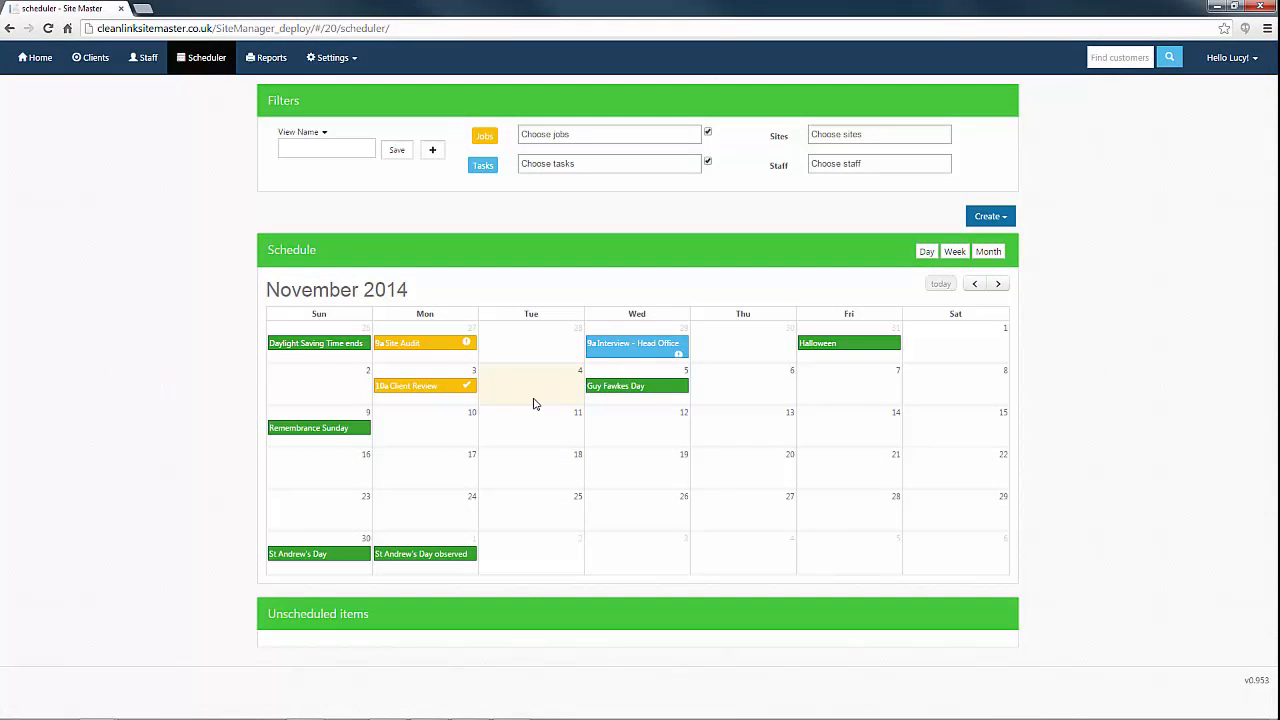
# Step: Bring up the options for 4 November 2014 on the schedule
pyautogui.click(532, 384)
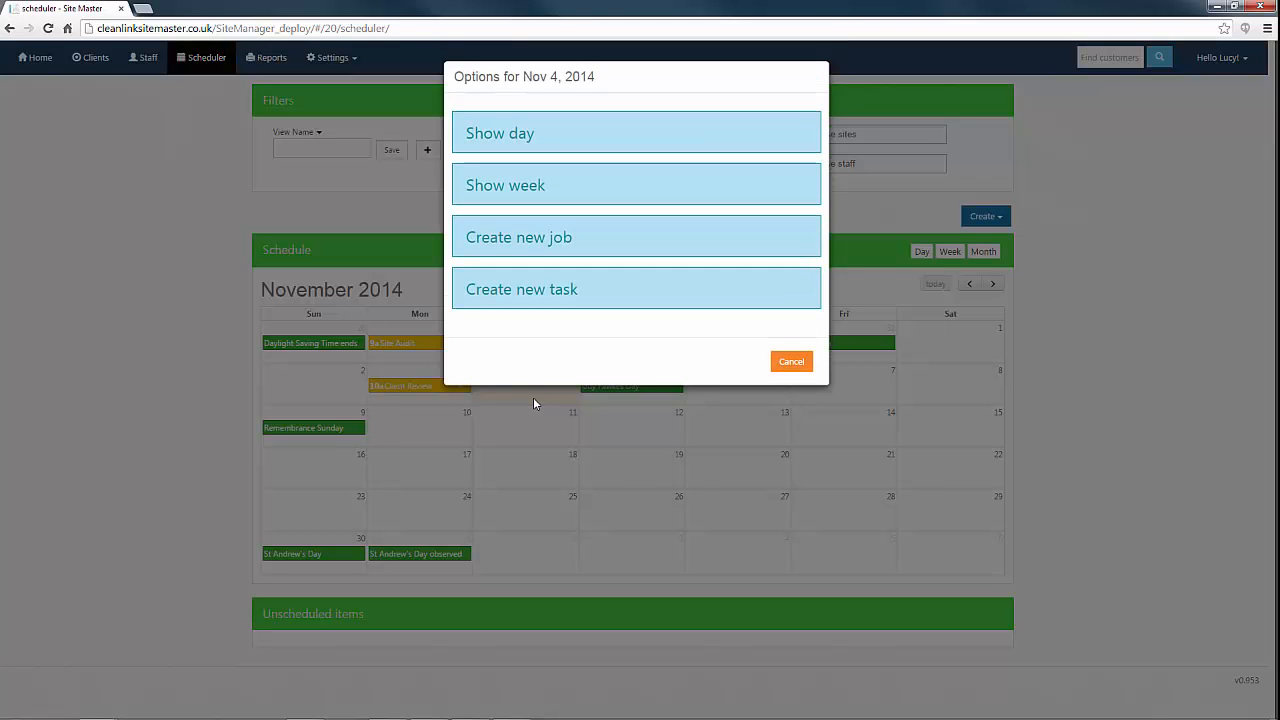
pyautogui.moveTo(608, 240)
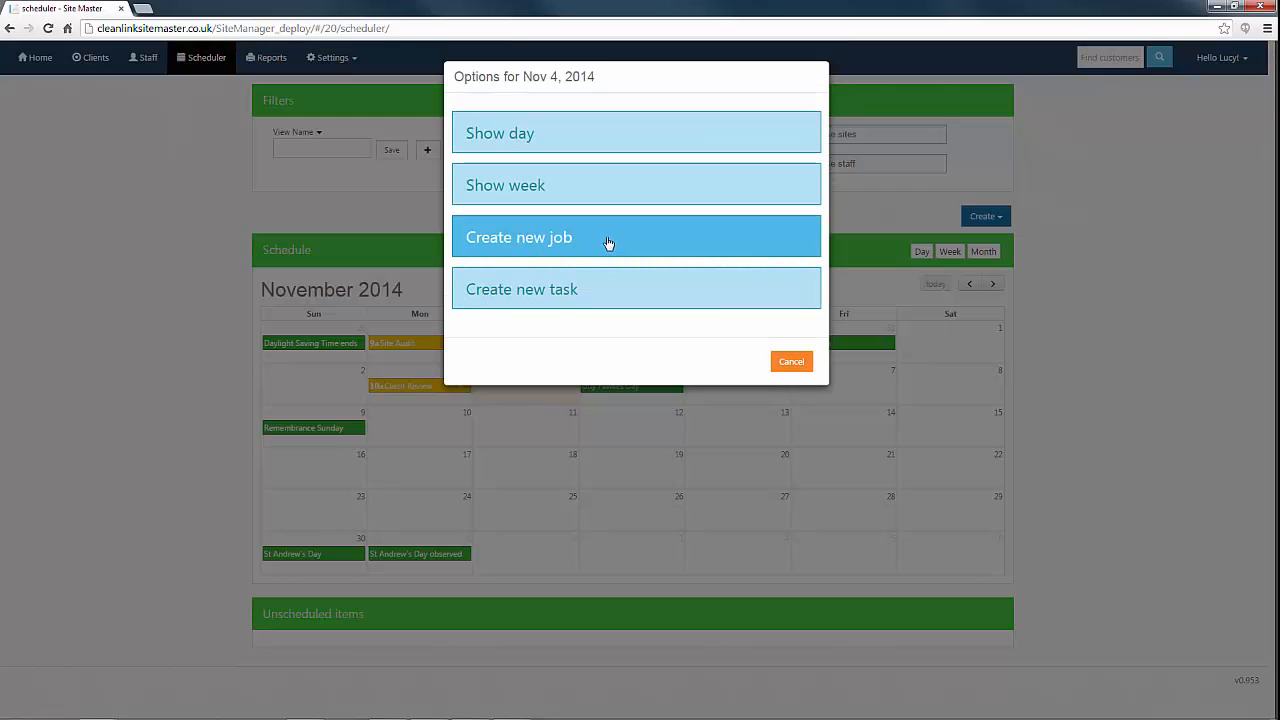
# Step: Start a new job on Nov 4 described 'Client Review'
pyautogui.click(608, 242)
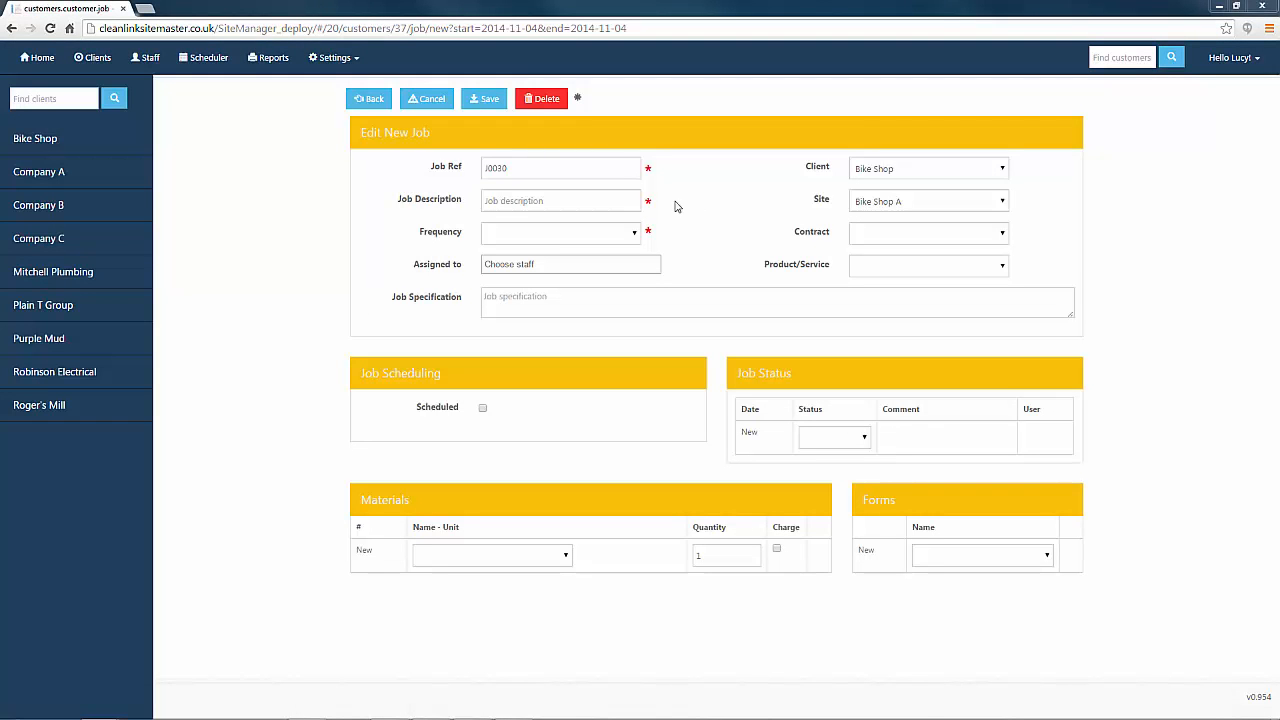
pyautogui.click(560, 200)
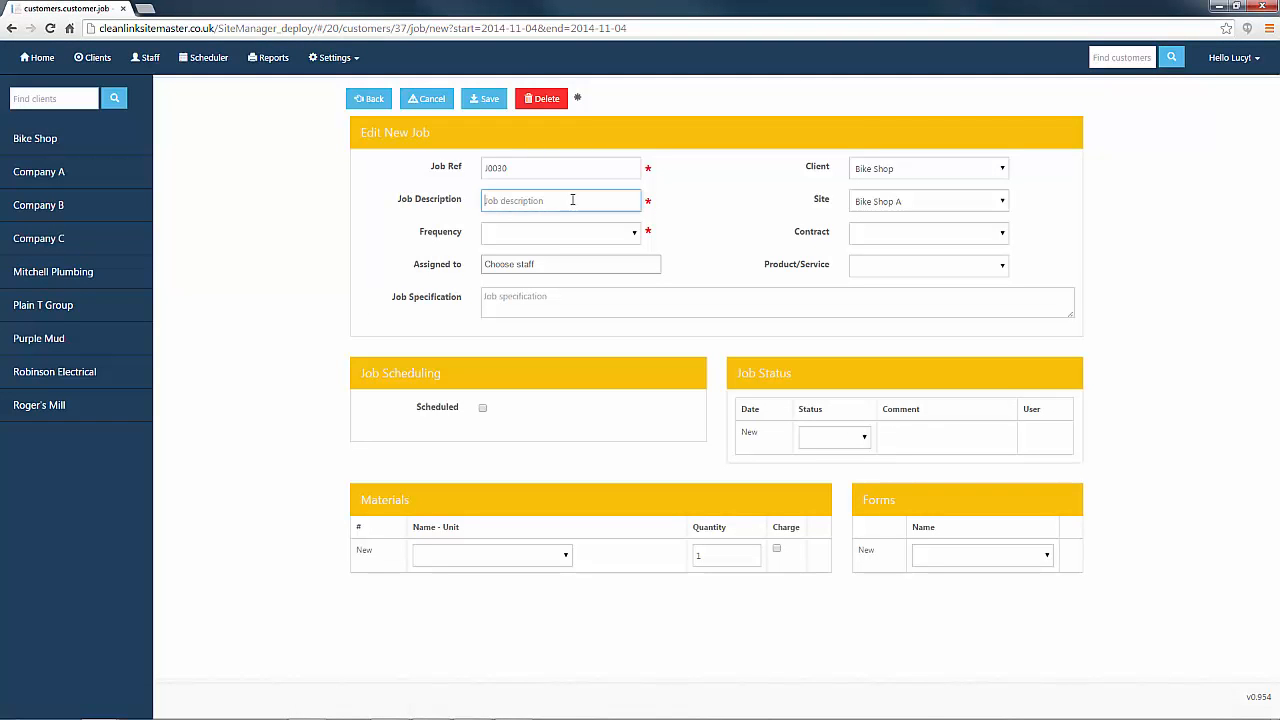
pyautogui.write('Cl')
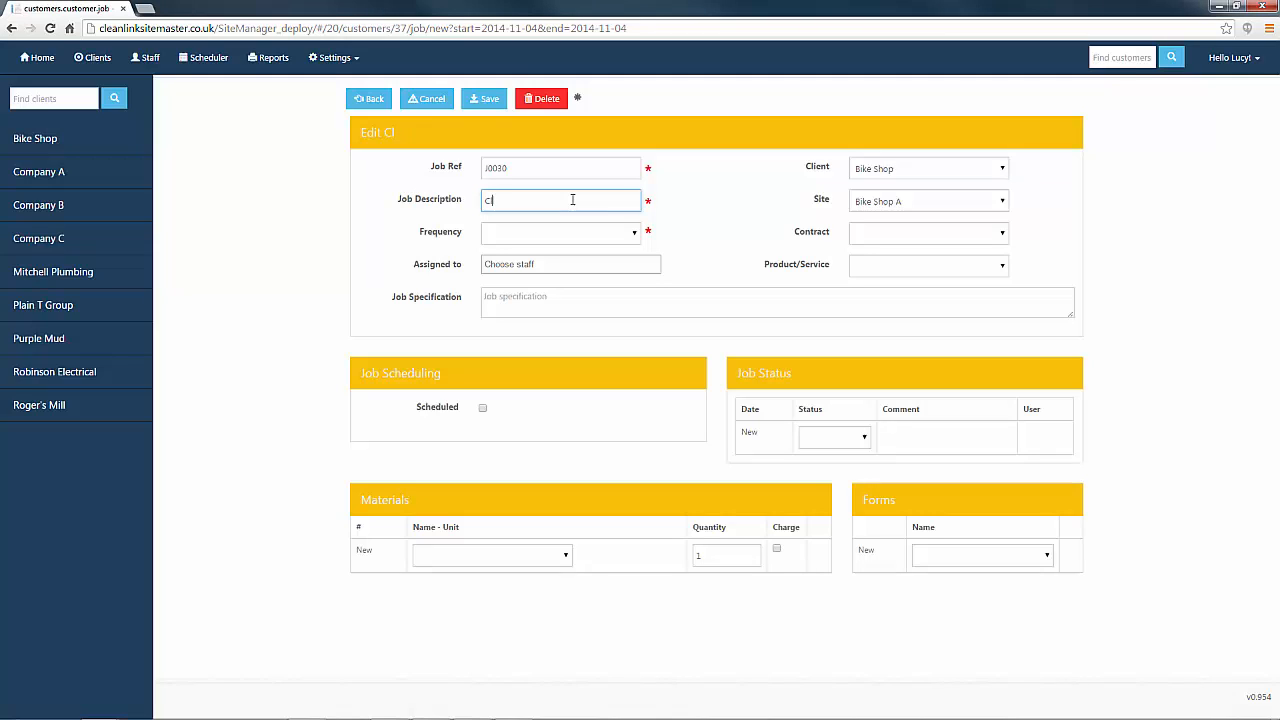
pyautogui.write('lient Review')
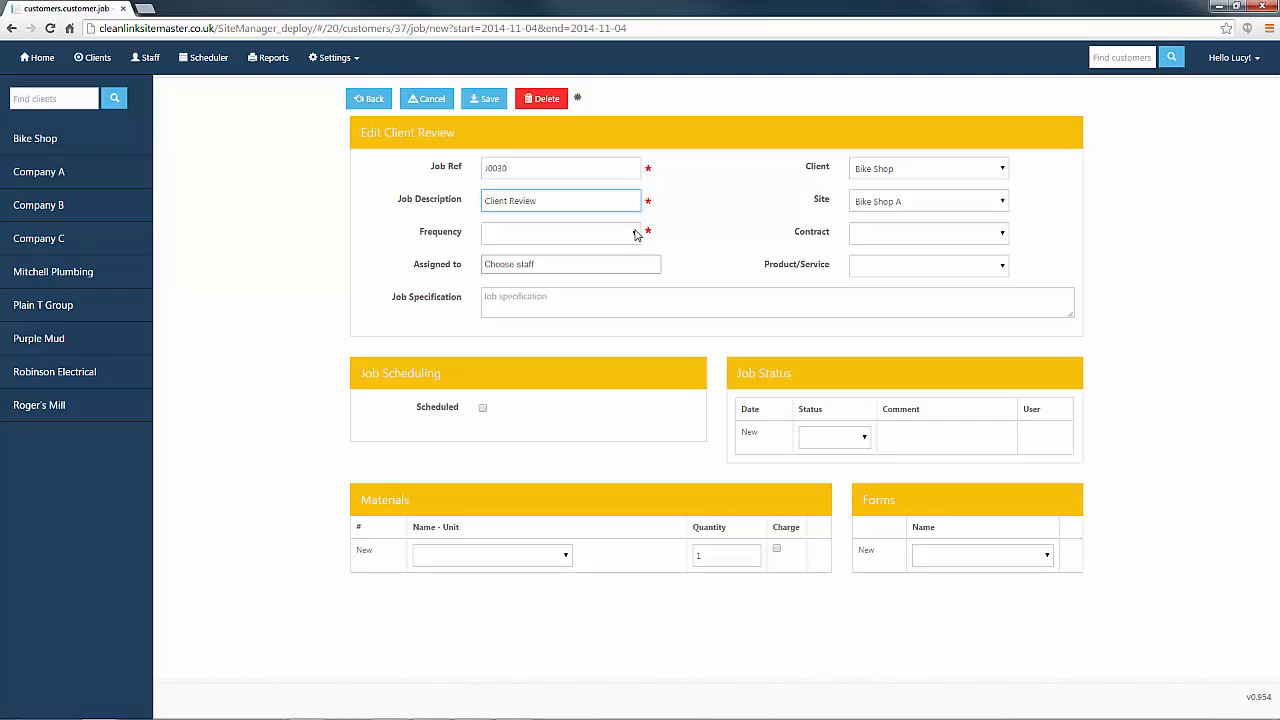
pyautogui.click(560, 232)
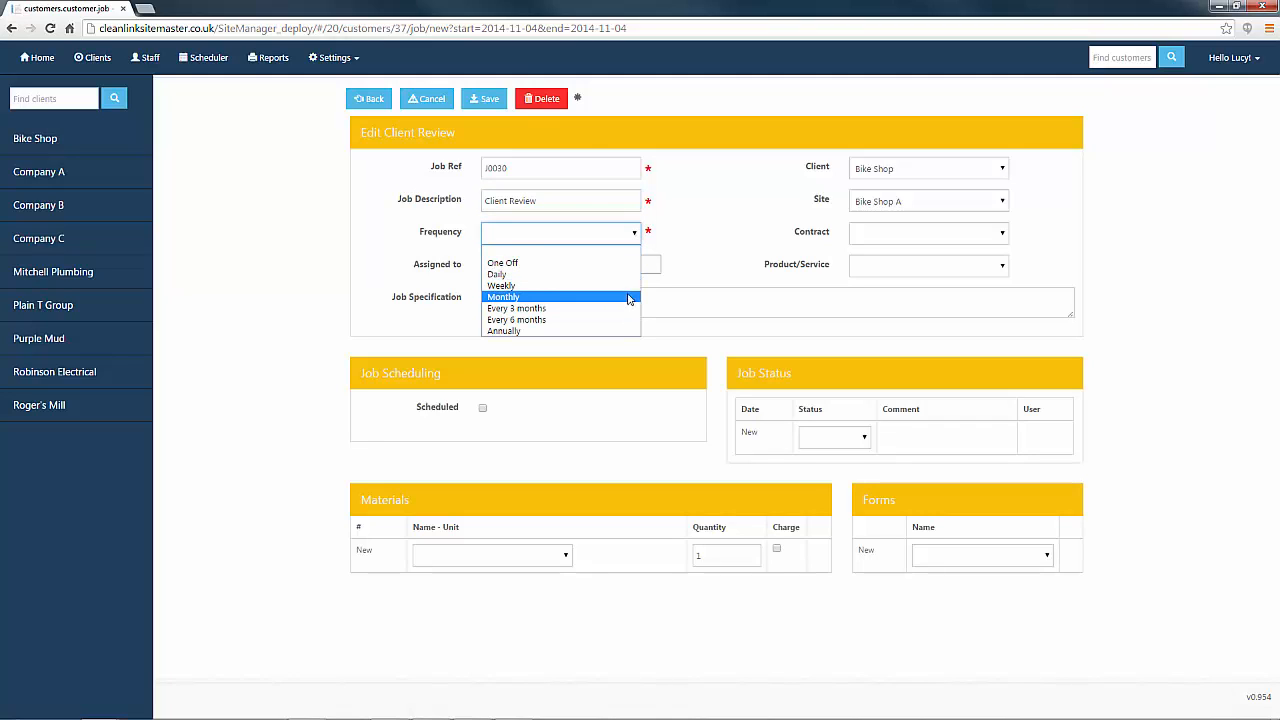
pyautogui.click(502, 262)
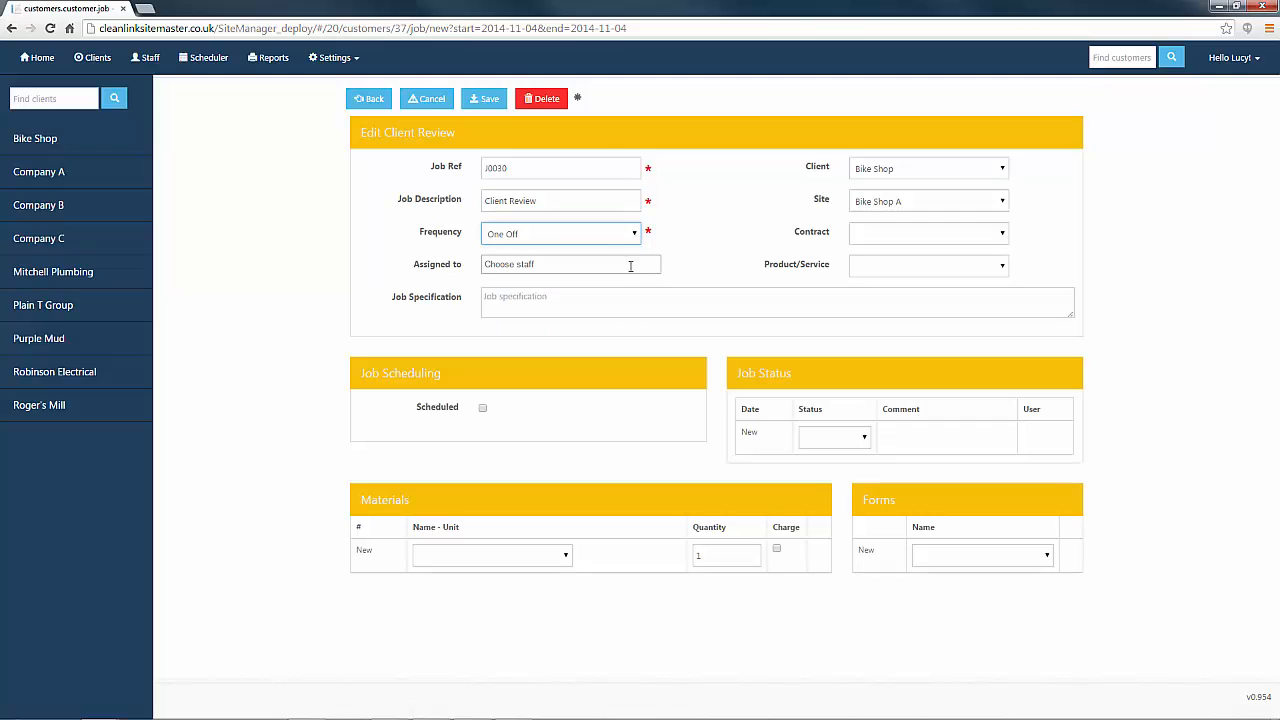
pyautogui.click(570, 264)
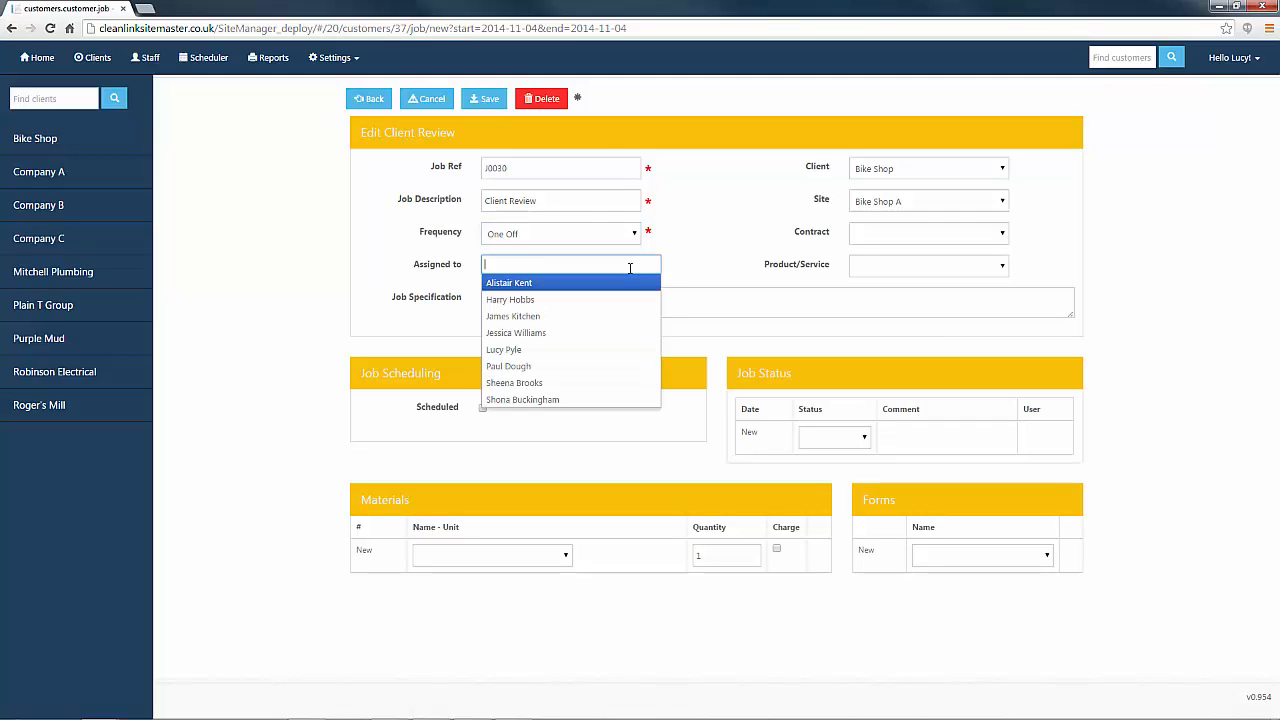
pyautogui.moveTo(640, 332)
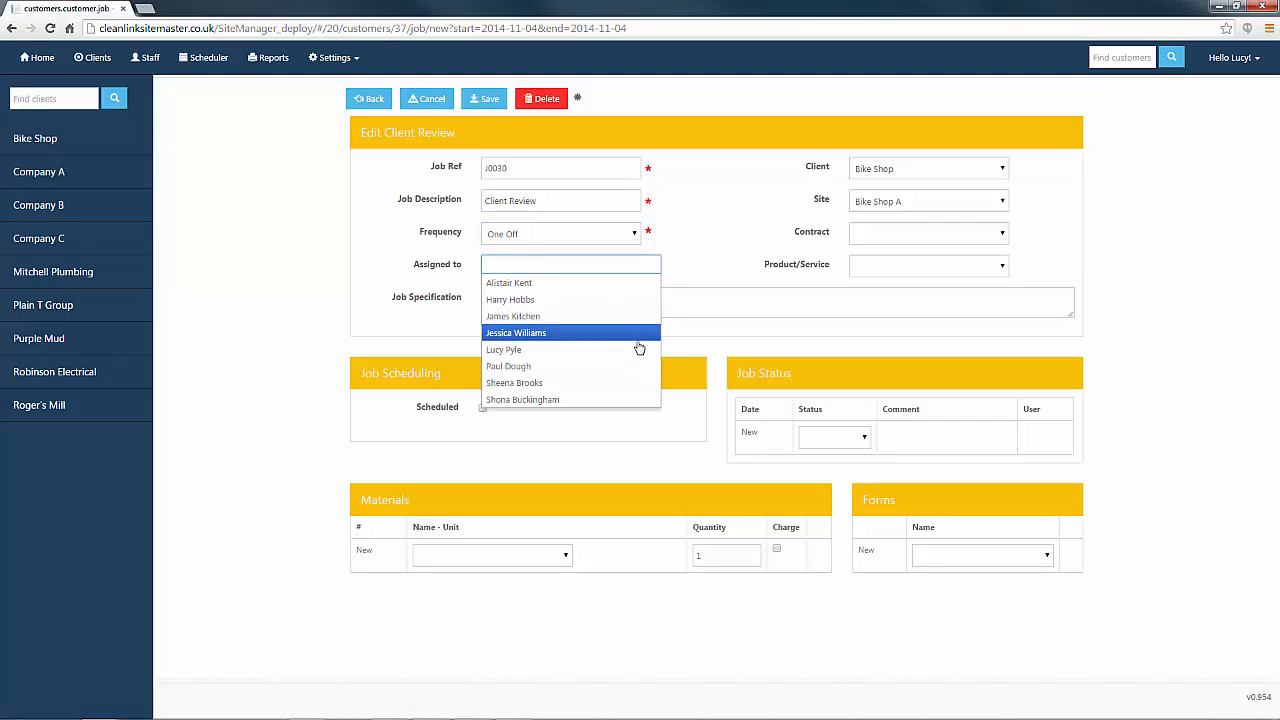
pyautogui.click(504, 348)
pyautogui.write('Client review with Mr Mud')
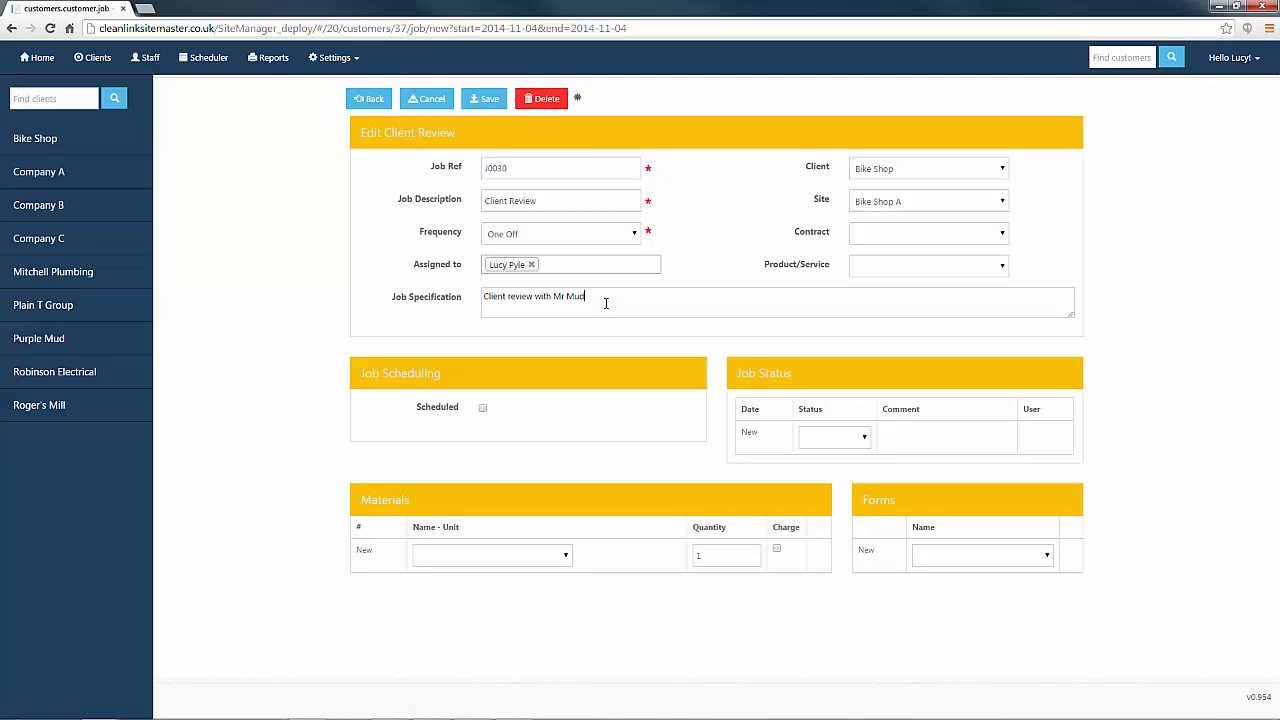
pyautogui.moveTo(1016, 216)
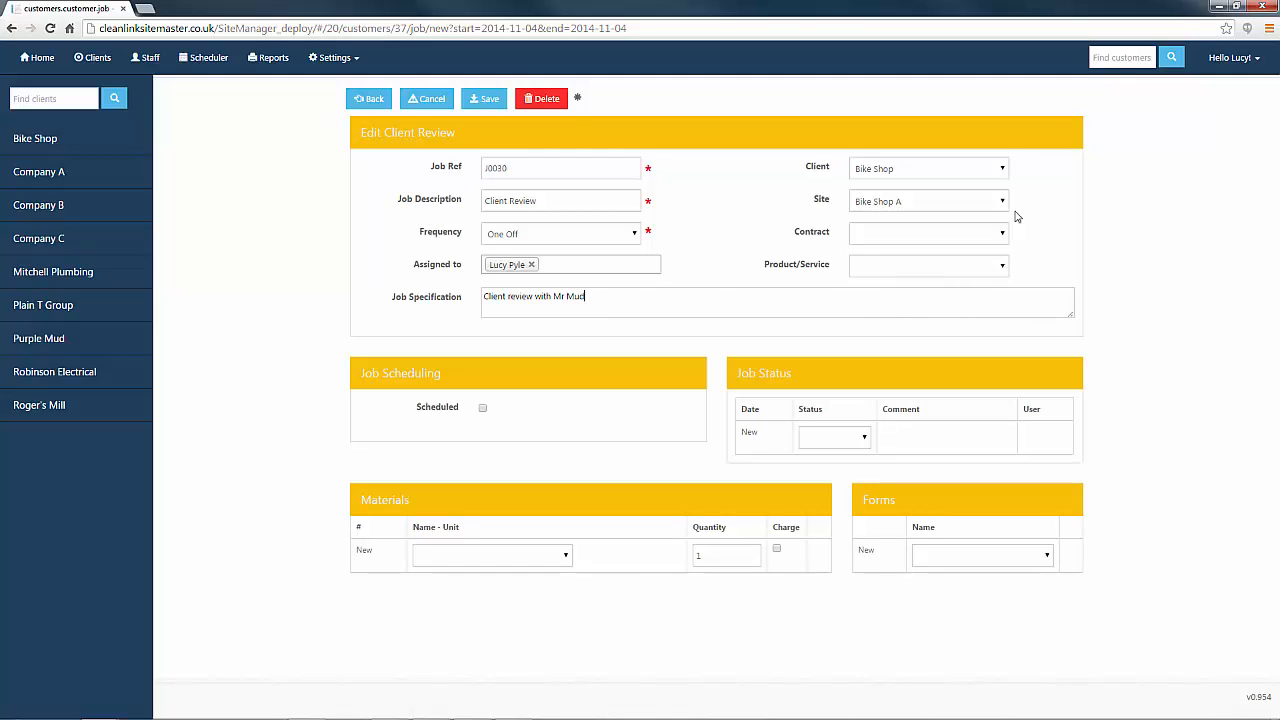
# Step: Set the job's client to Purple Mud and its site to Thick Purple Mud
pyautogui.click(924, 168)
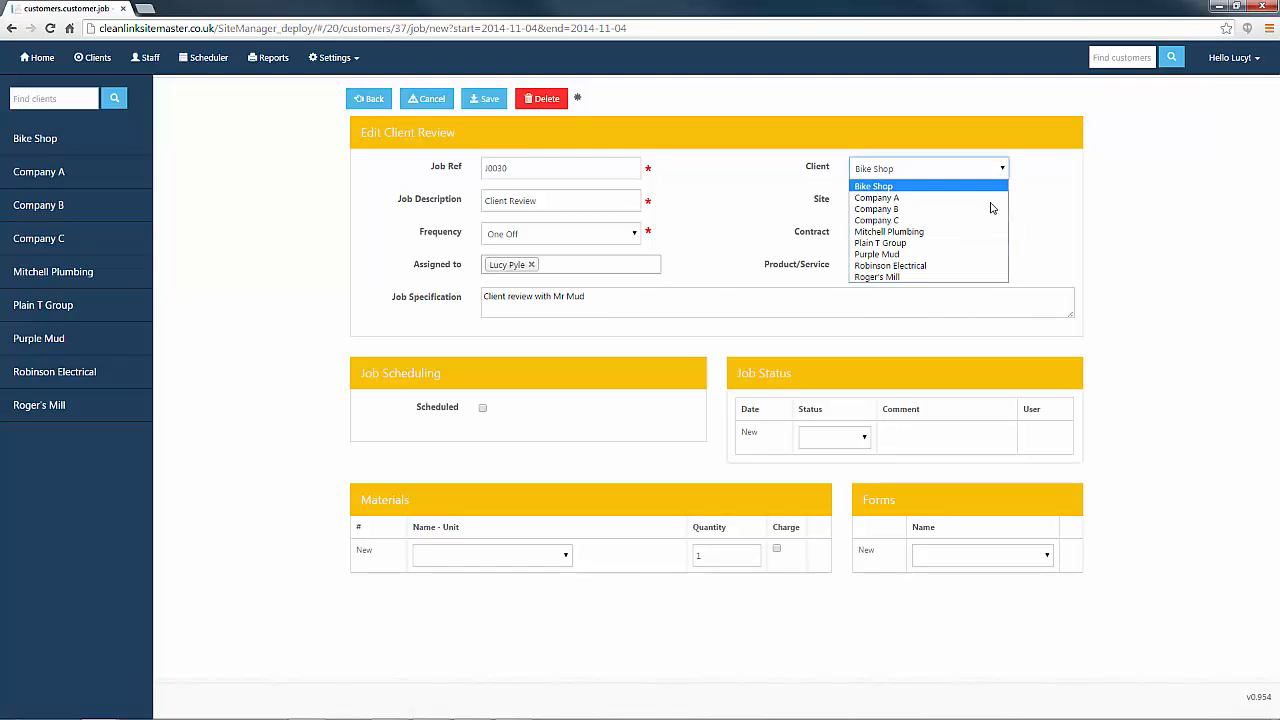
pyautogui.click(876, 254)
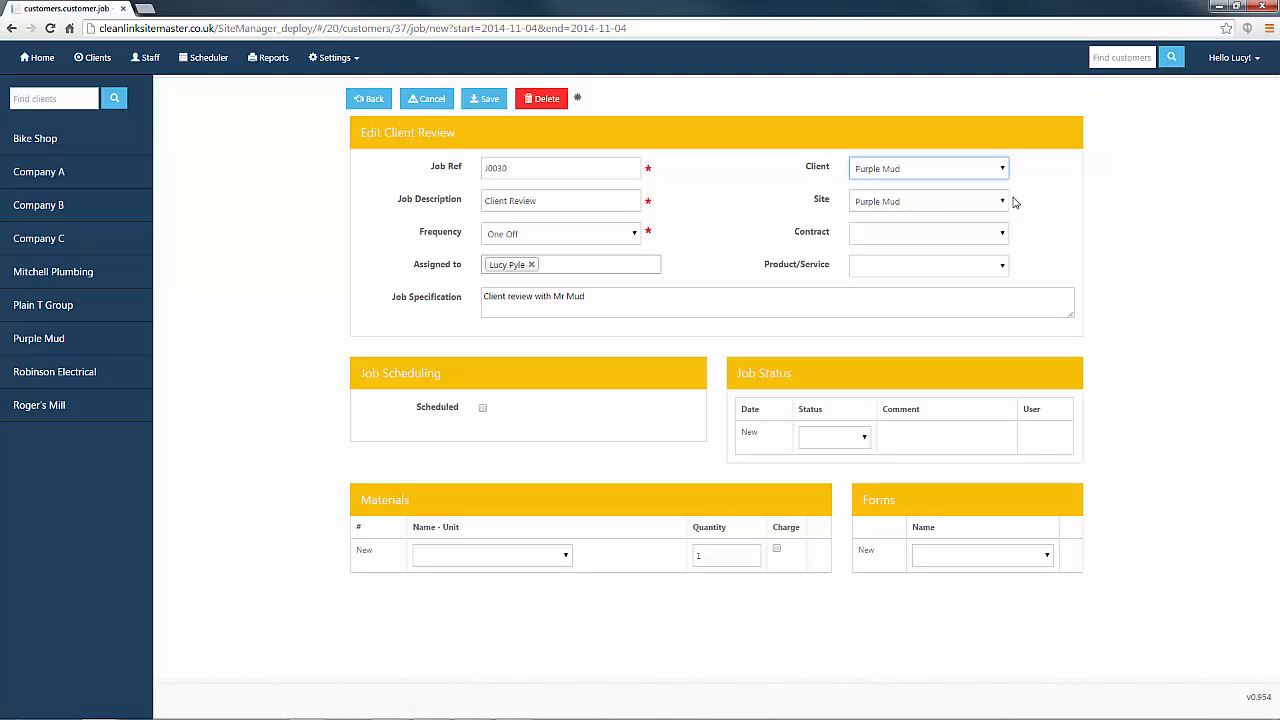
pyautogui.click(924, 200)
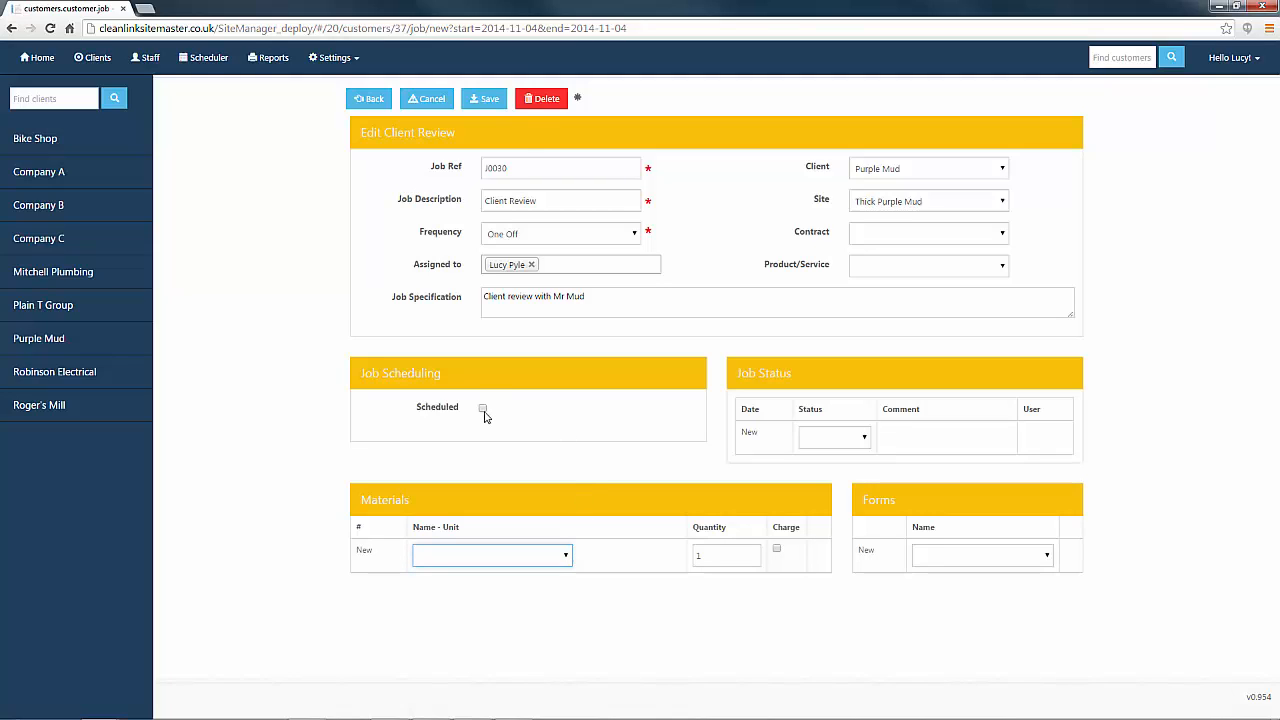
# Step: Mark the job as scheduled, keeping the Nov 4 date range
pyautogui.click(482, 408)
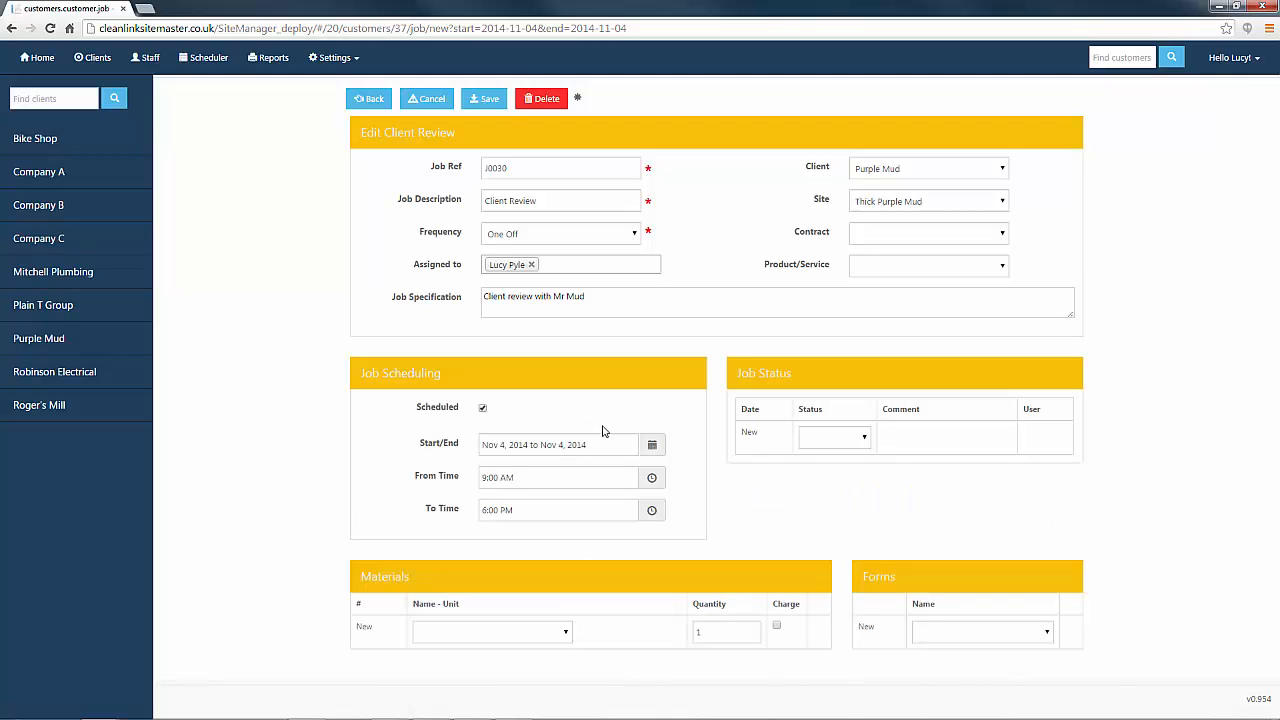
pyautogui.click(556, 444)
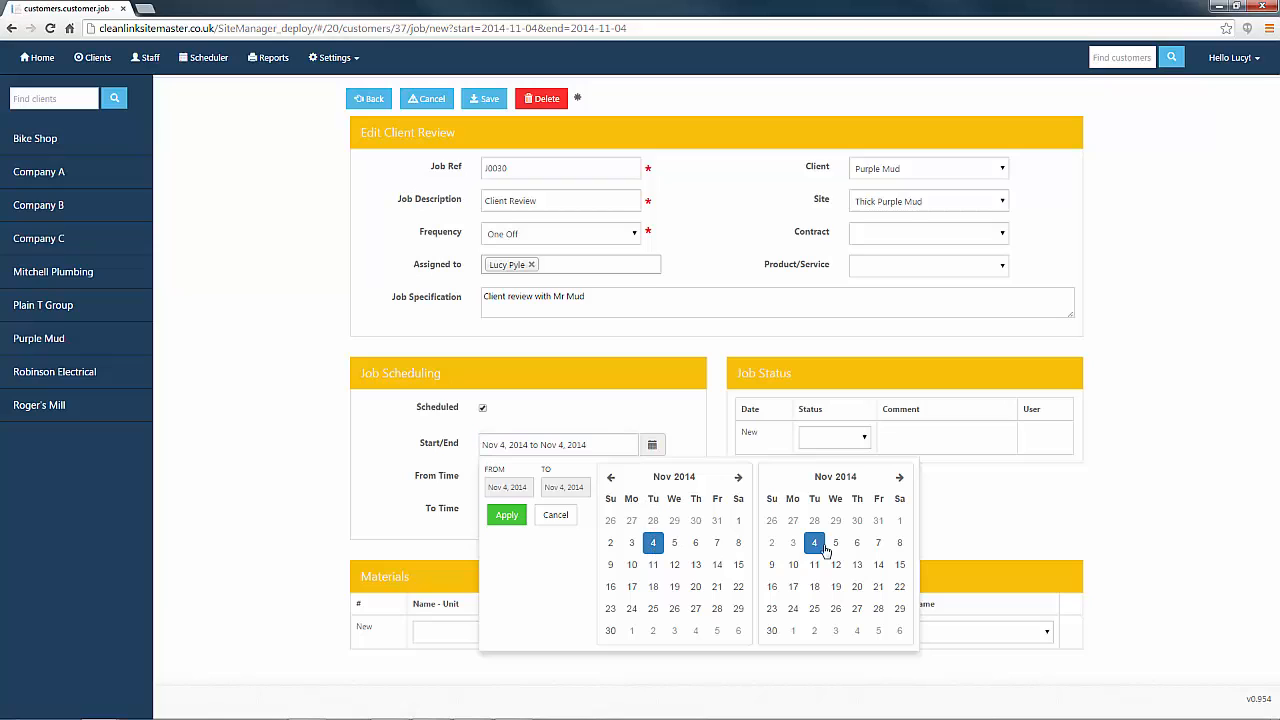
pyautogui.click(506, 514)
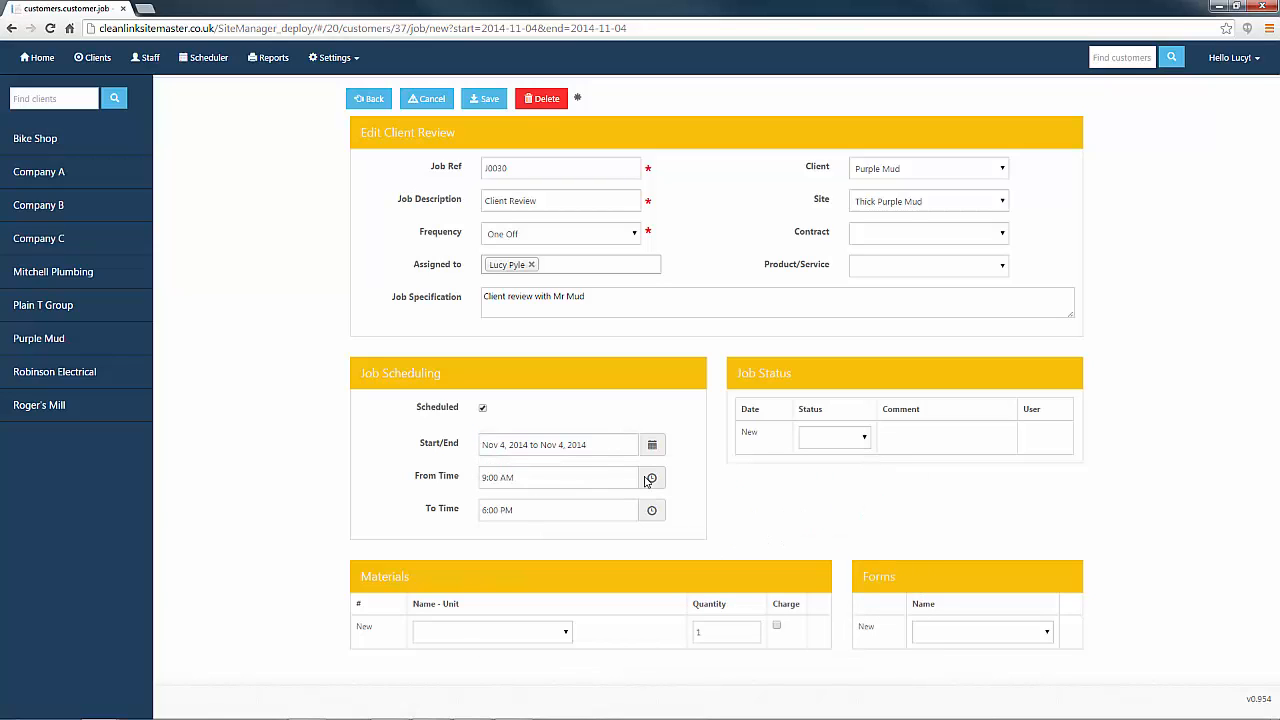
# Step: Set the job to run from 10:00 AM to 11:00 AM
pyautogui.click(652, 476)
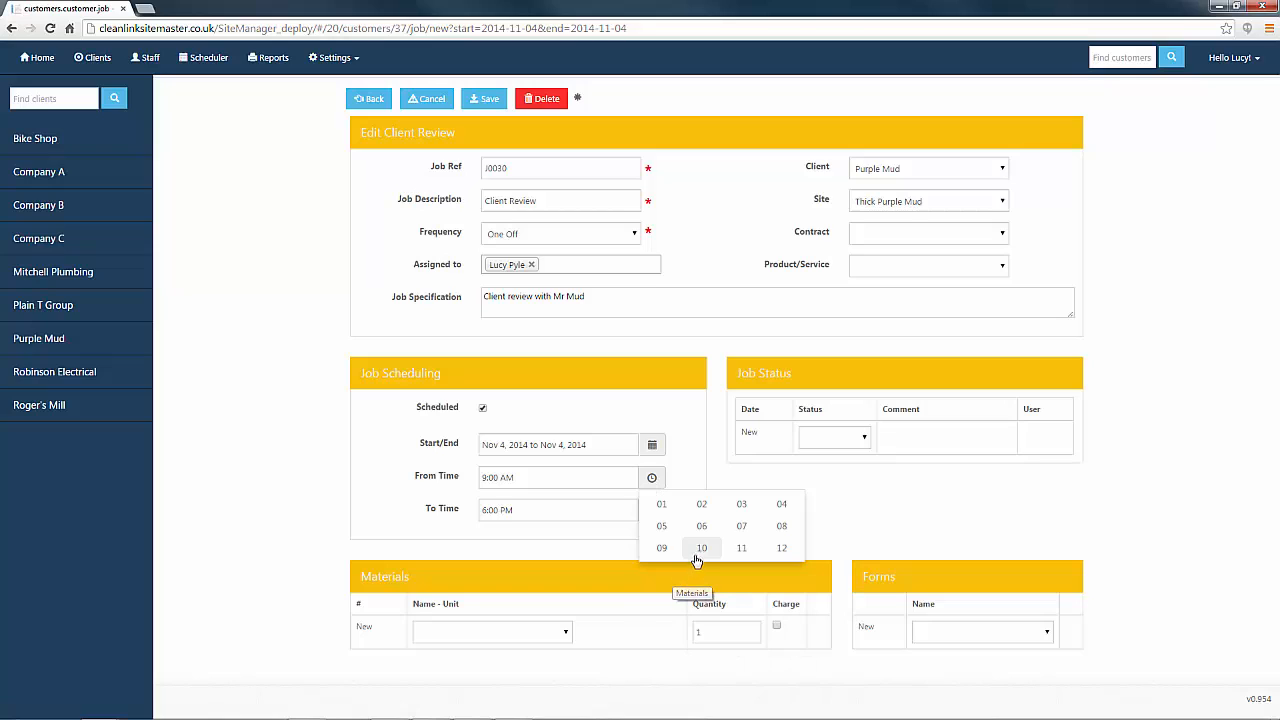
pyautogui.click(700, 548)
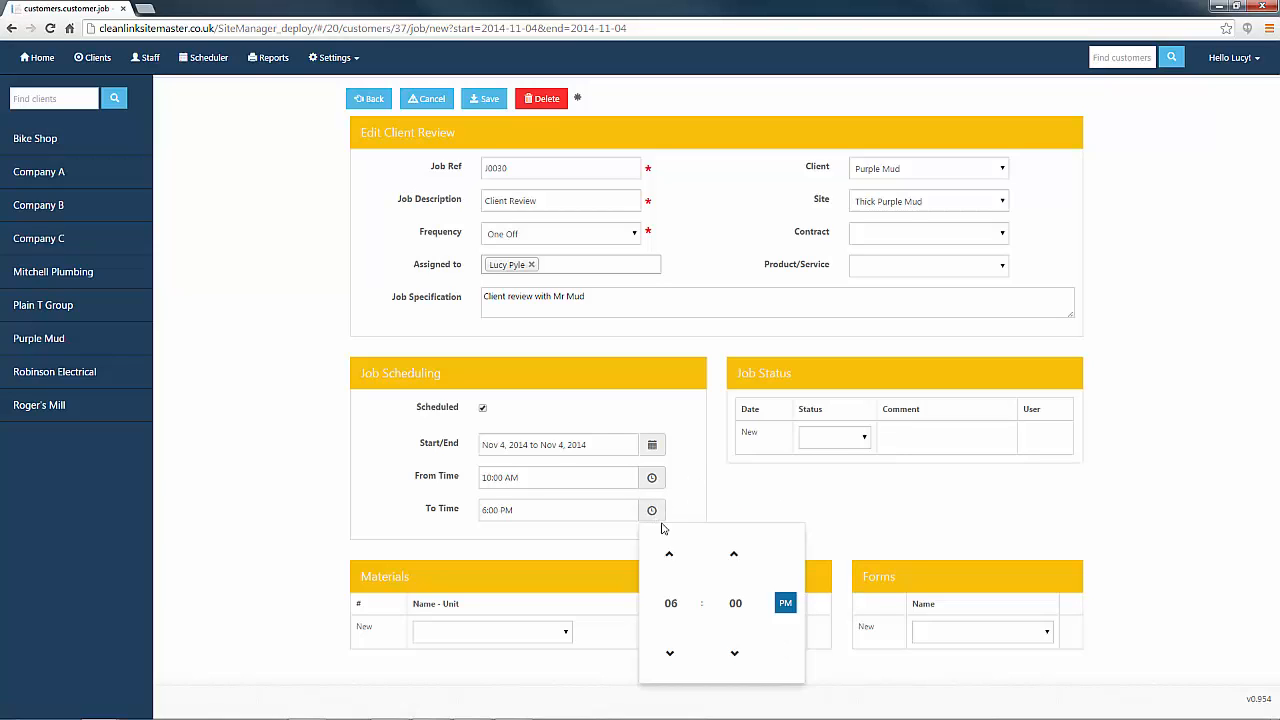
pyautogui.click(672, 604)
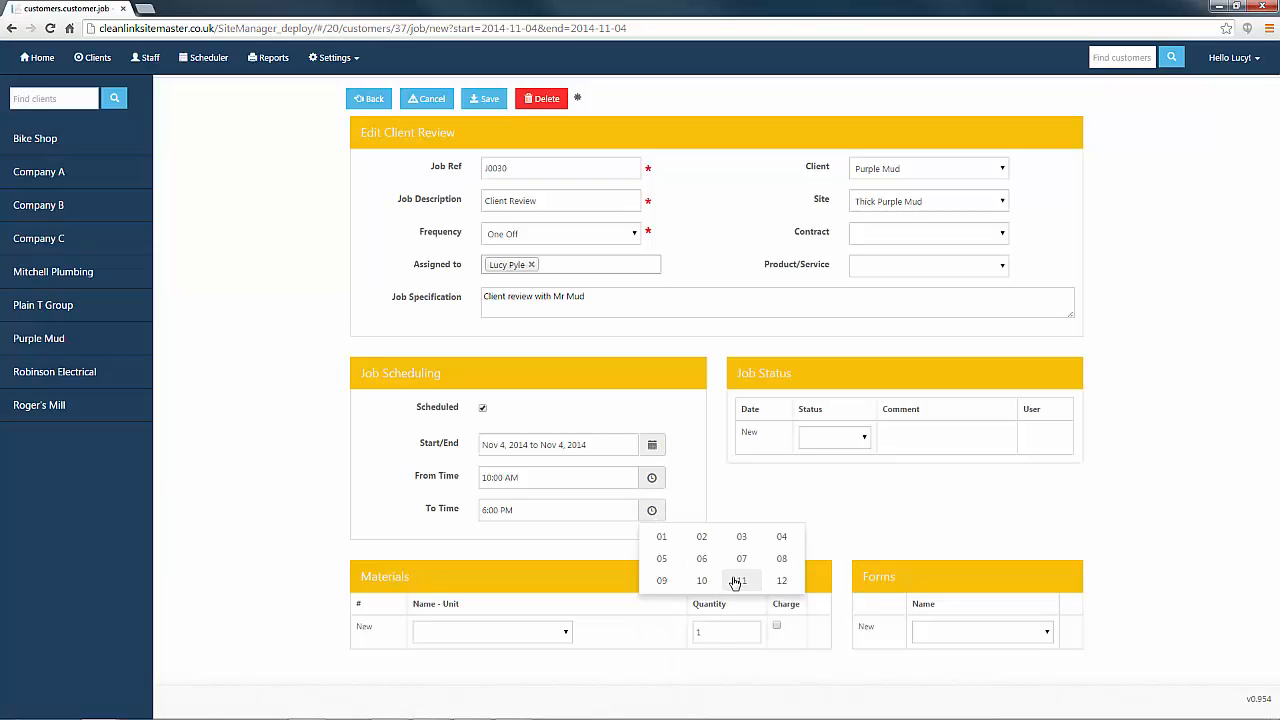
pyautogui.click(742, 580)
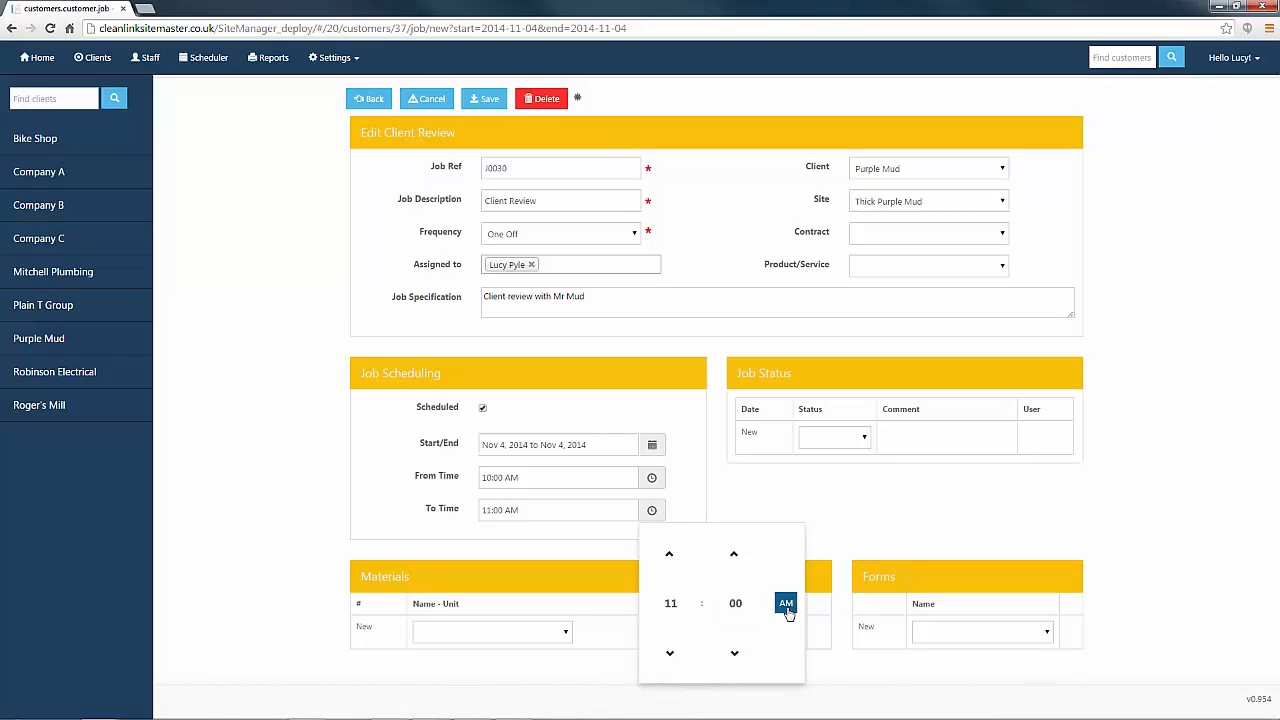
pyautogui.click(784, 604)
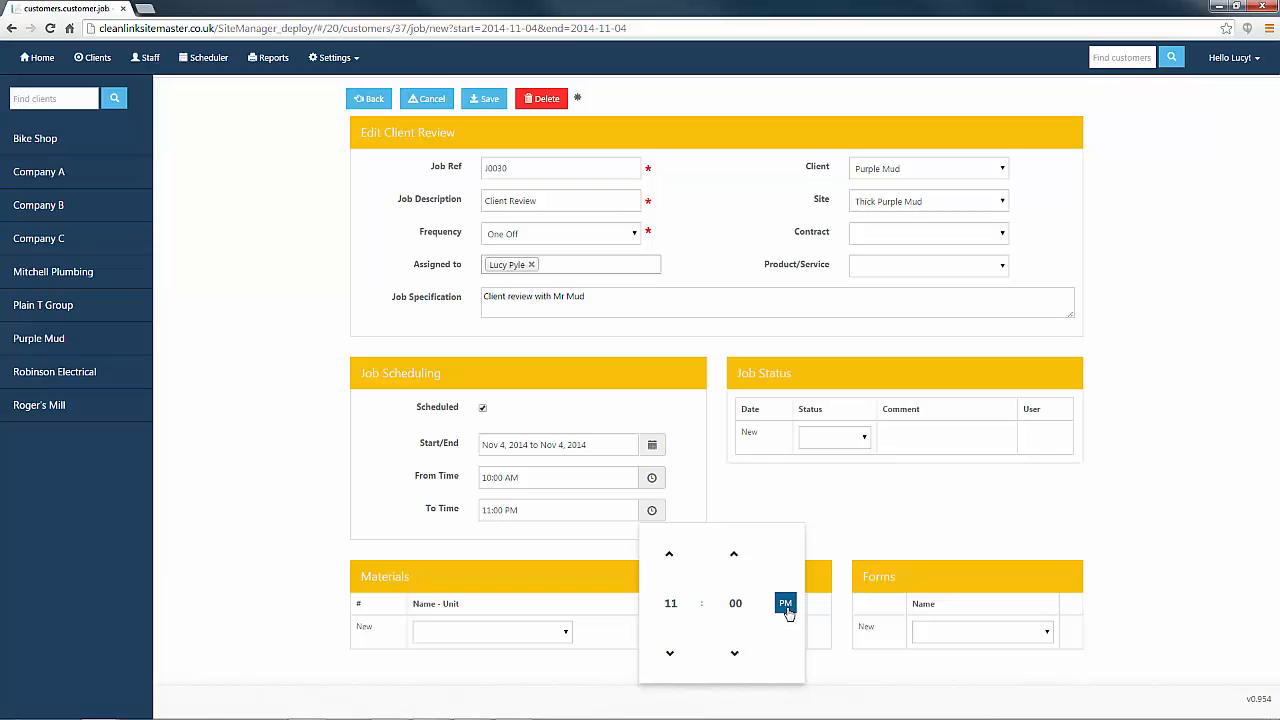
pyautogui.click(784, 604)
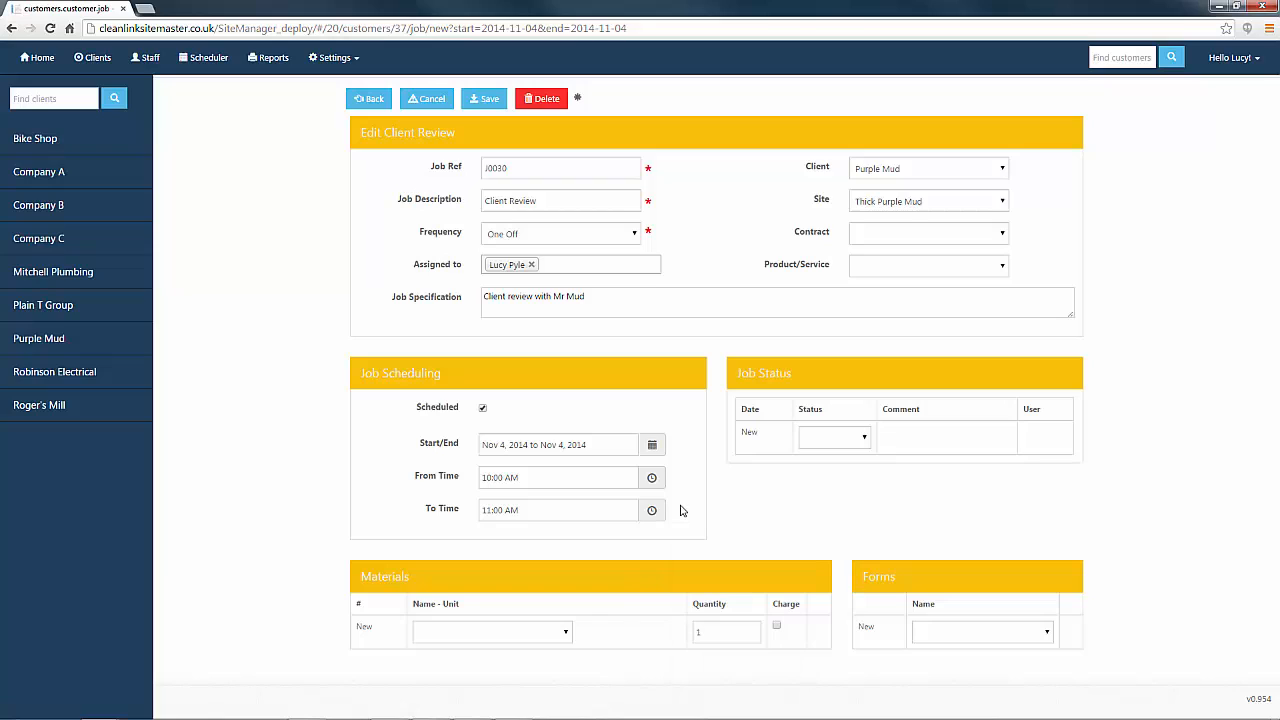
pyautogui.moveTo(764, 562)
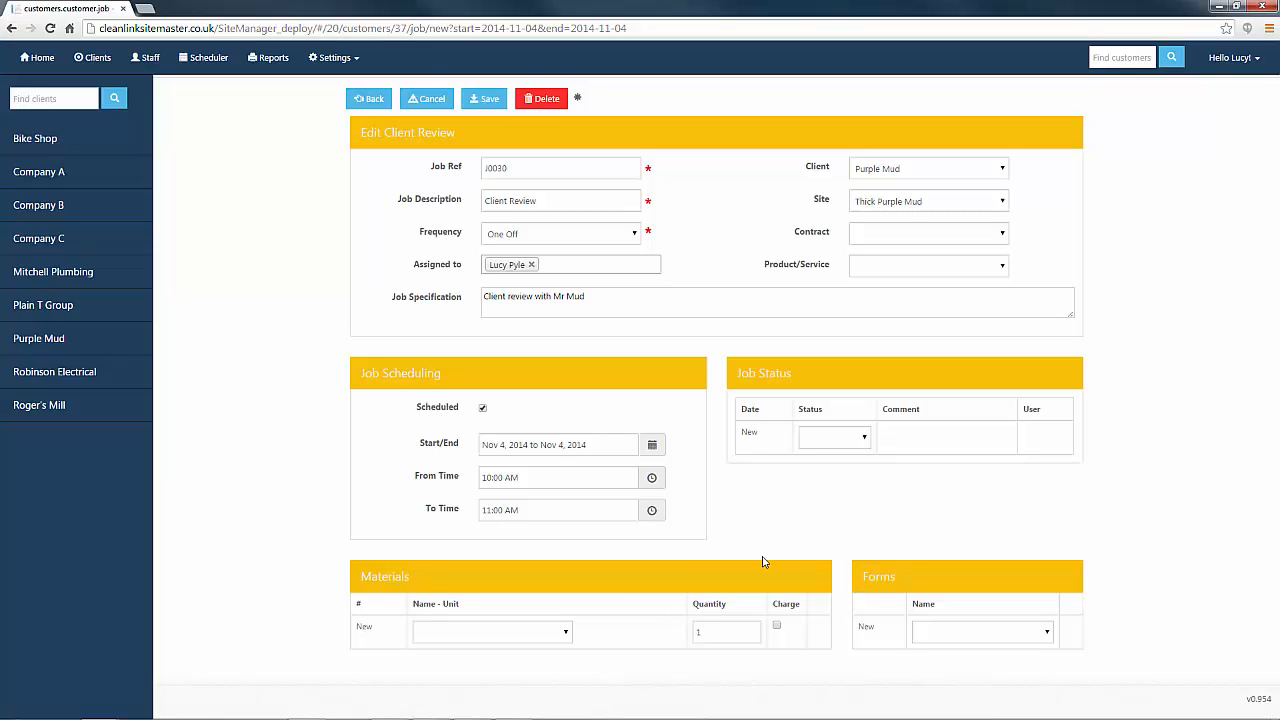
# Step: Attach the Client Review form to the job and save it
pyautogui.click(982, 632)
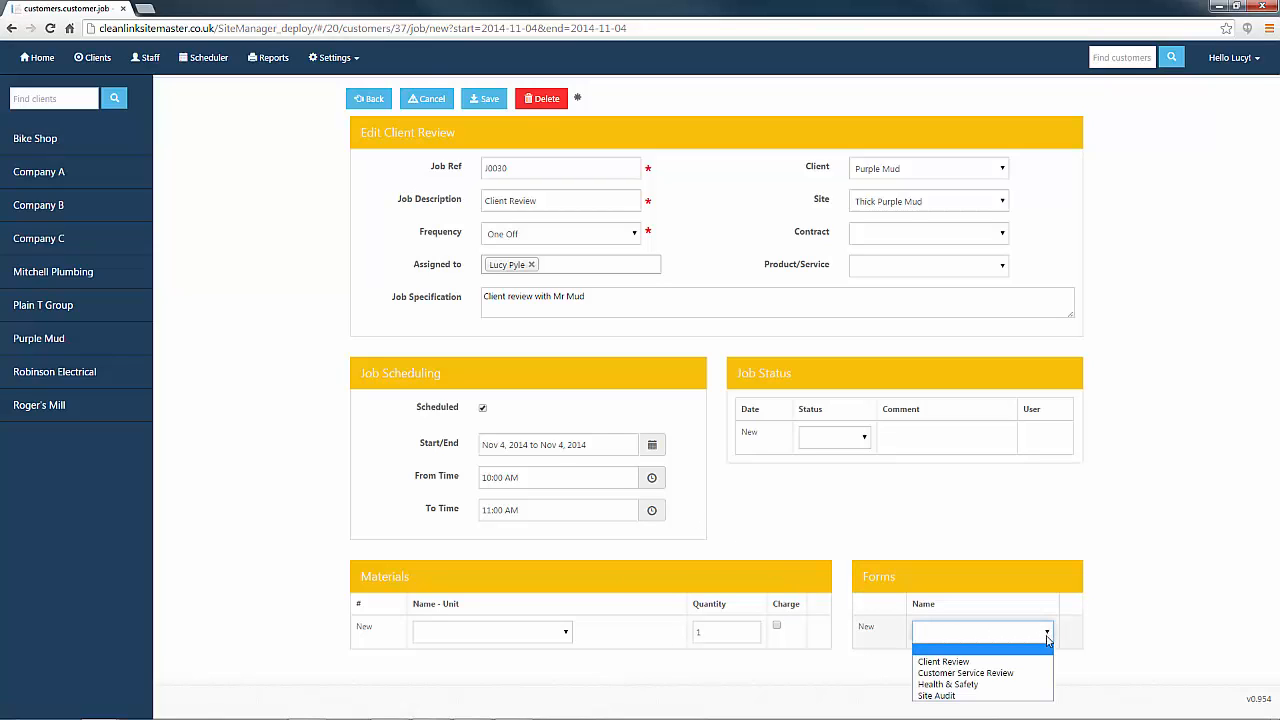
pyautogui.click(942, 660)
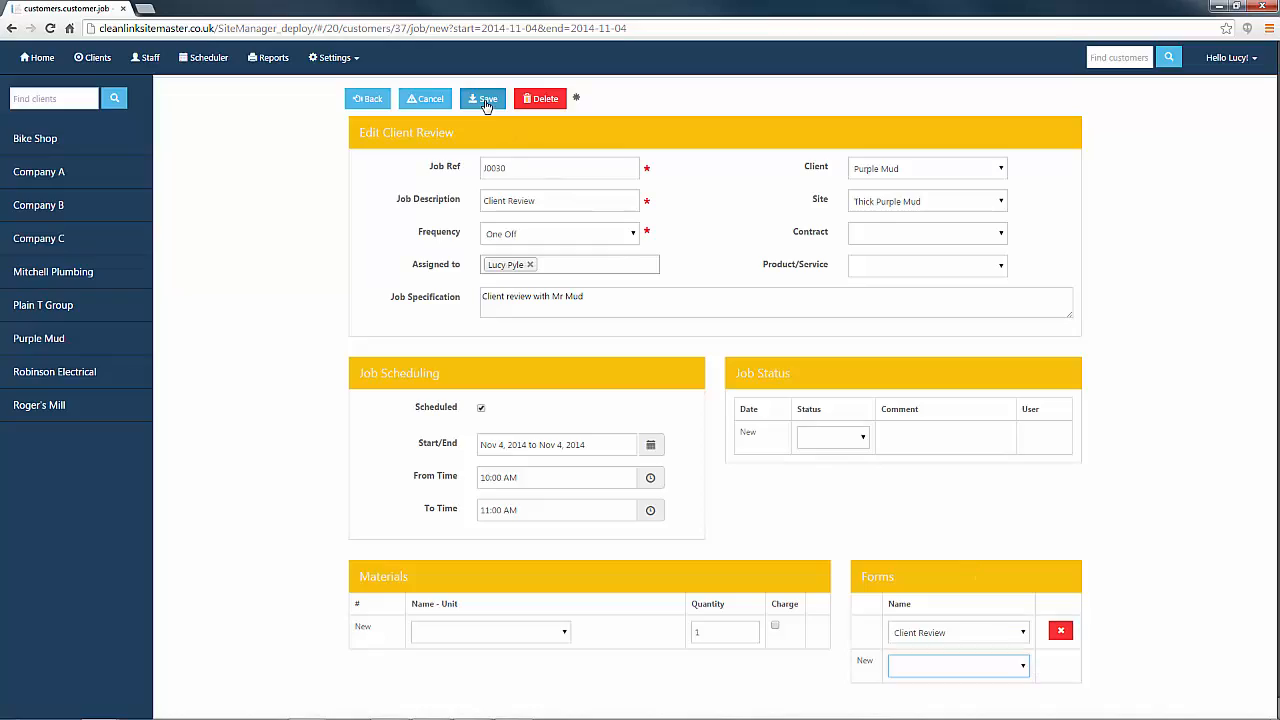
pyautogui.click(484, 98)
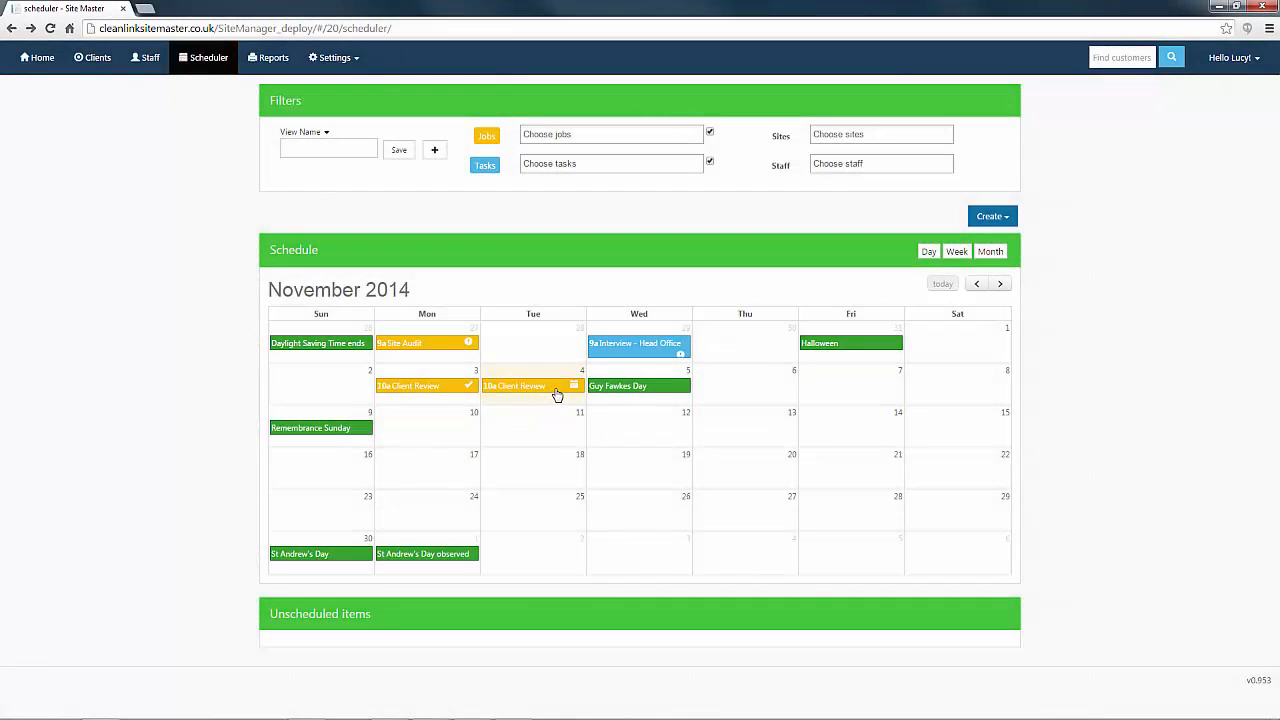
# Step: Reopen the Nov 4 Client Review job and bring up its blank Client Review form
pyautogui.click(514, 386)
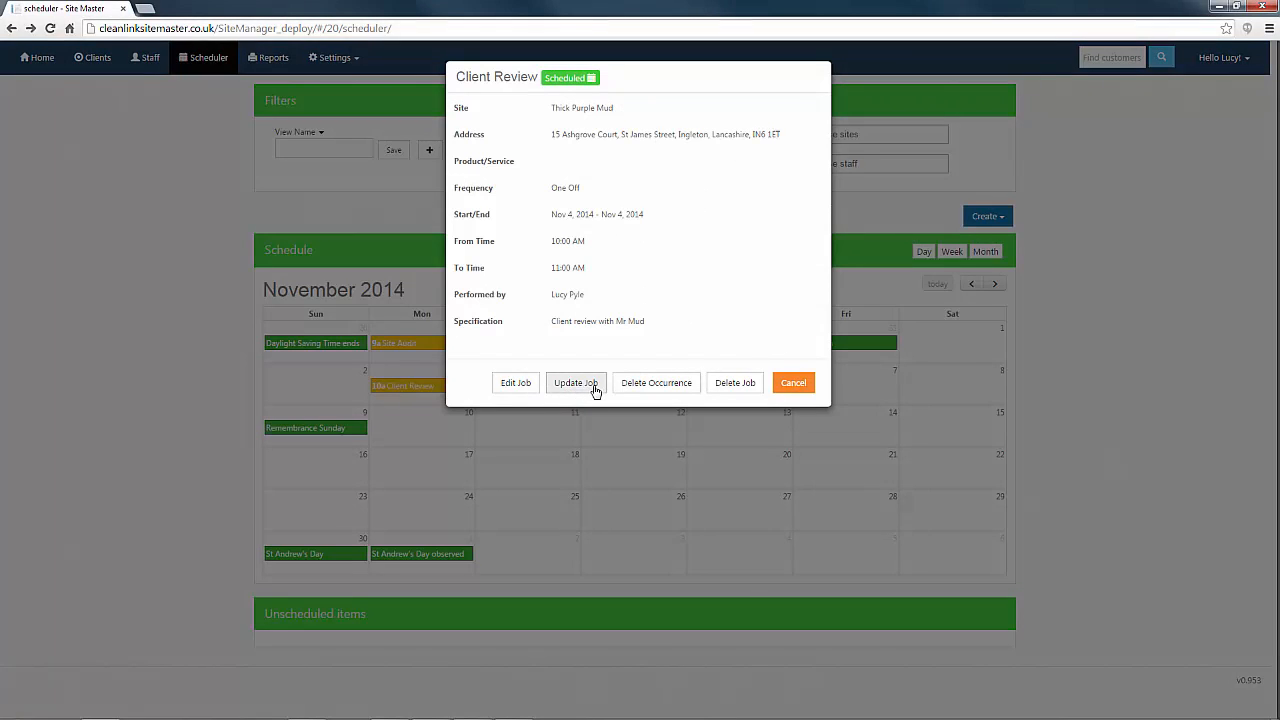
pyautogui.click(516, 382)
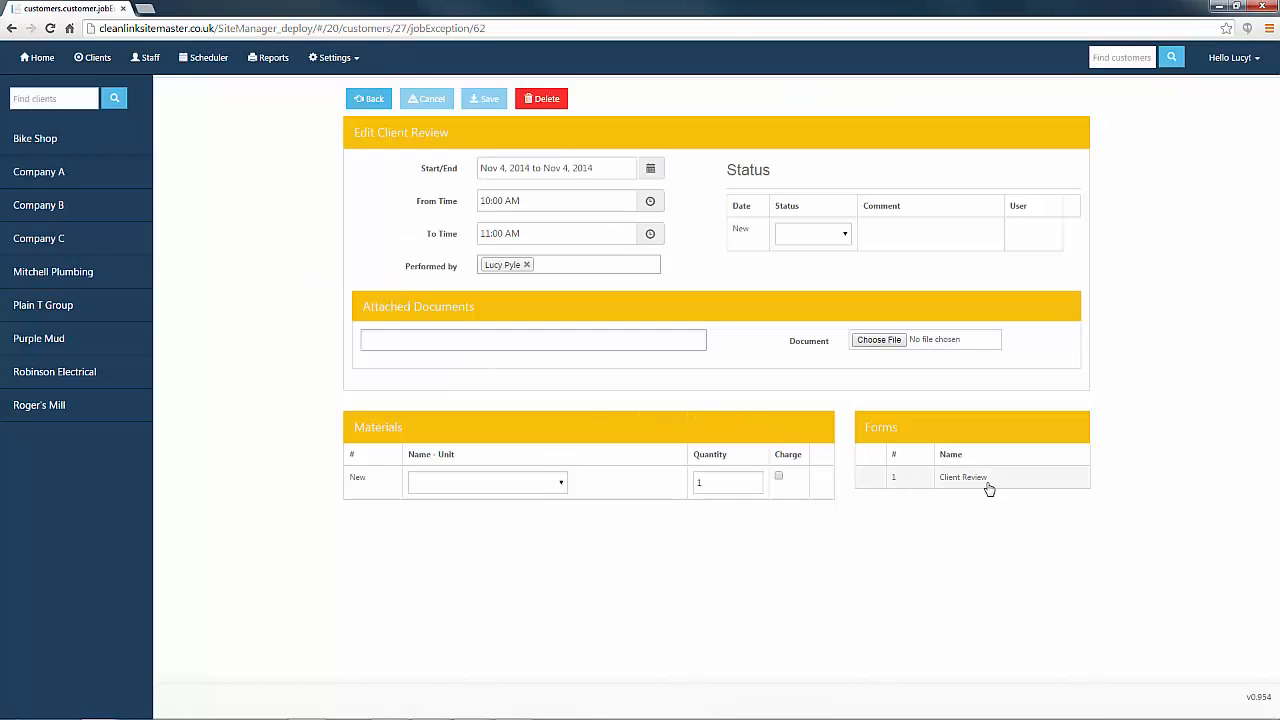
pyautogui.click(988, 476)
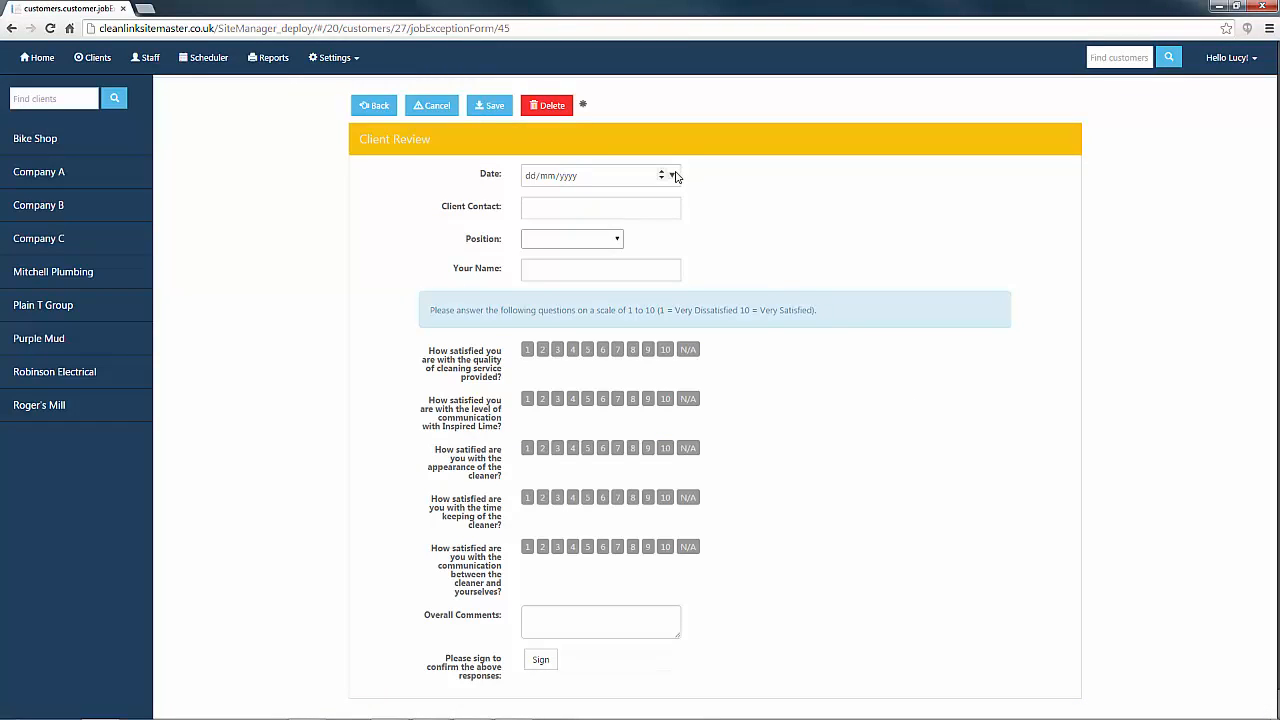
# Step: Date the form 04/11/2014 for contact Mr Mud, position Owner/Director
pyautogui.write('04/11/2014')
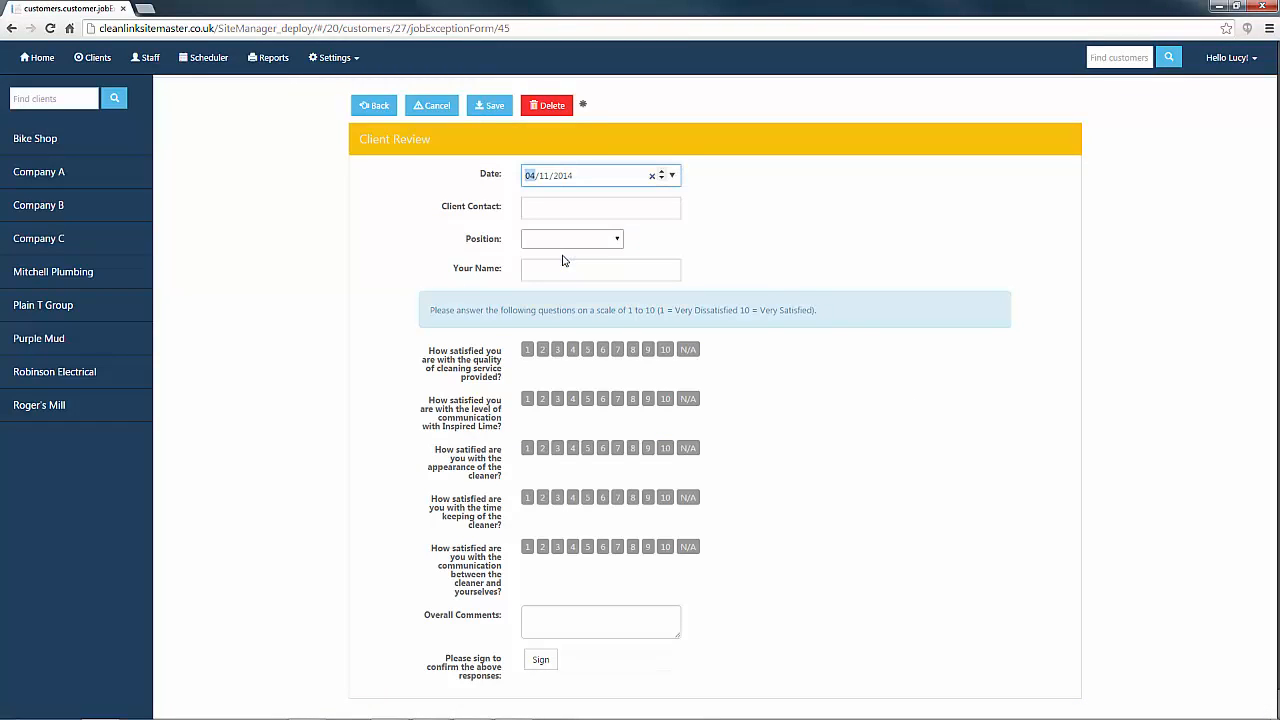
pyautogui.write('M')
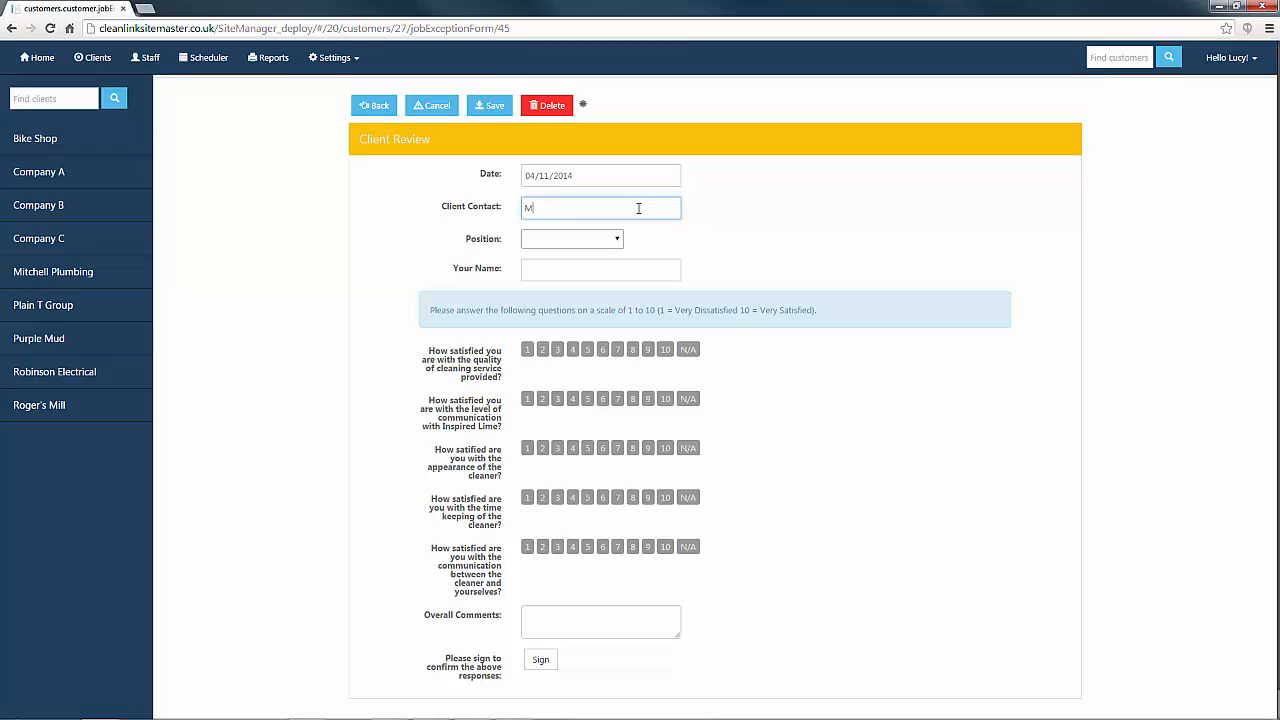
pyautogui.write('r Mud')
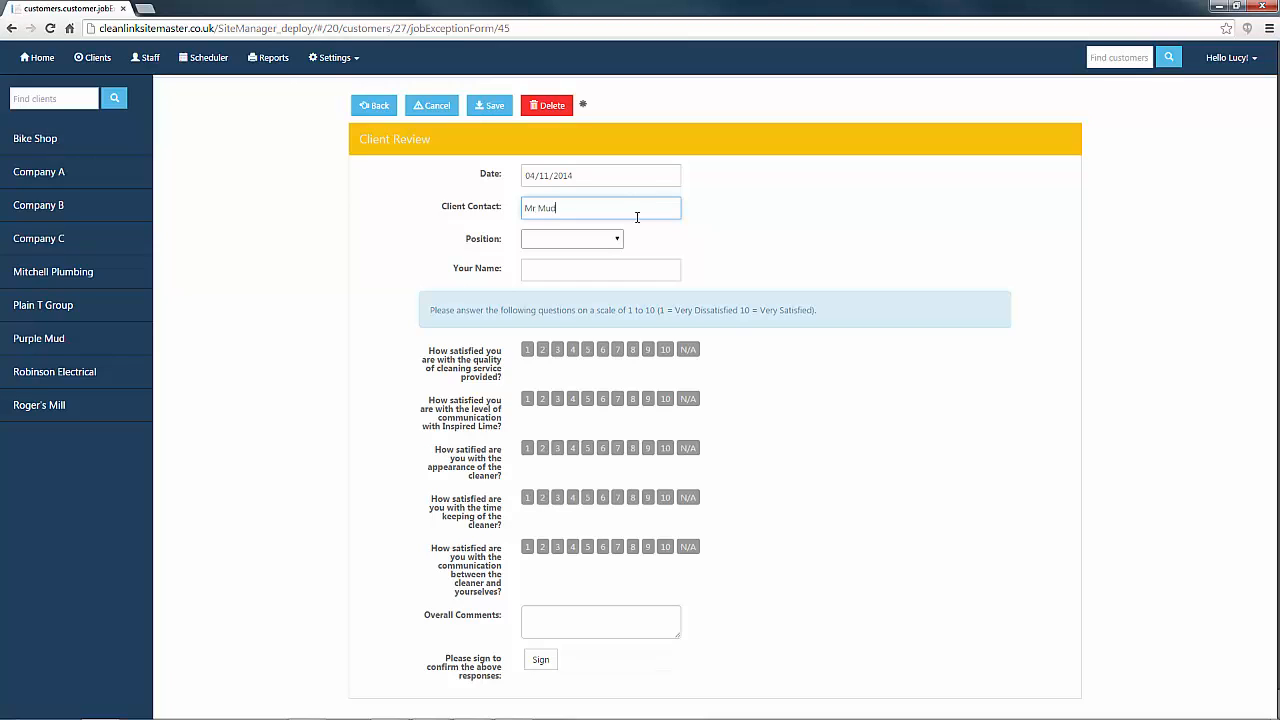
pyautogui.click(572, 238)
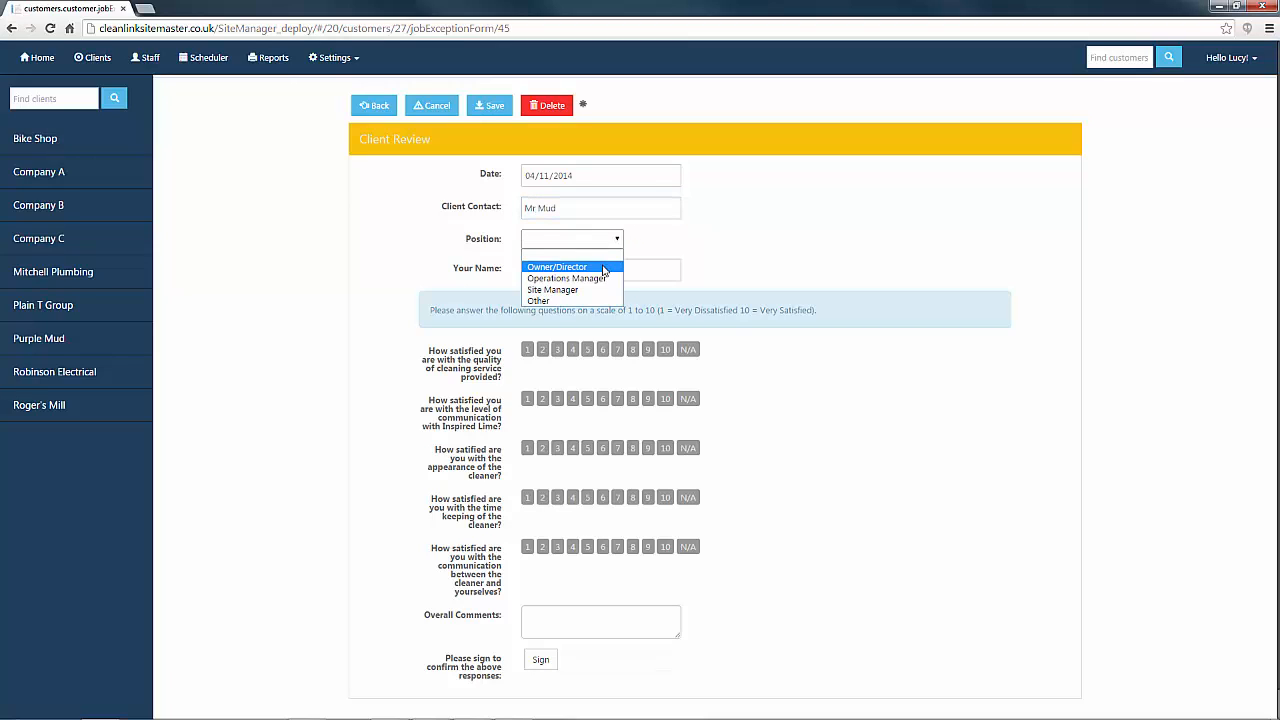
pyautogui.click(556, 266)
pyautogui.write('Lucy')
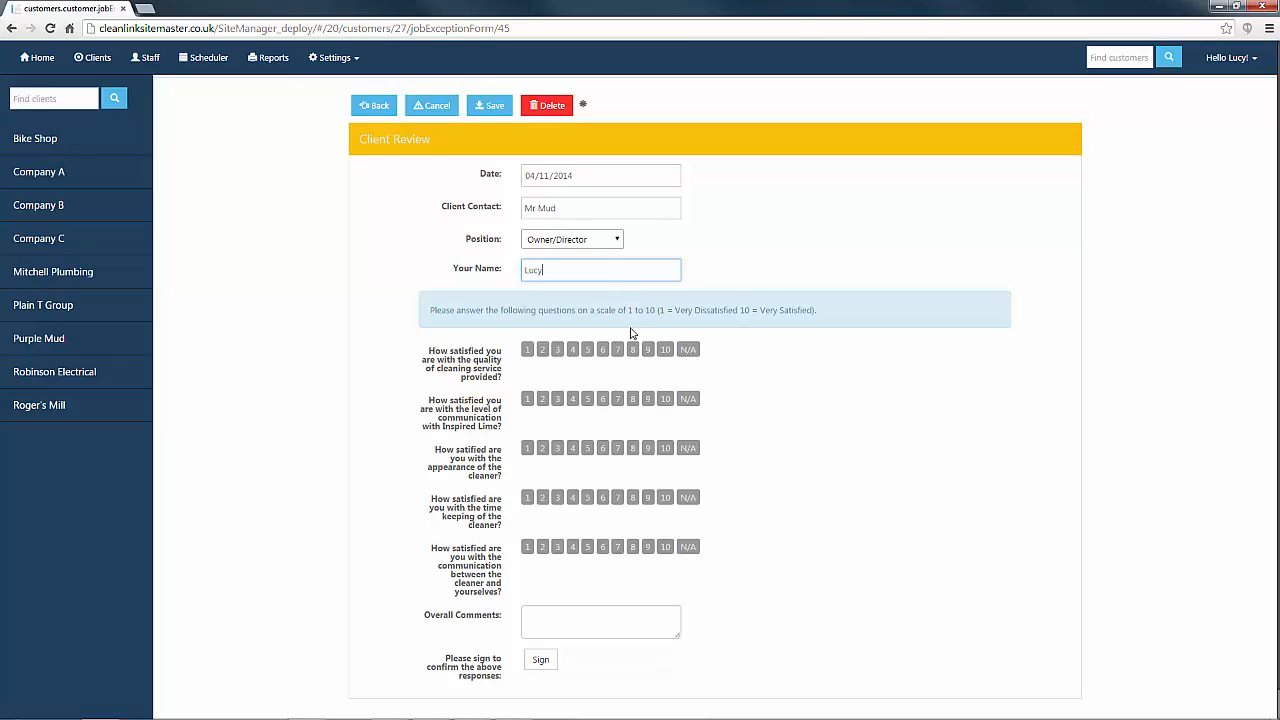
# Step: Rate cleaning quality 9 and communication 10, then save the form
pyautogui.click(648, 348)
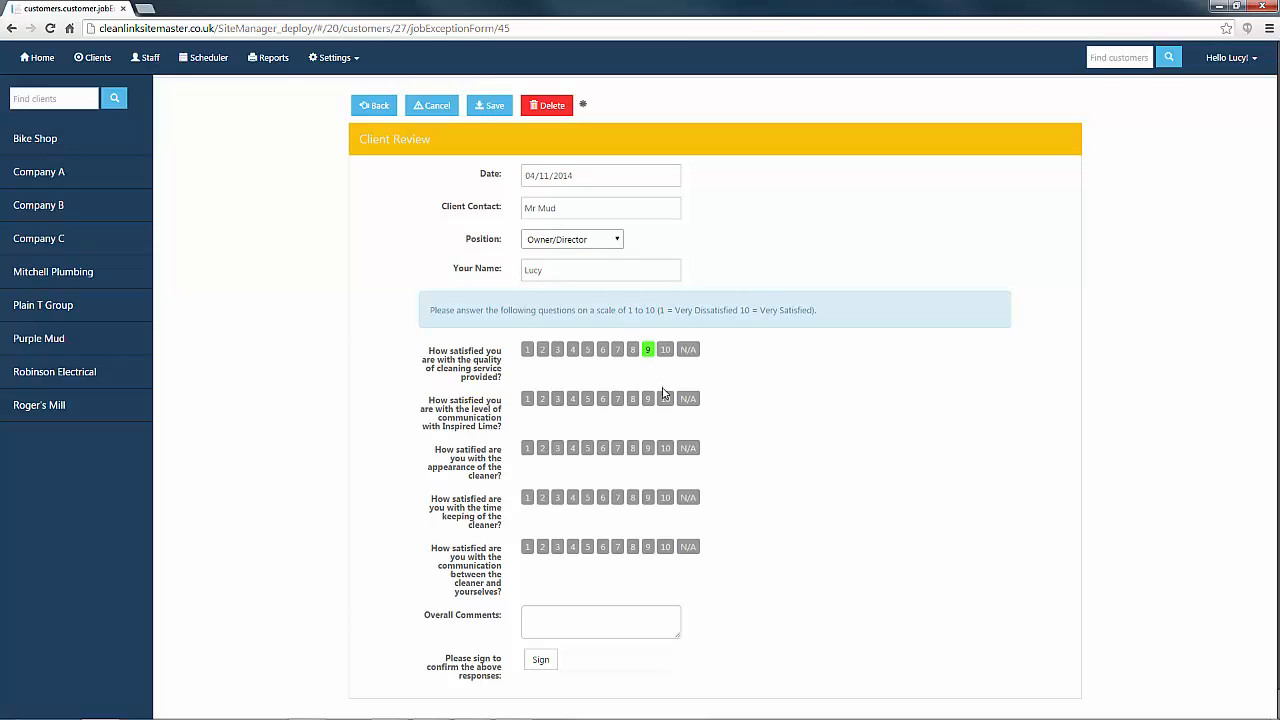
pyautogui.click(664, 398)
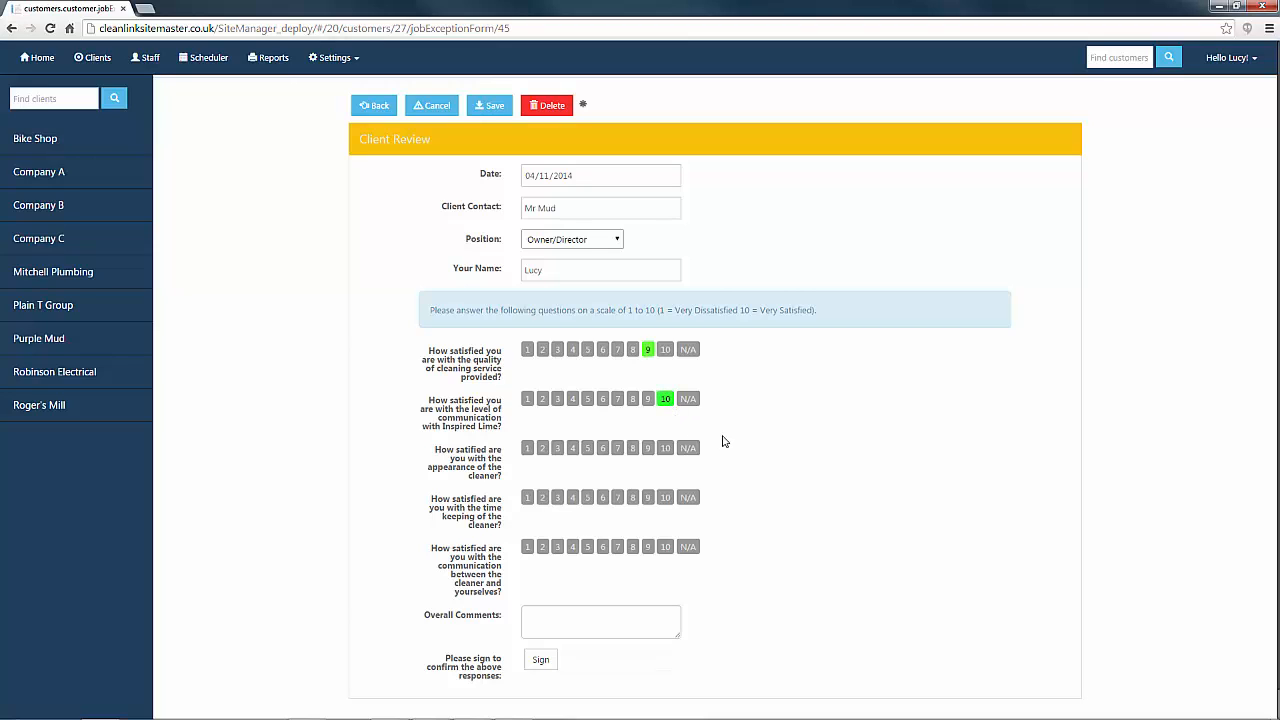
pyautogui.moveTo(490, 104)
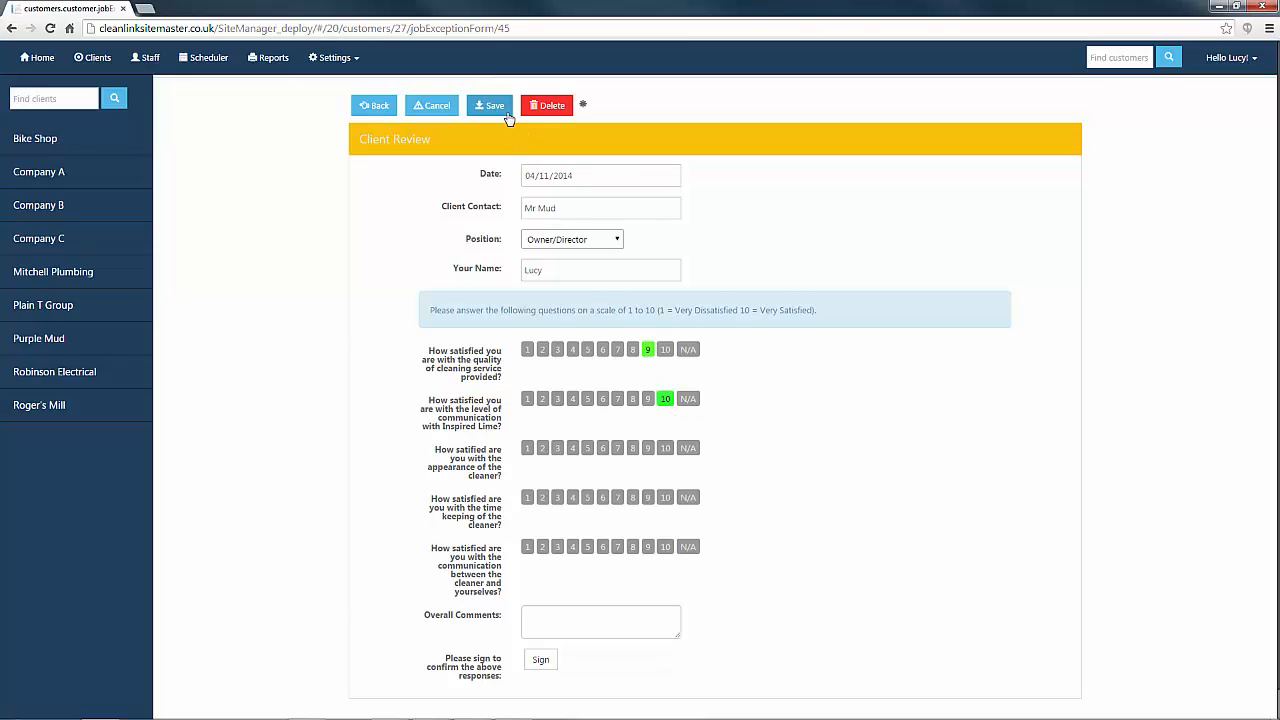
pyautogui.click(488, 104)
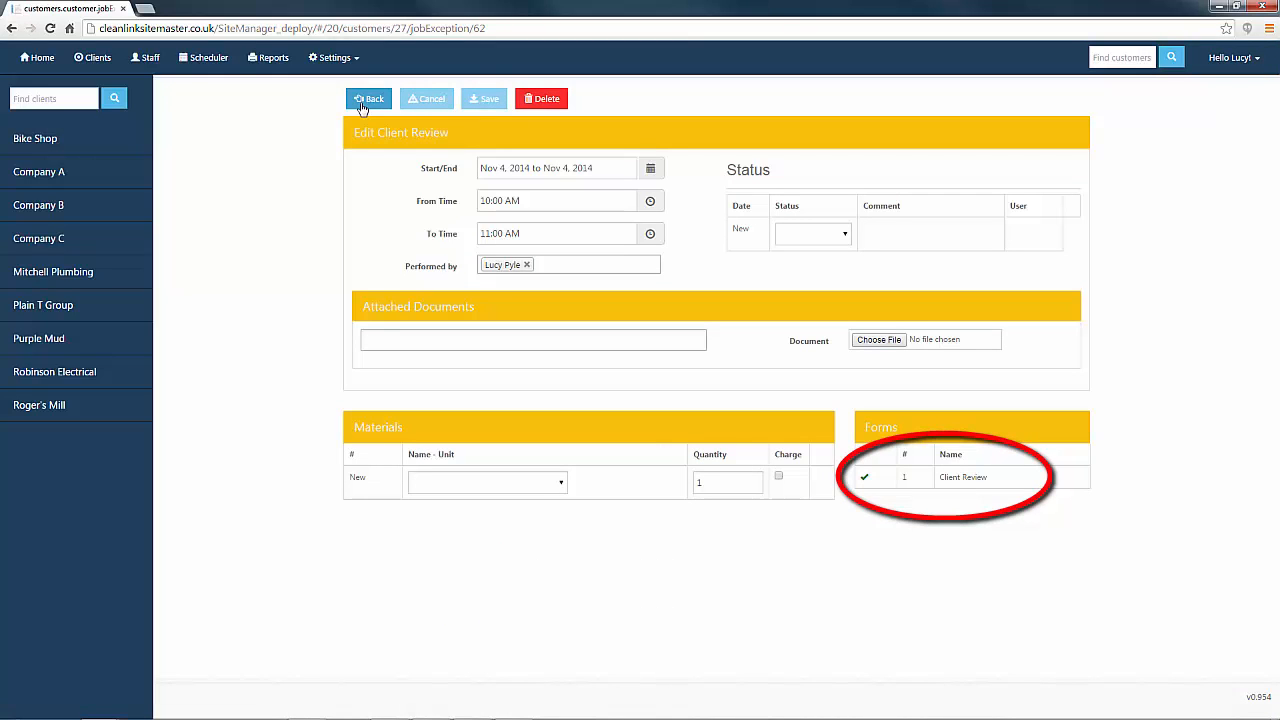
# Step: Return to the schedule and reopen the Nov 4 Client Review job details
pyautogui.click(368, 98)
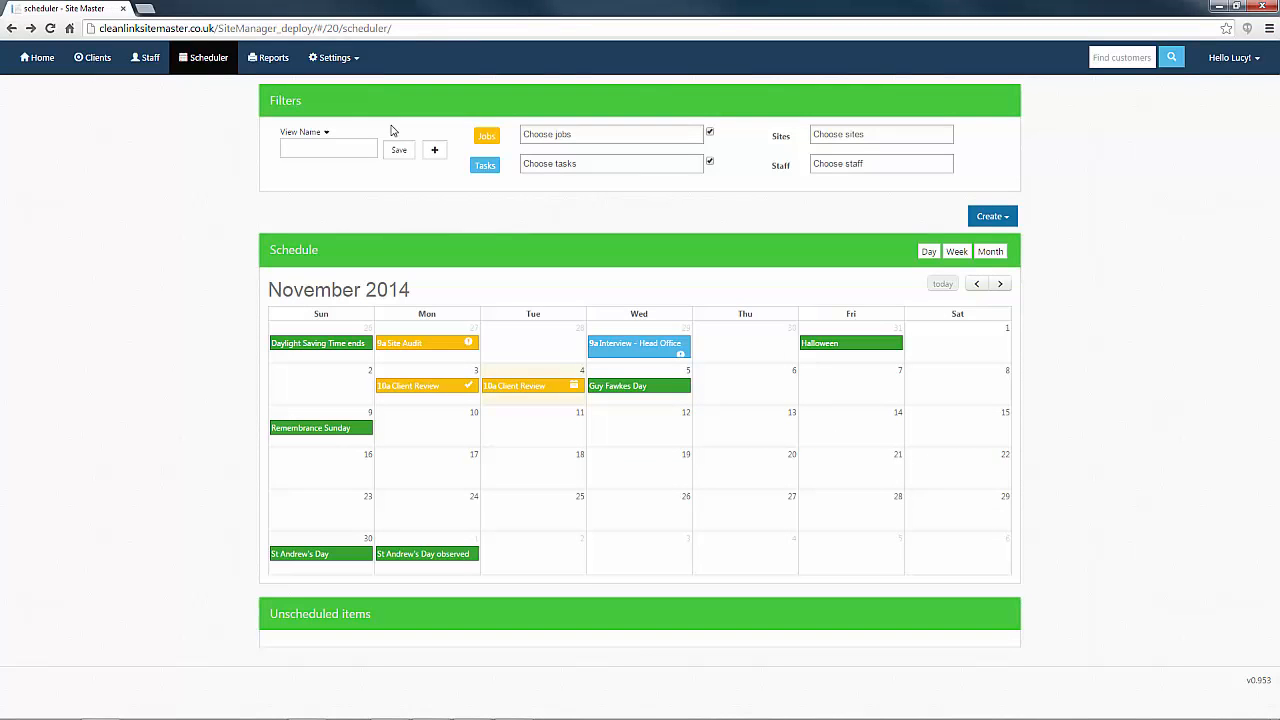
pyautogui.moveTo(560, 390)
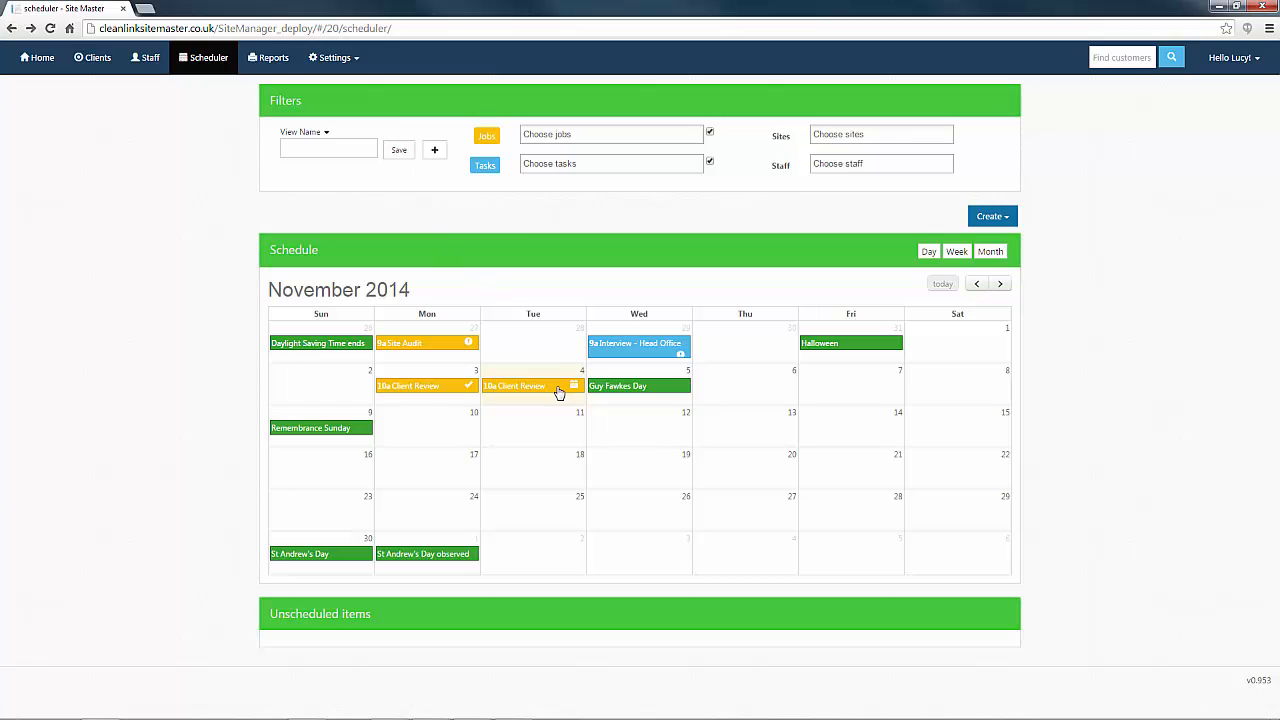
pyautogui.click(514, 386)
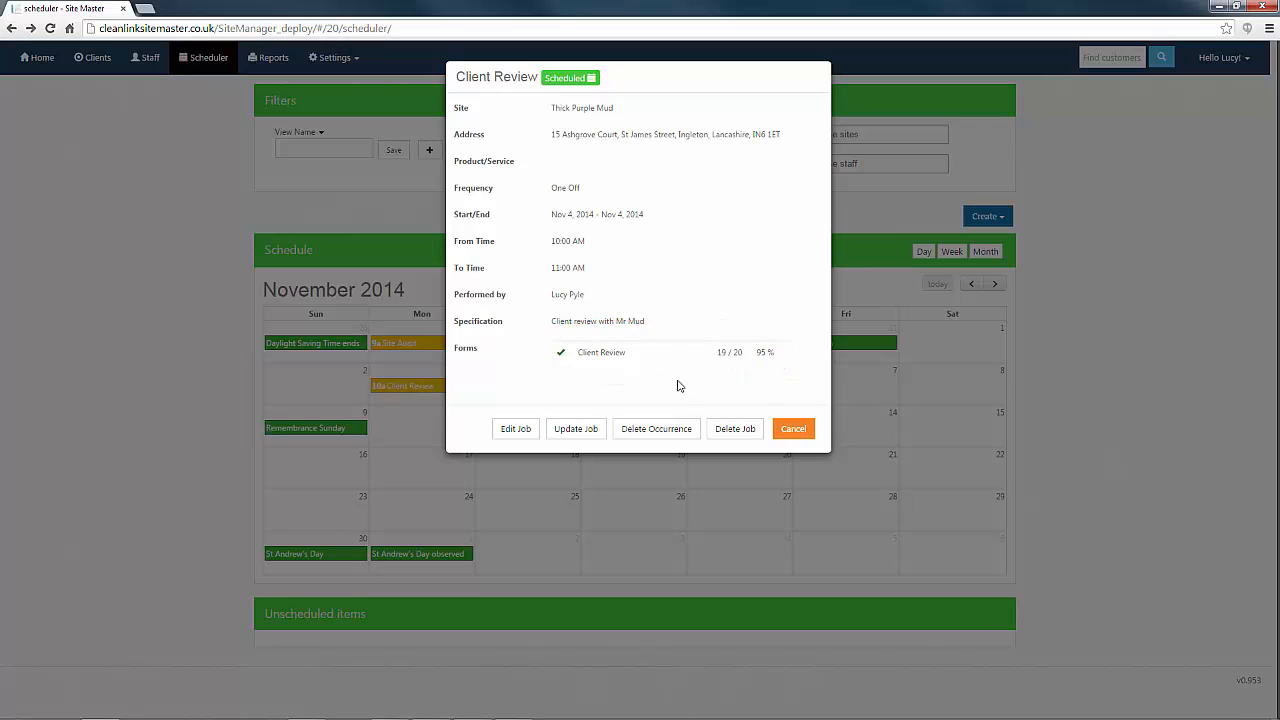
# Step: Change the job's times to 12:15 PM until 1:00 PM
pyautogui.click(516, 428)
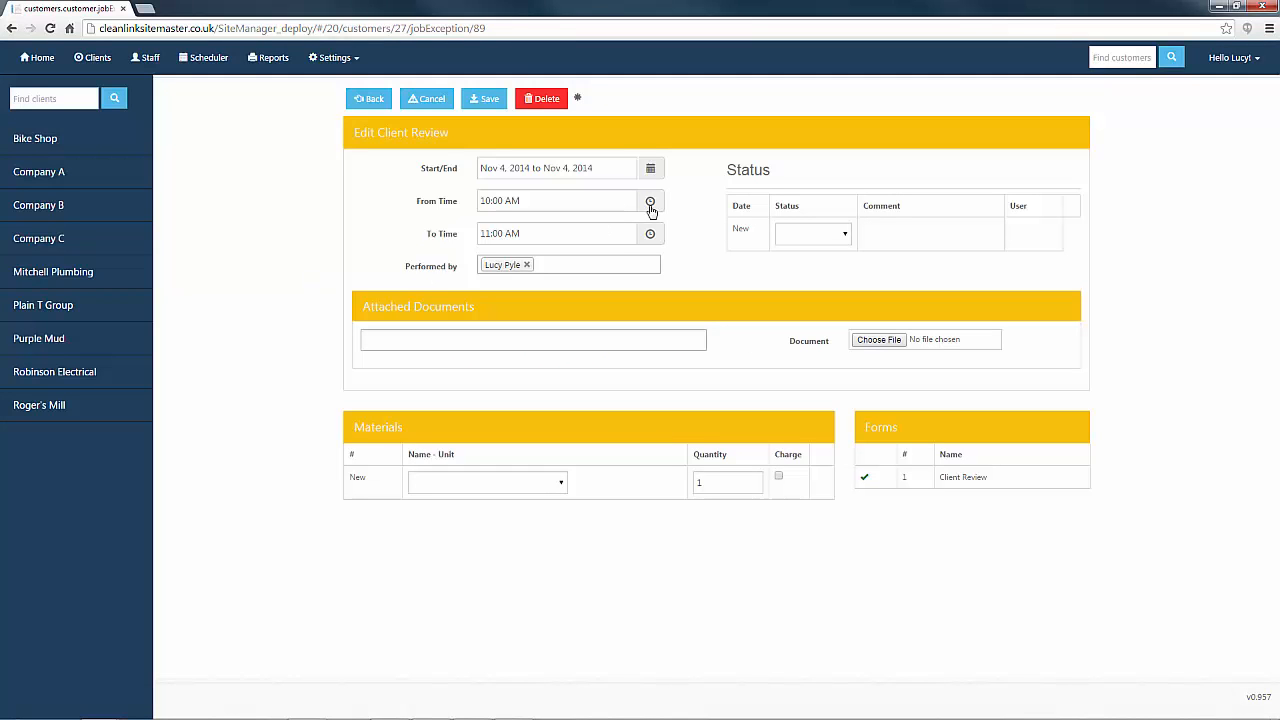
pyautogui.click(650, 200)
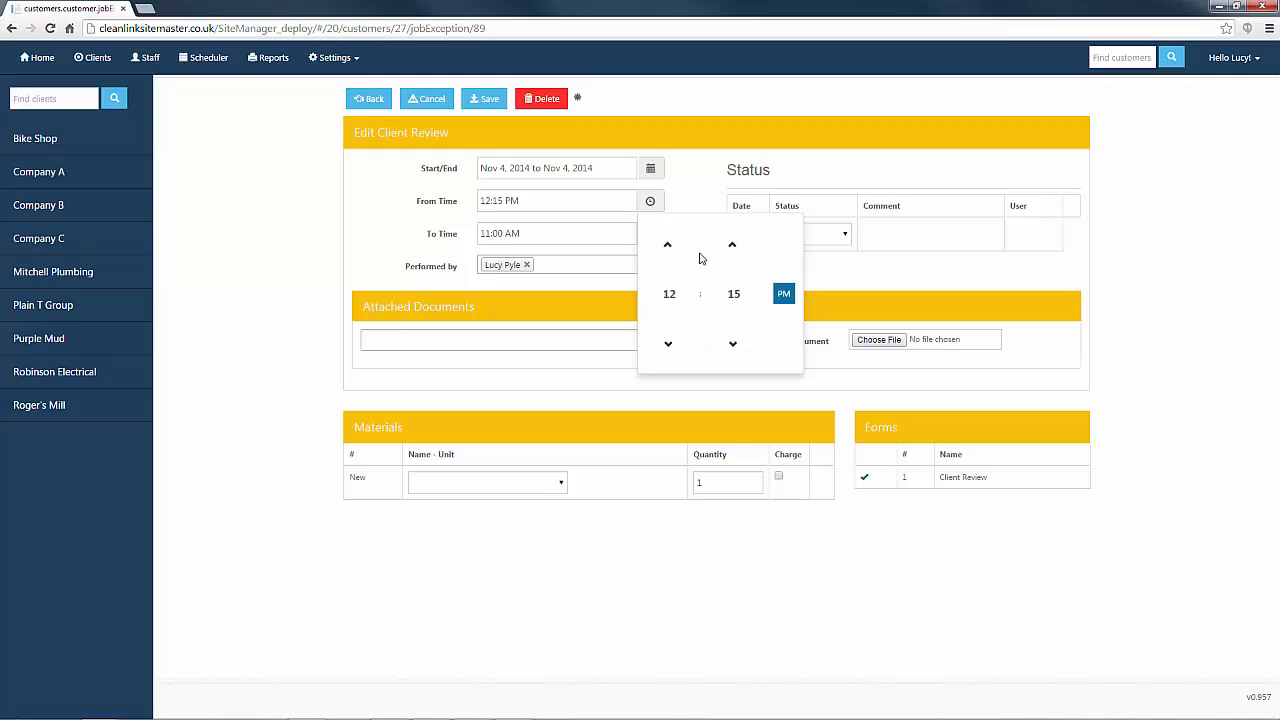
pyautogui.click(650, 232)
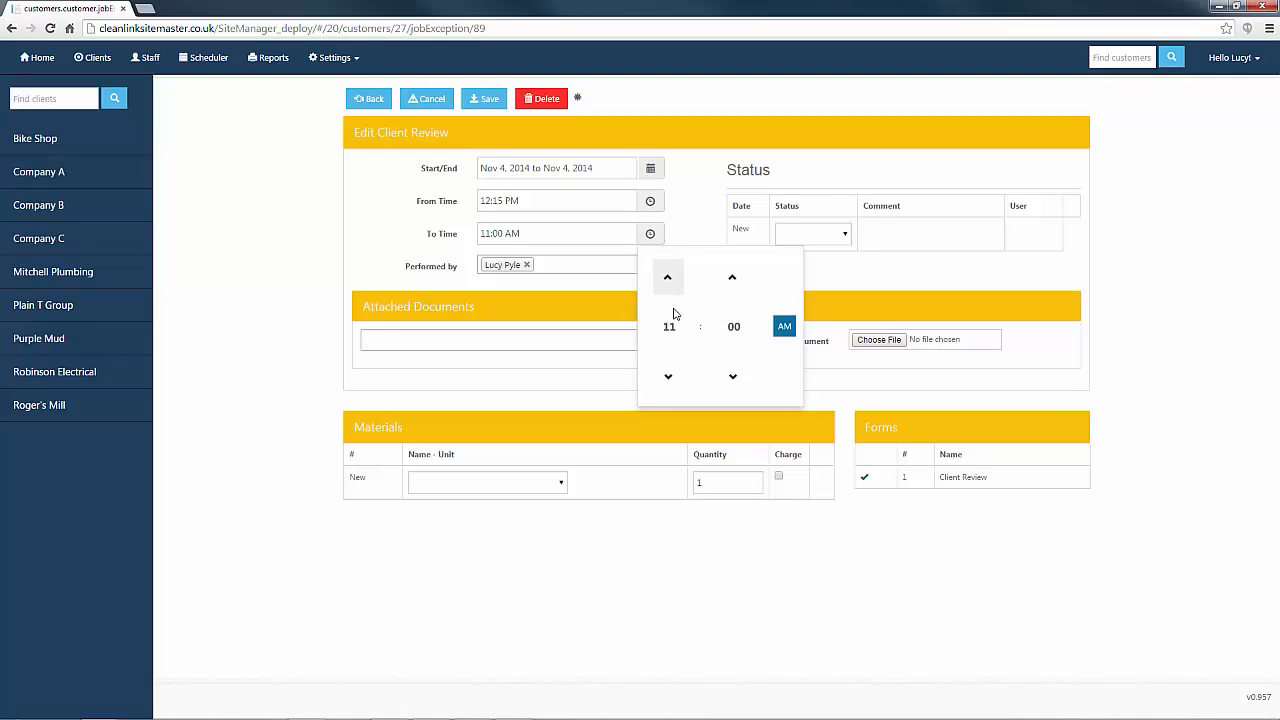
pyautogui.click(668, 276)
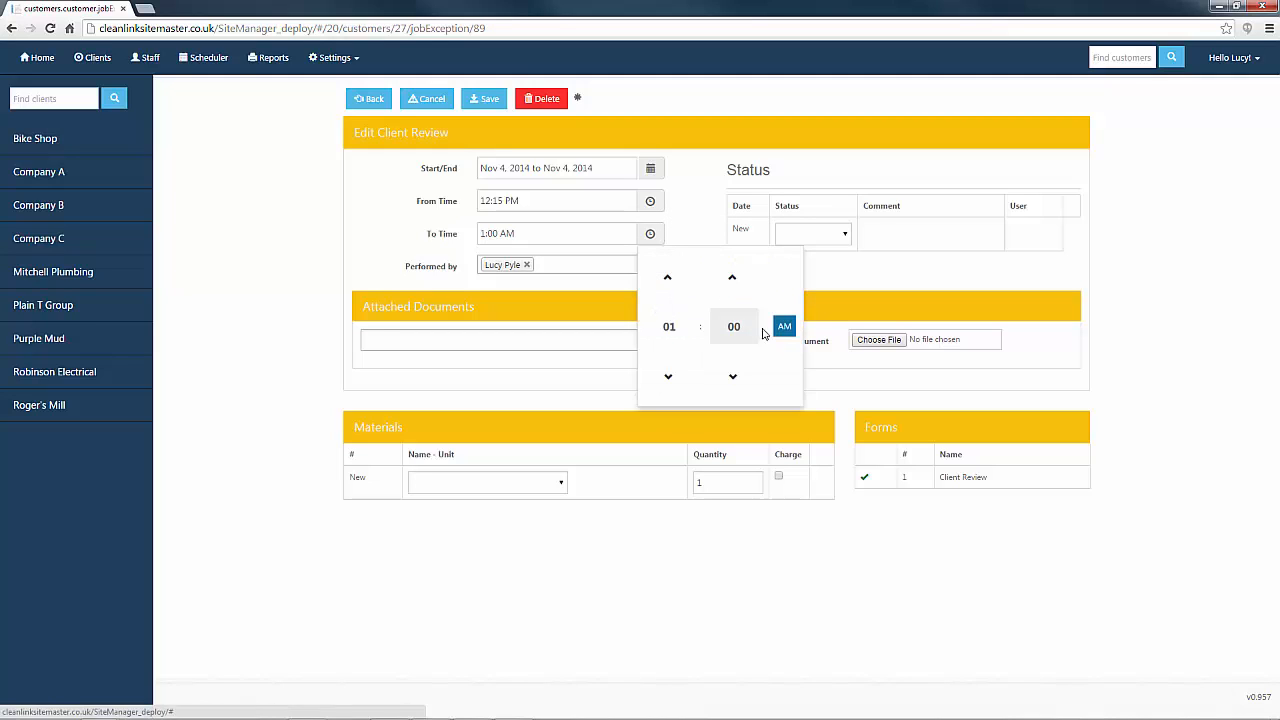
pyautogui.click(784, 328)
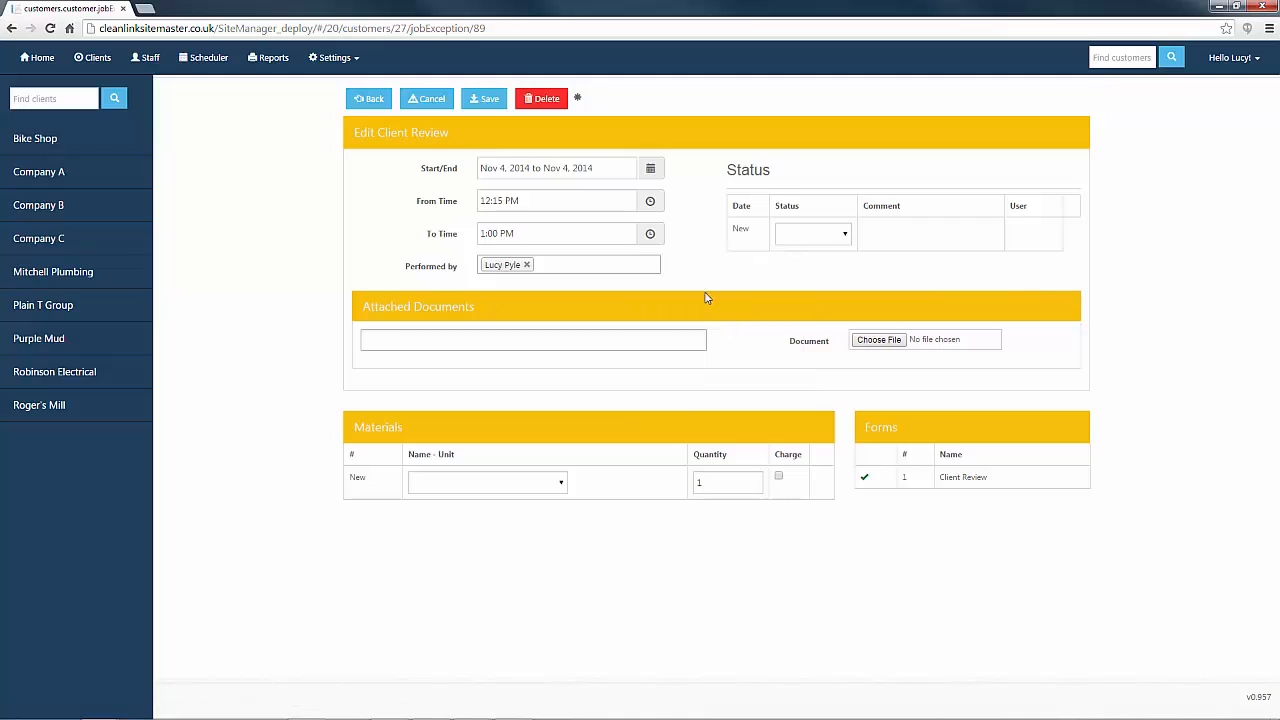
# Step: Reopen the job's completed Client Review form
pyautogui.click(488, 482)
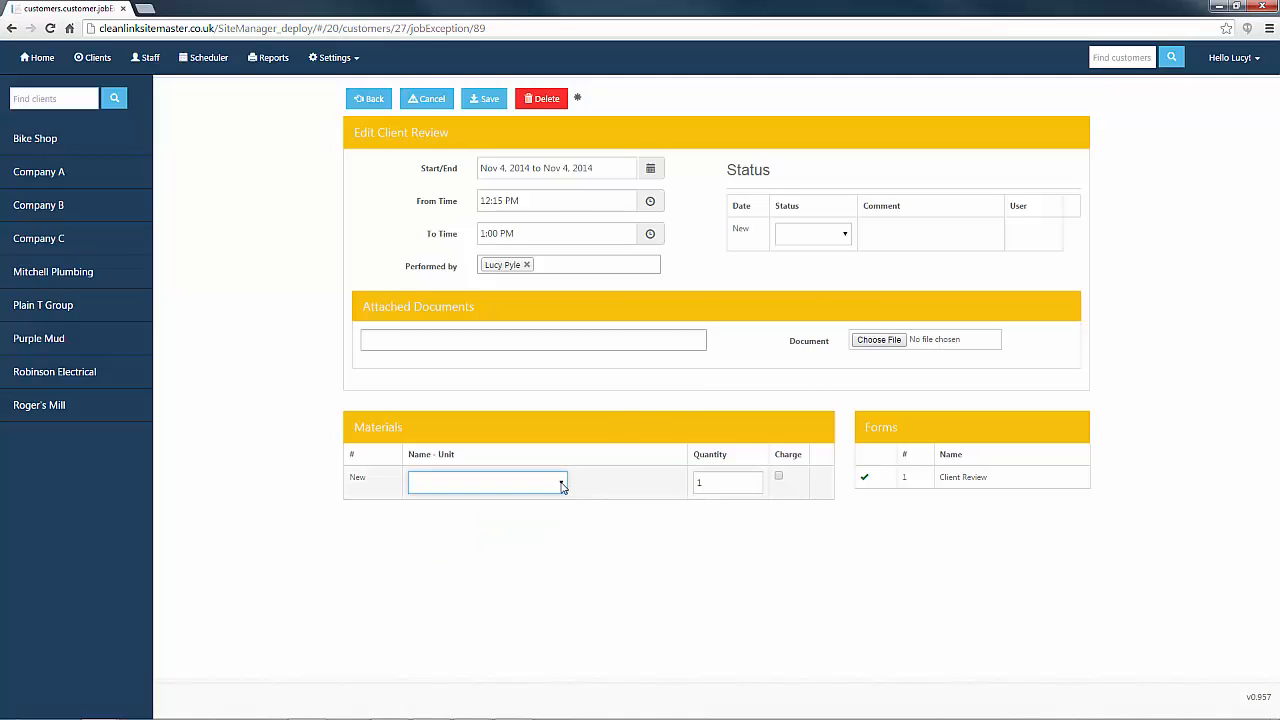
pyautogui.click(488, 482)
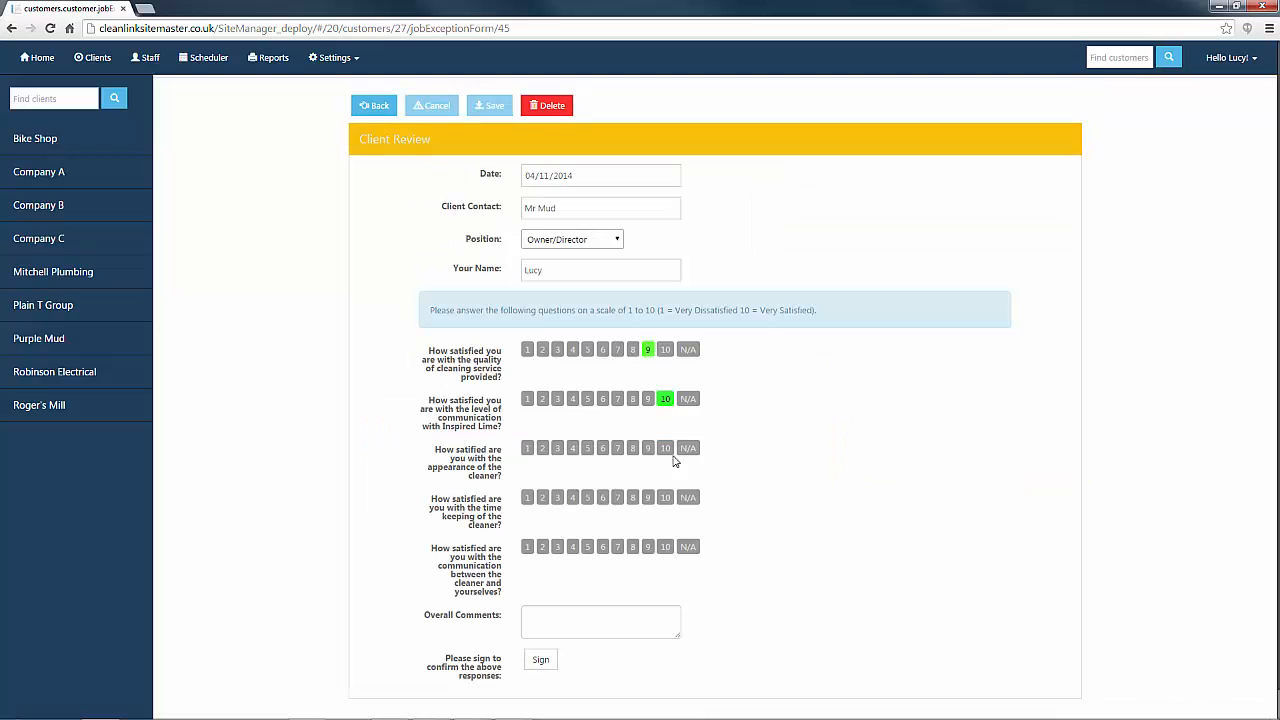
# Step: Rate appearance 9 and cleaner communication 10, commenting 'Very good review'
pyautogui.click(632, 496)
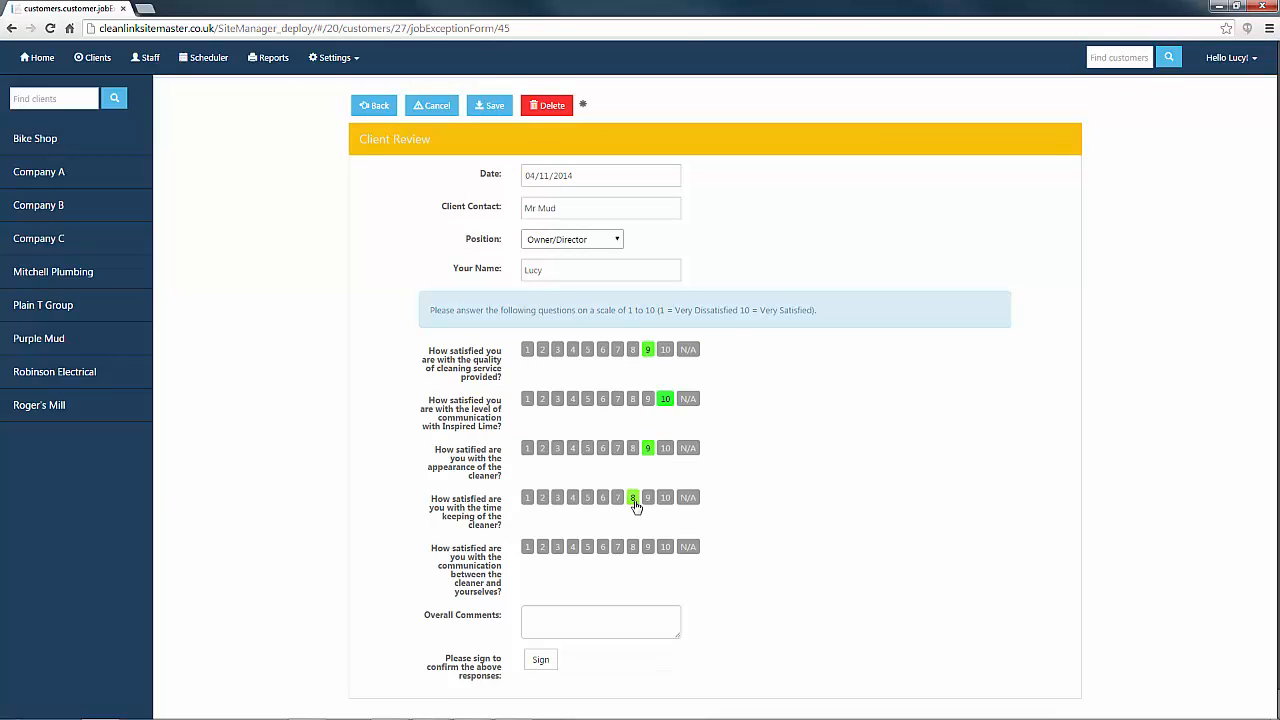
pyautogui.click(664, 546)
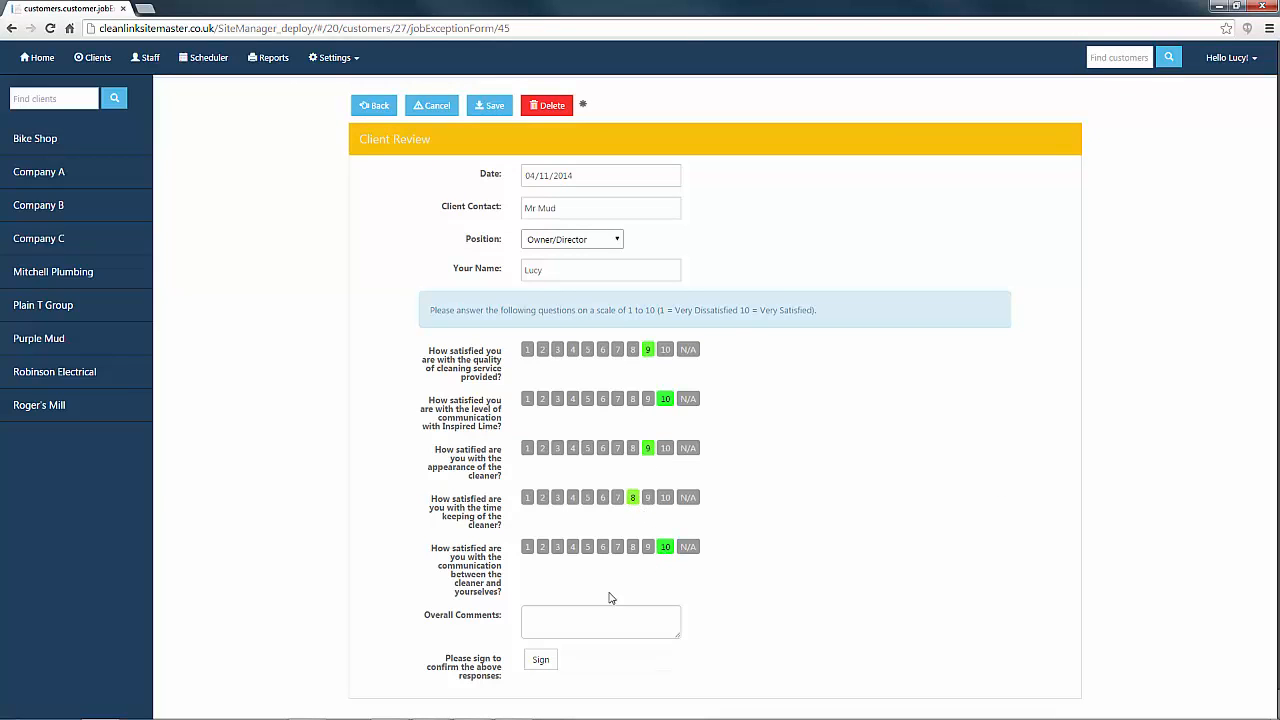
pyautogui.click(600, 620)
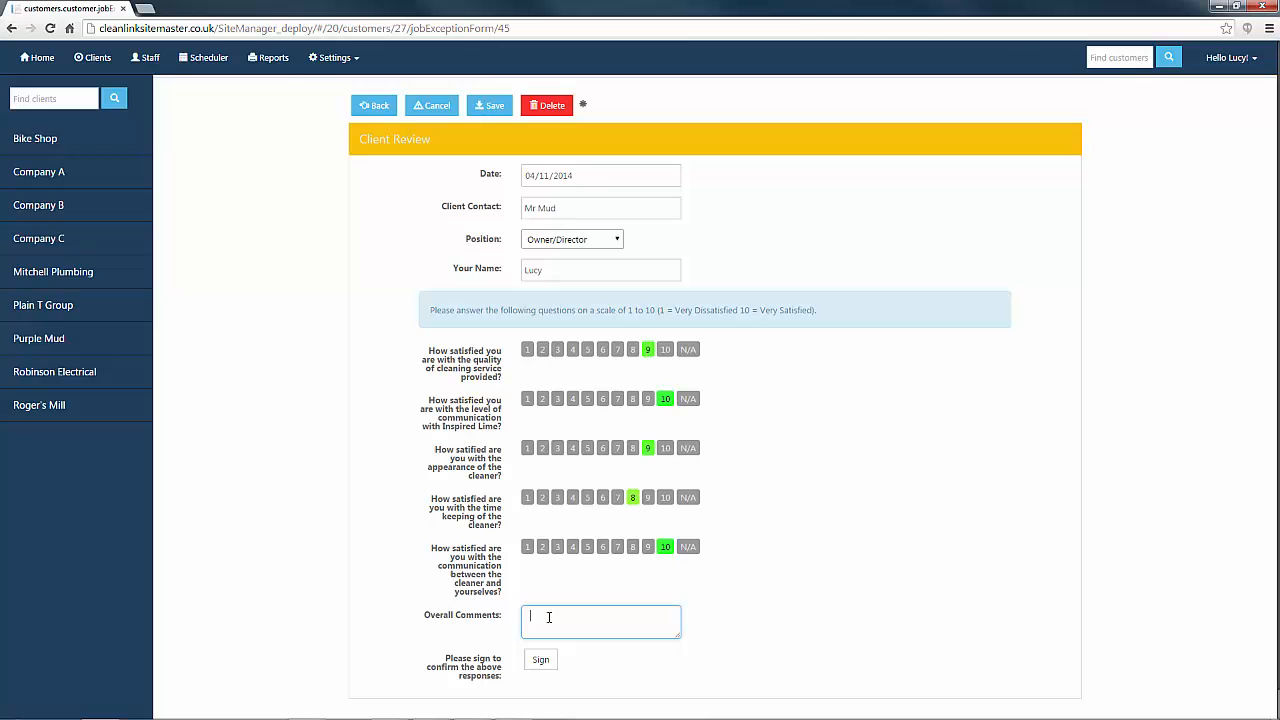
pyautogui.write('Very good review')
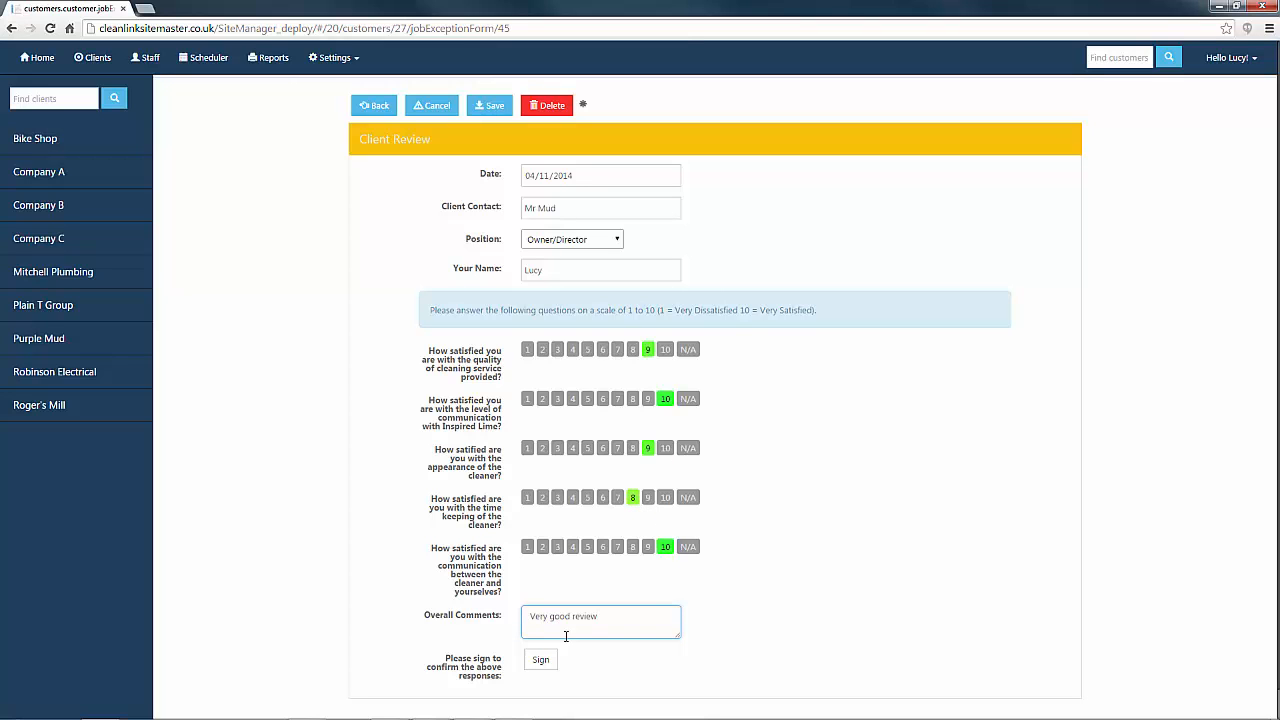
# Step: Draw and accept the client's signature on the form
pyautogui.click(540, 660)
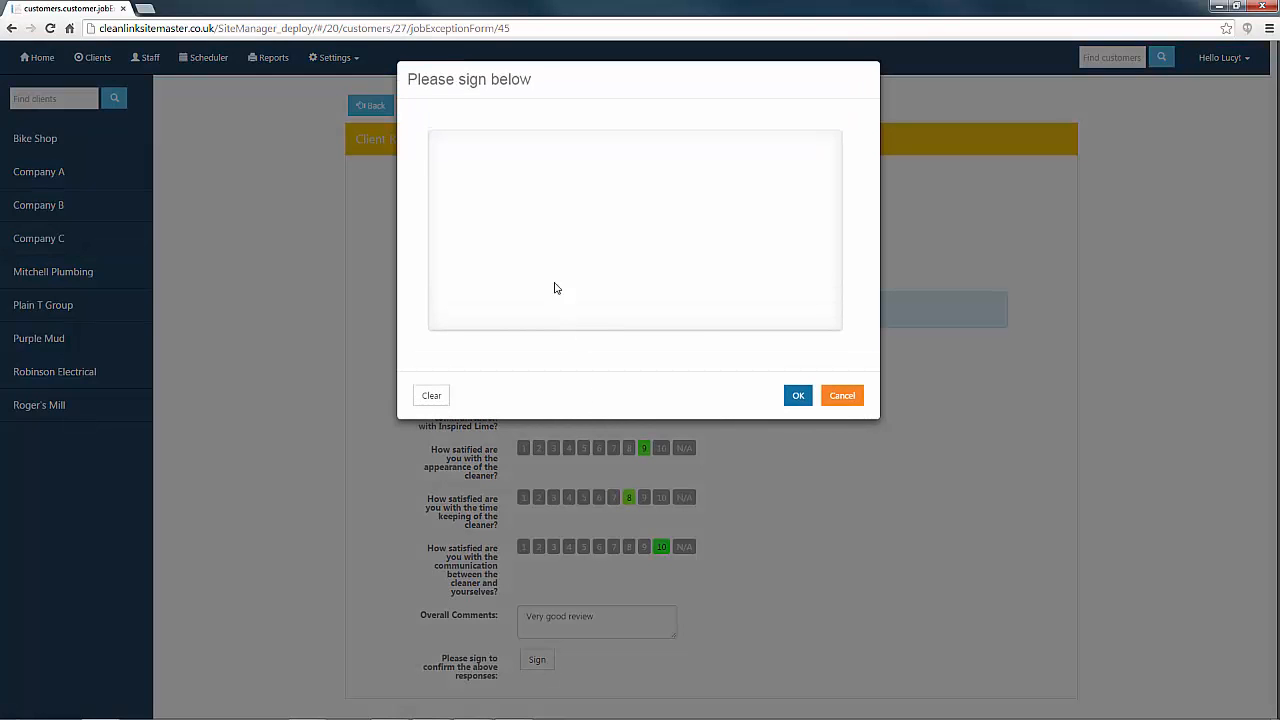
pyautogui.moveTo(604, 216); pyautogui.dragTo(800, 244)
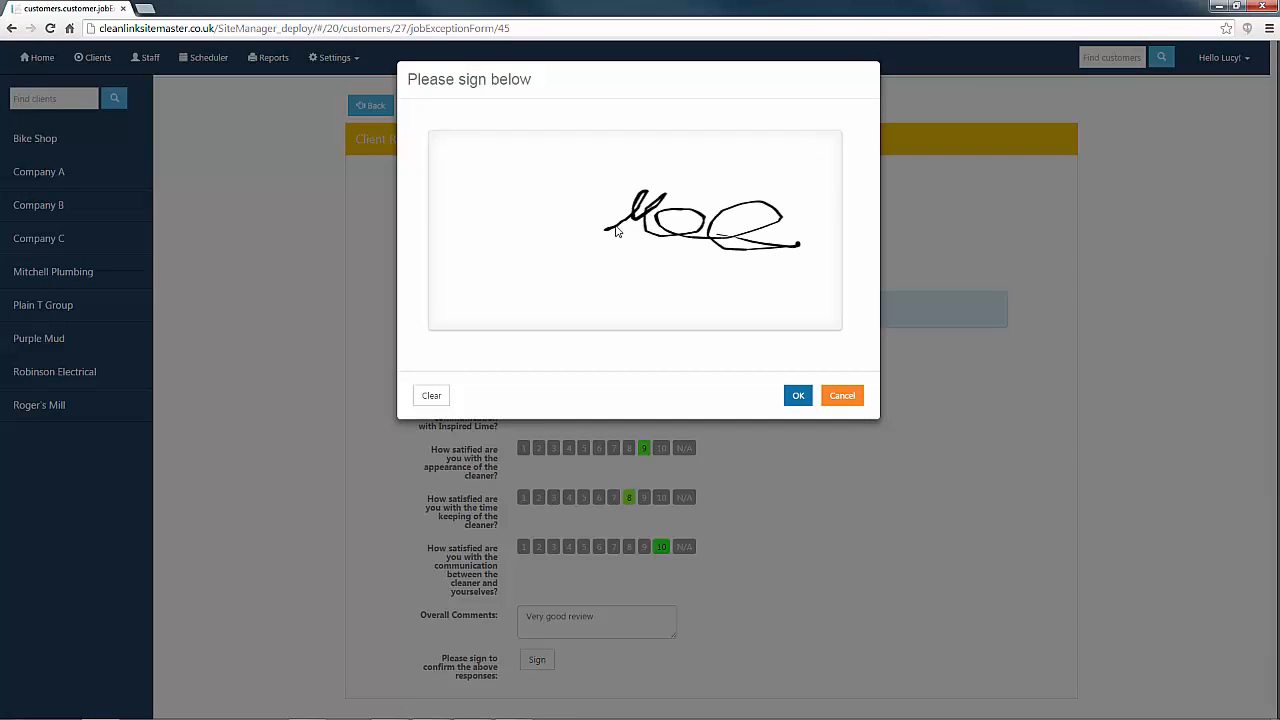
pyautogui.click(798, 396)
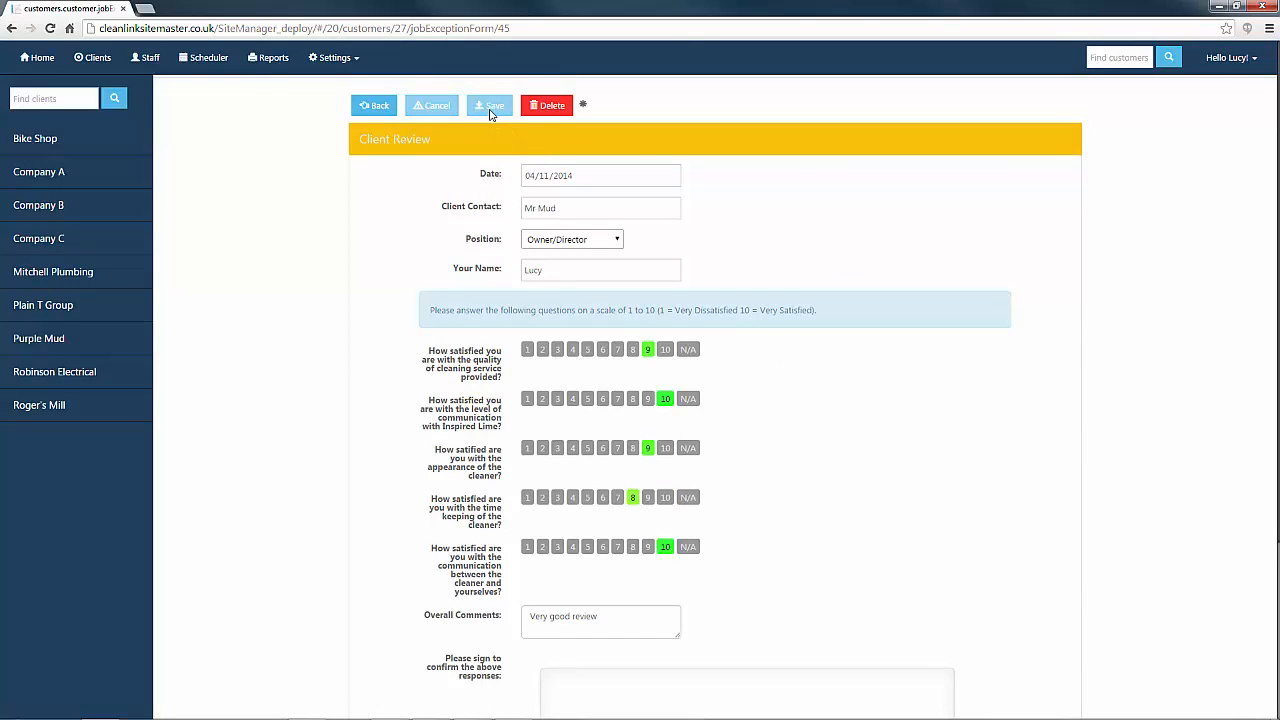
# Step: Save the signed form and mark the job's status as Complete
pyautogui.click(488, 104)
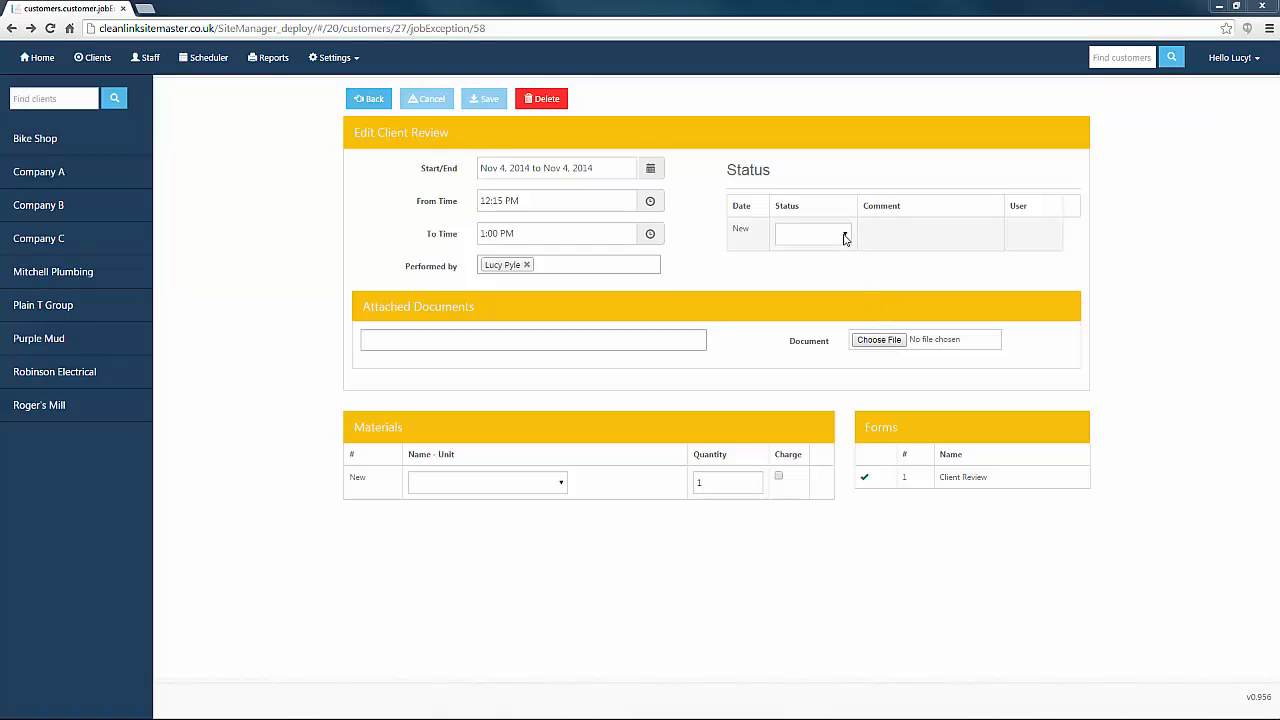
pyautogui.click(812, 234)
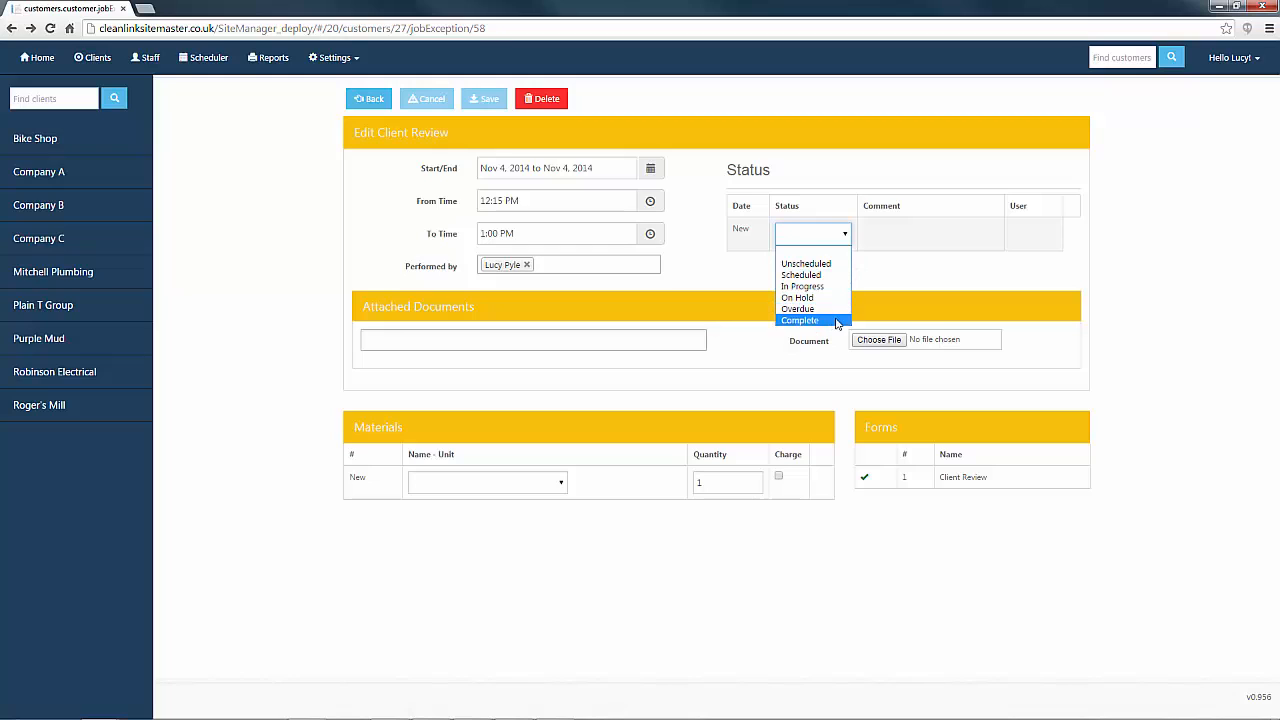
pyautogui.click(800, 320)
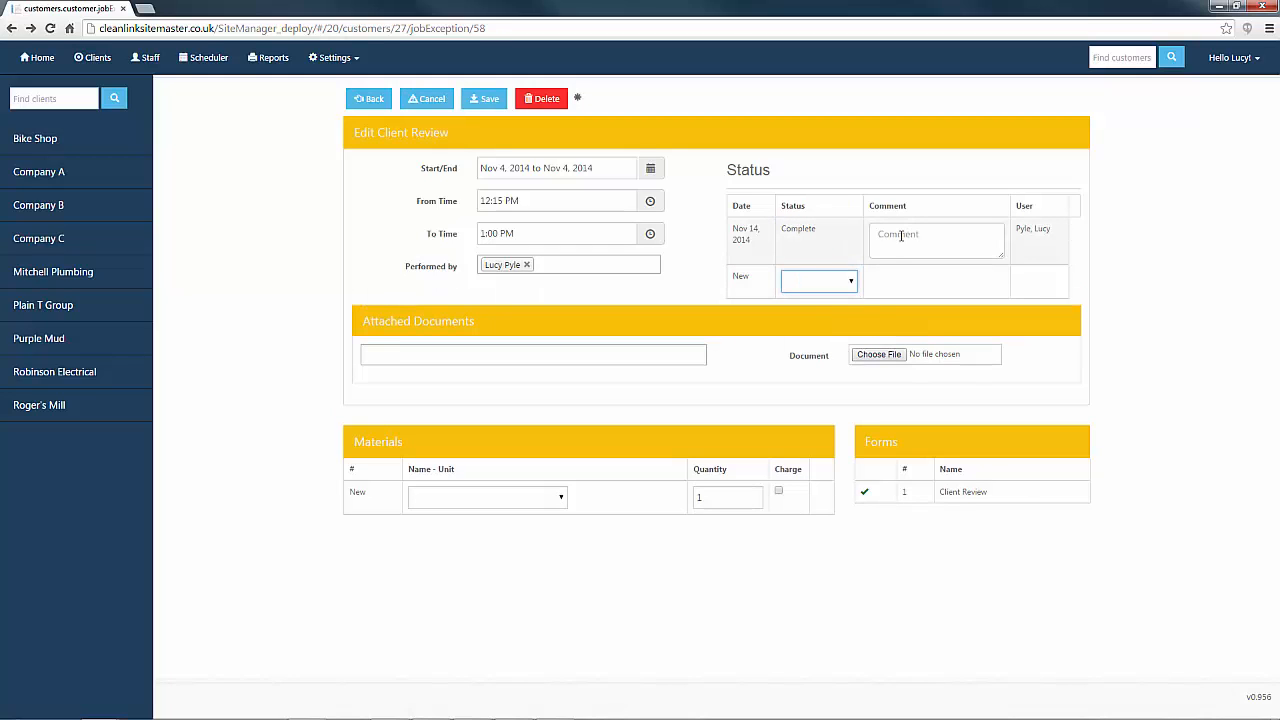
# Step: Save the job with its new status and return to the schedule
pyautogui.click(936, 240)
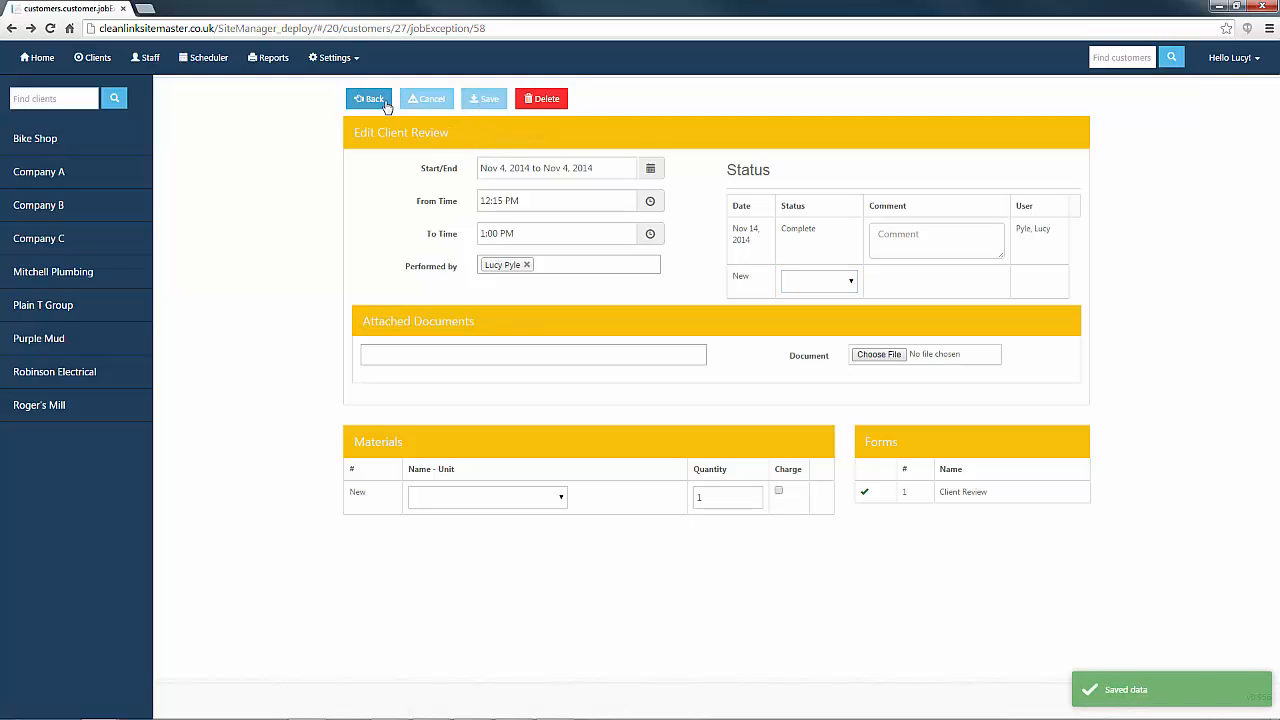
pyautogui.click(368, 98)
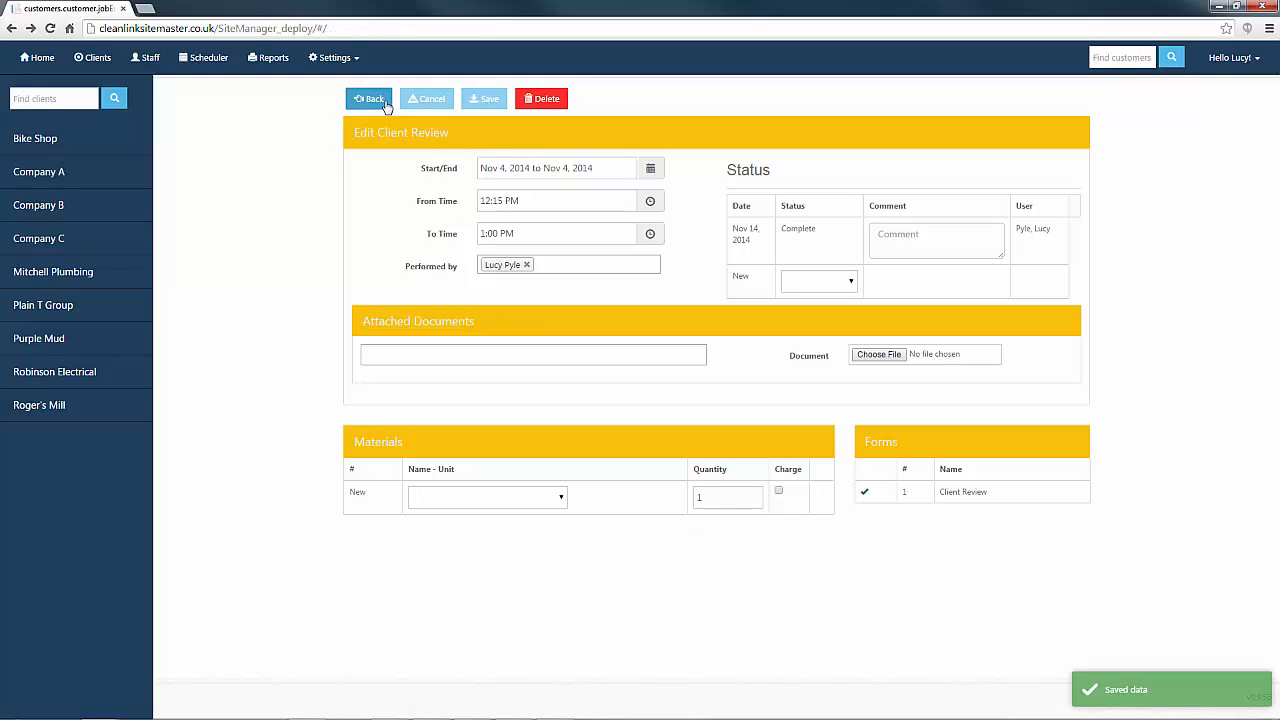
# Step: Return from the job page to the home page's My Schedule for December 2014
pyautogui.click(368, 98)
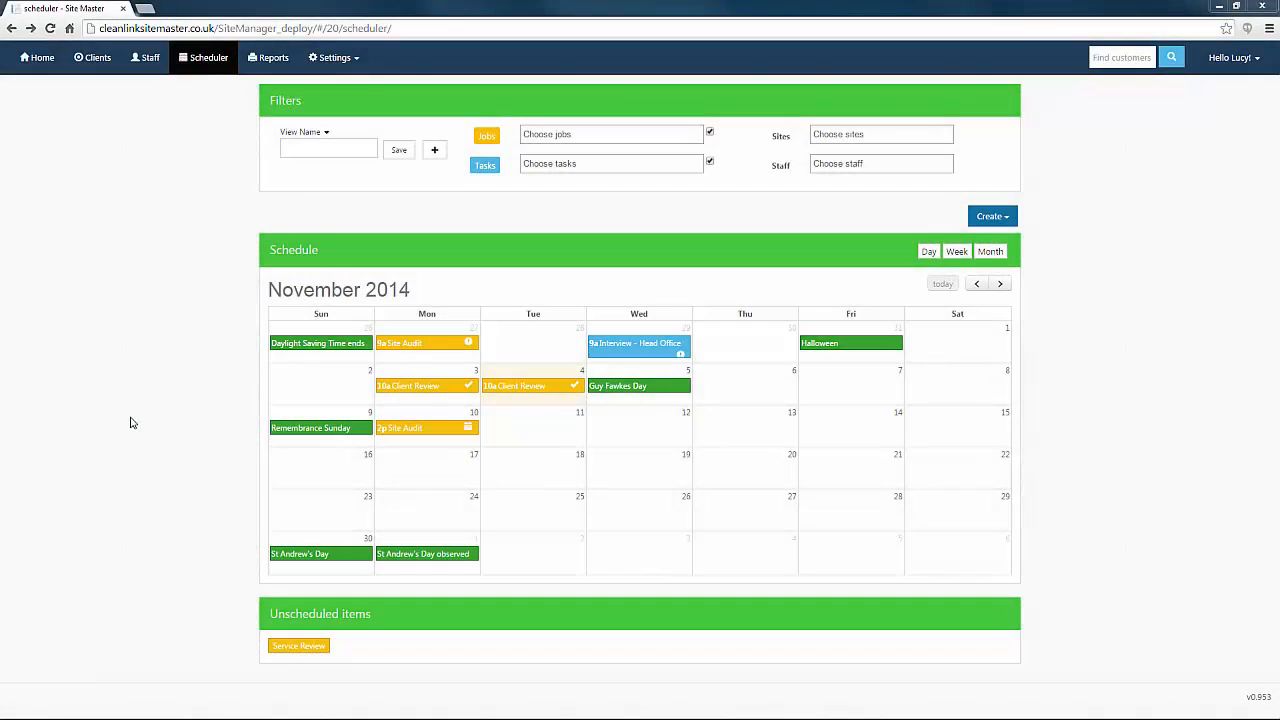
pyautogui.click(36, 56)
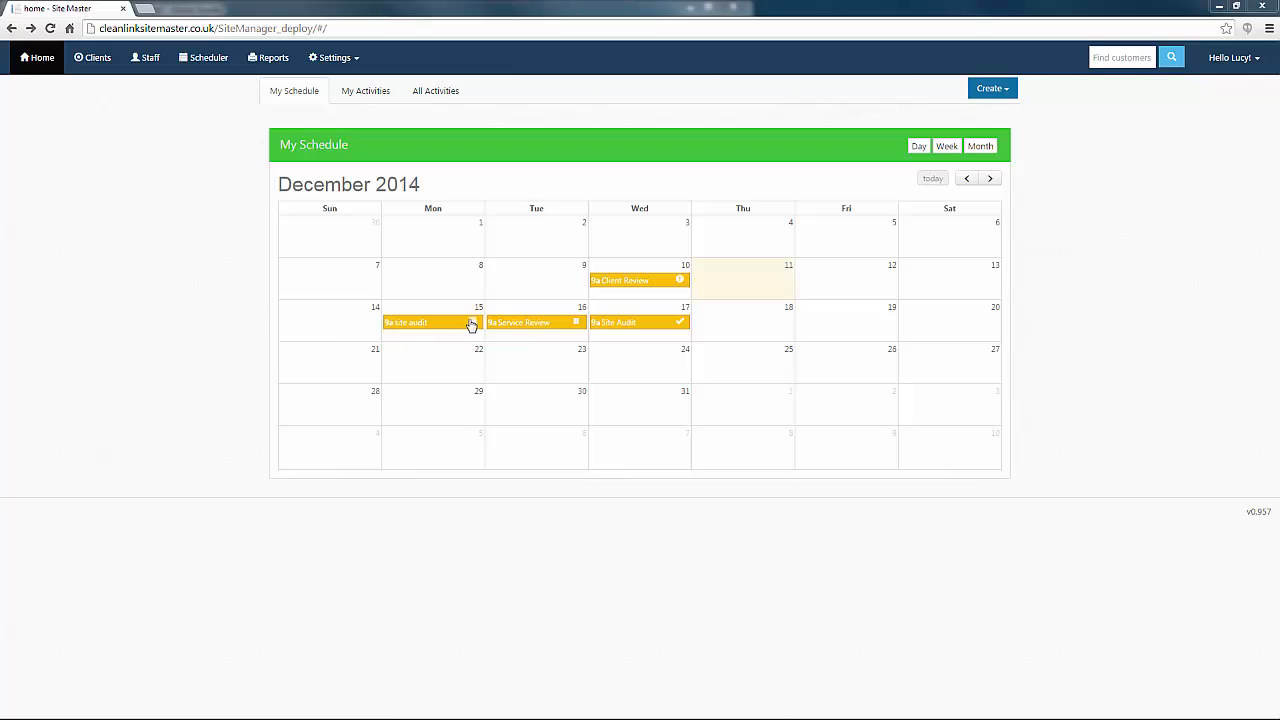
# Step: Review and close details of the Dec 15 Site Audit, Dec 16 Service Review, Dec 17 Site Audit and Dec 10 Client Review
pyautogui.click(404, 322)
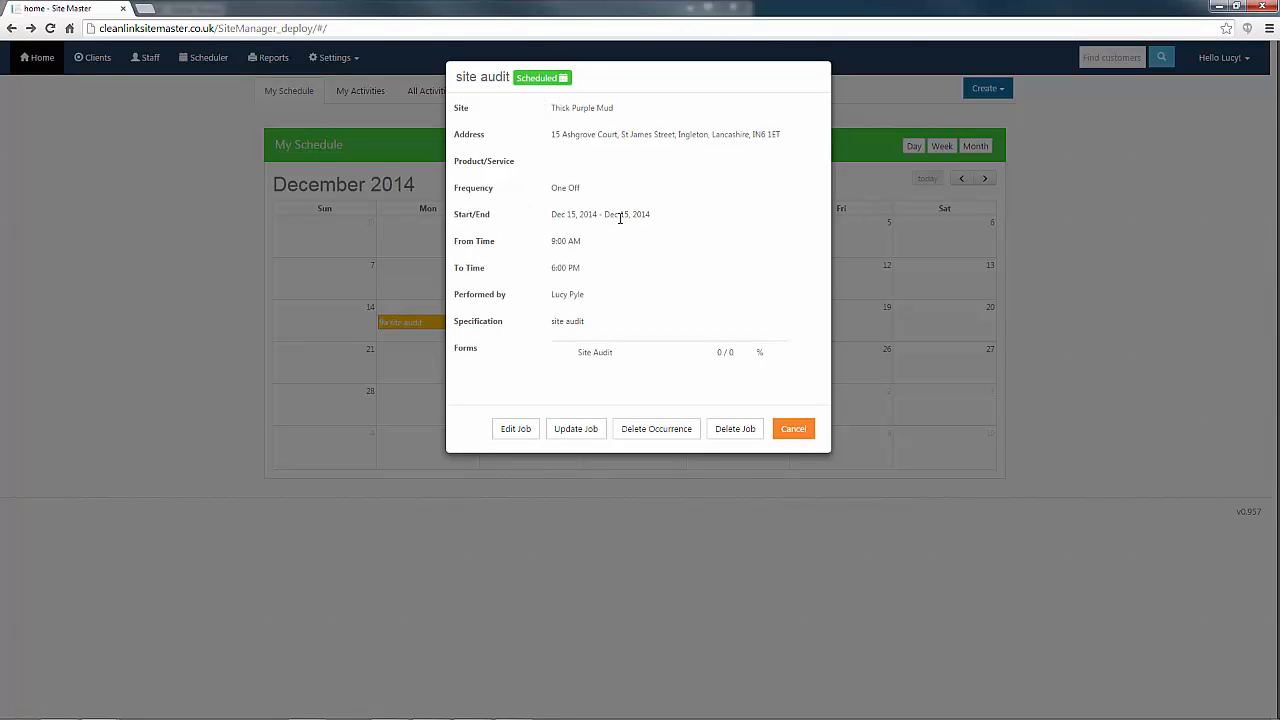
pyautogui.click(792, 428)
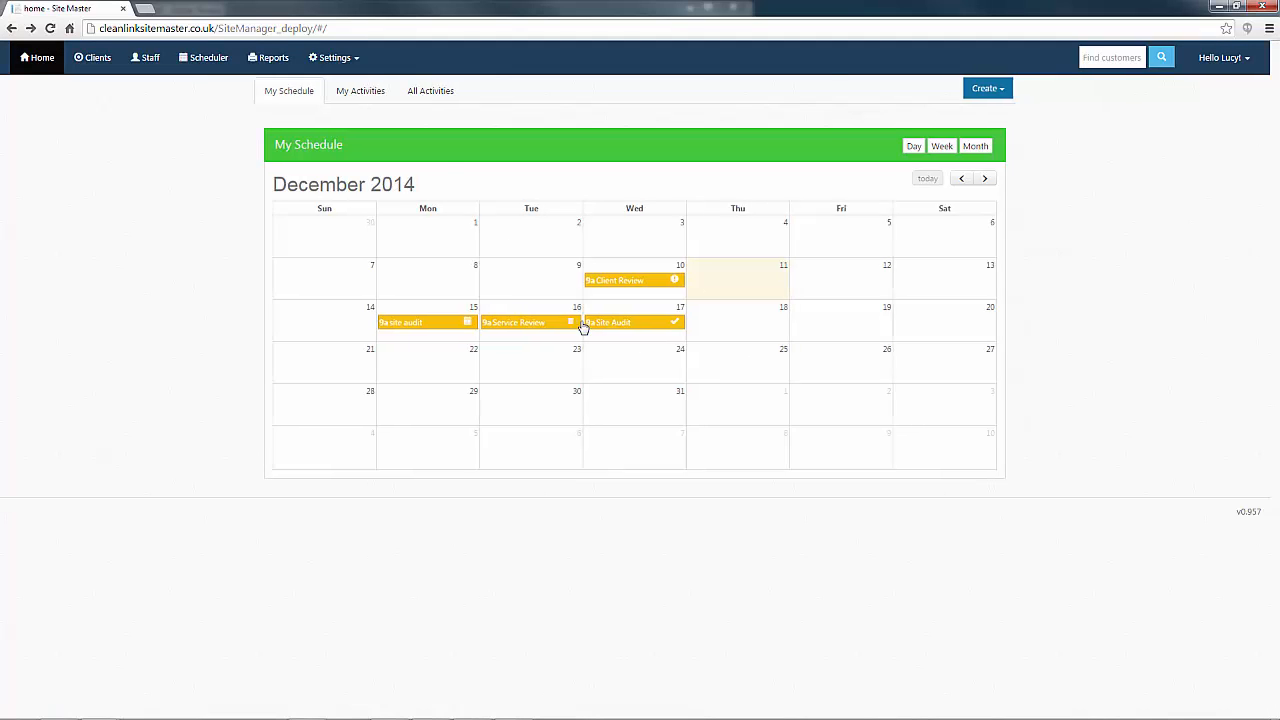
pyautogui.click(512, 322)
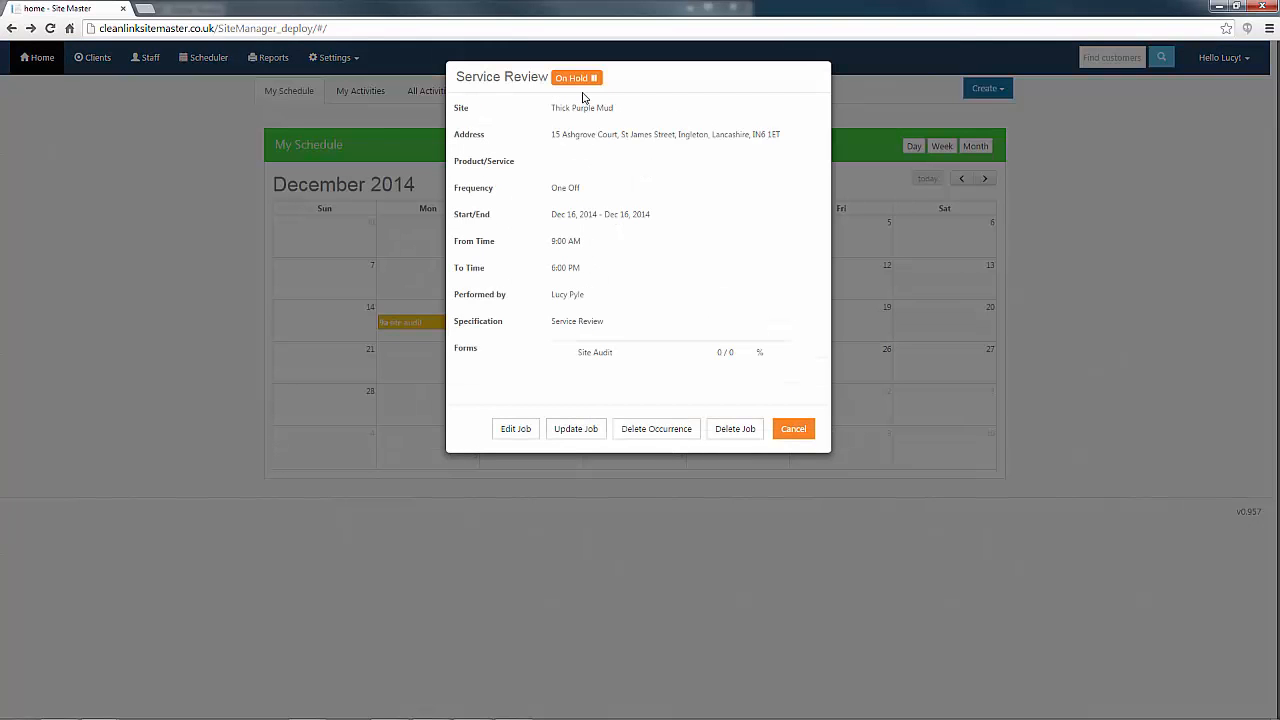
pyautogui.click(792, 428)
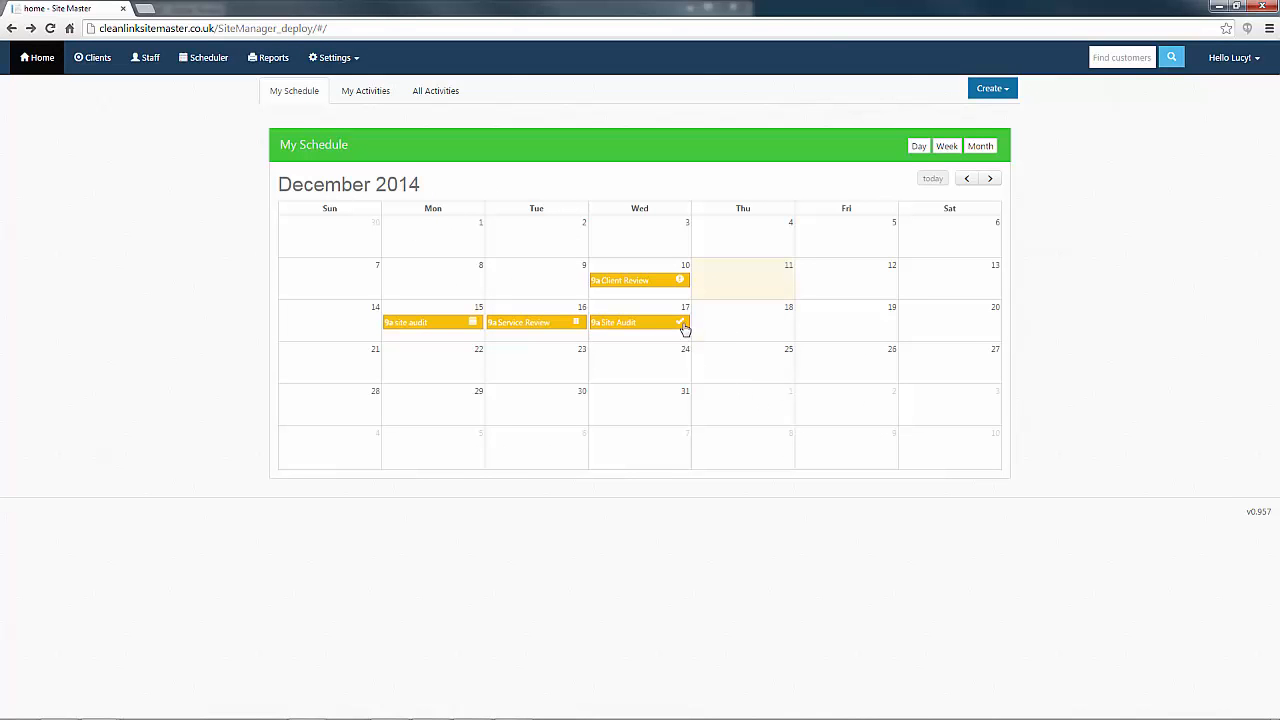
pyautogui.click(612, 322)
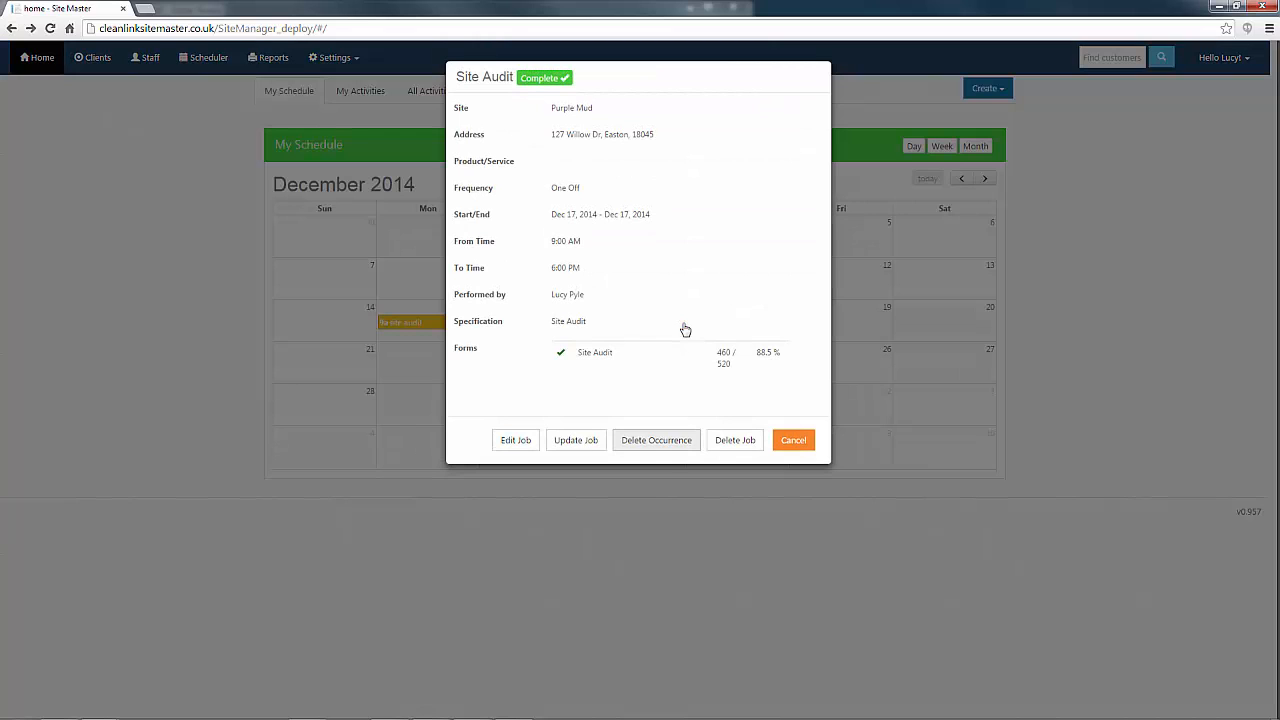
pyautogui.click(792, 440)
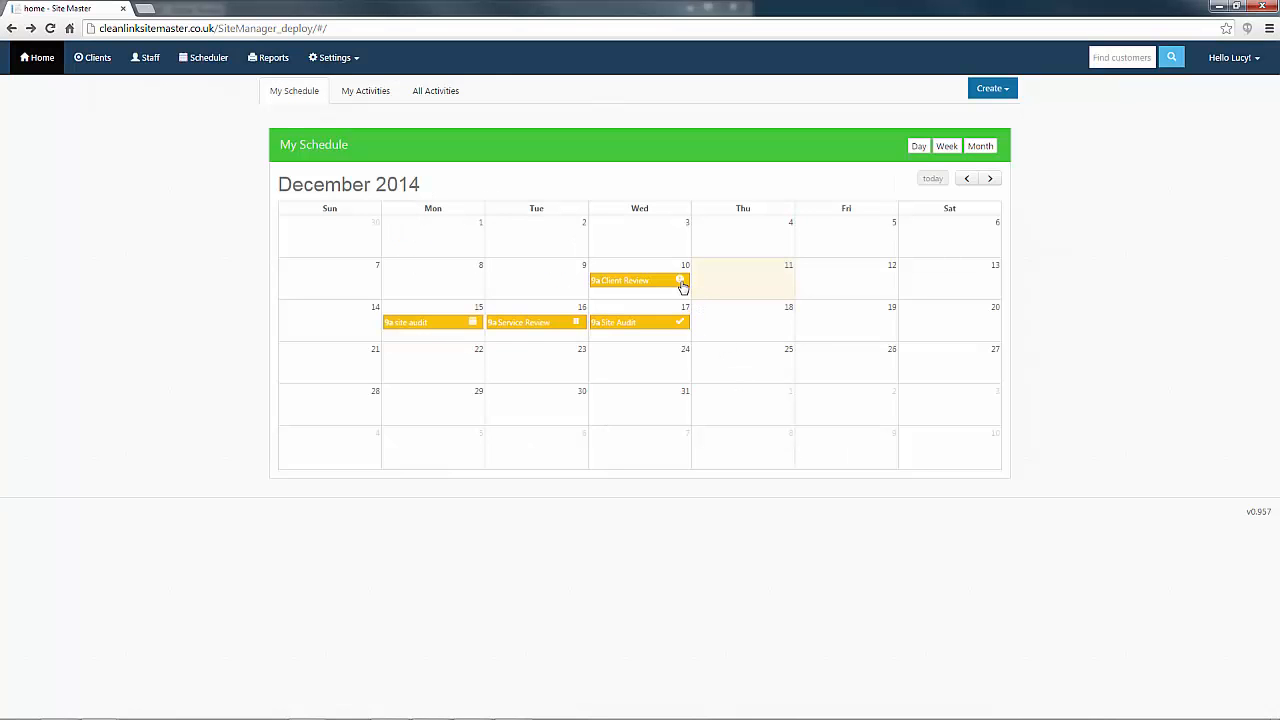
pyautogui.click(620, 280)
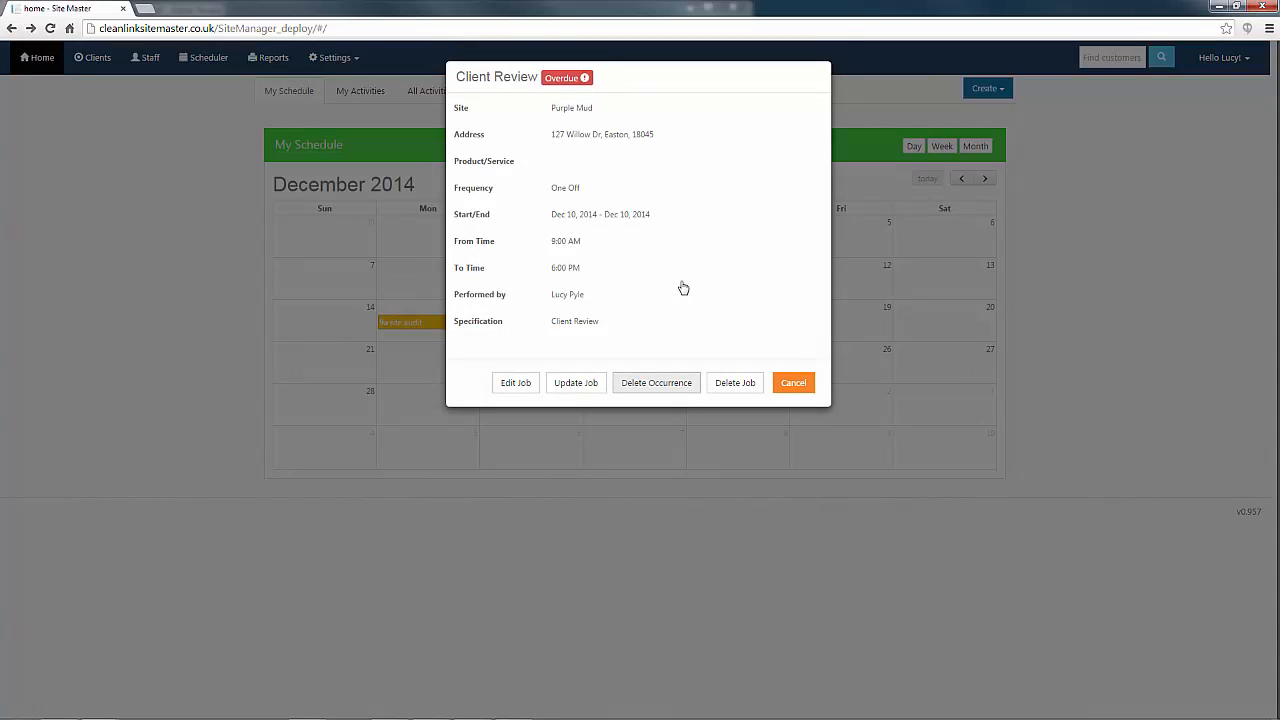
pyautogui.click(792, 382)
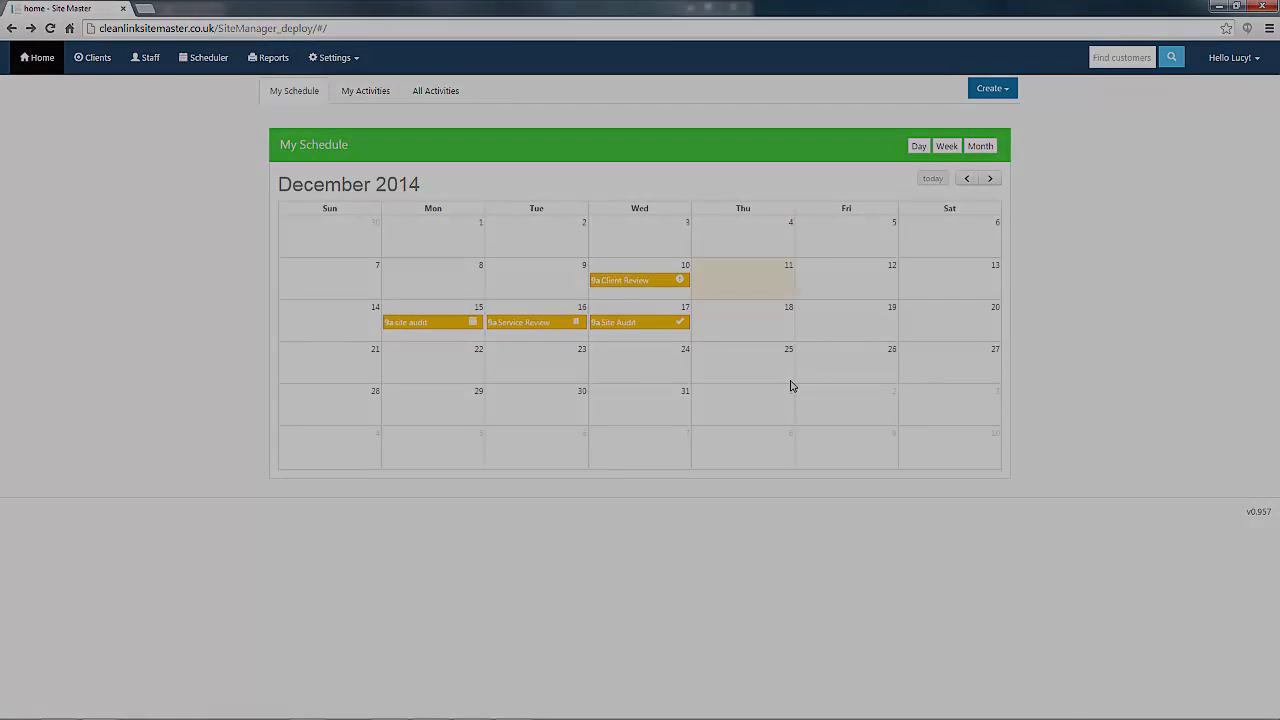
# Step: Switch from the home schedule to the full Scheduler calendar for November 2014
pyautogui.click(208, 56)
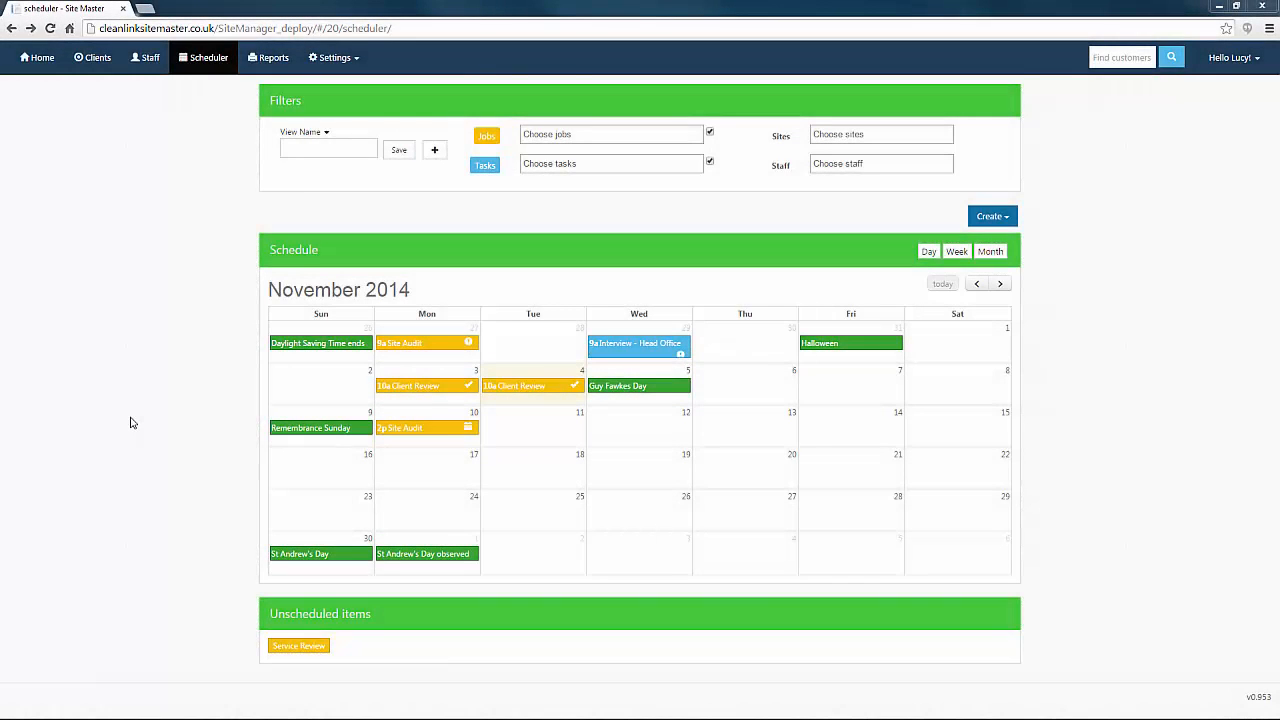
pyautogui.moveTo(436, 458)
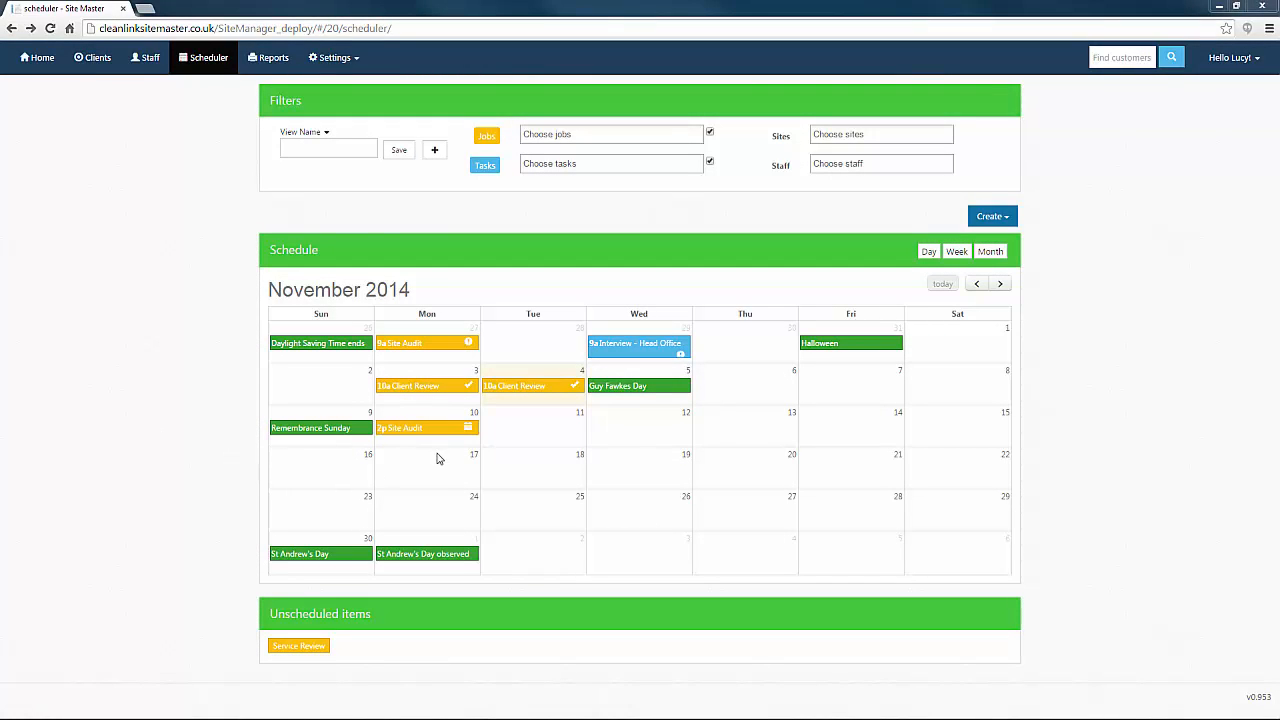
pyautogui.moveTo(452, 436)
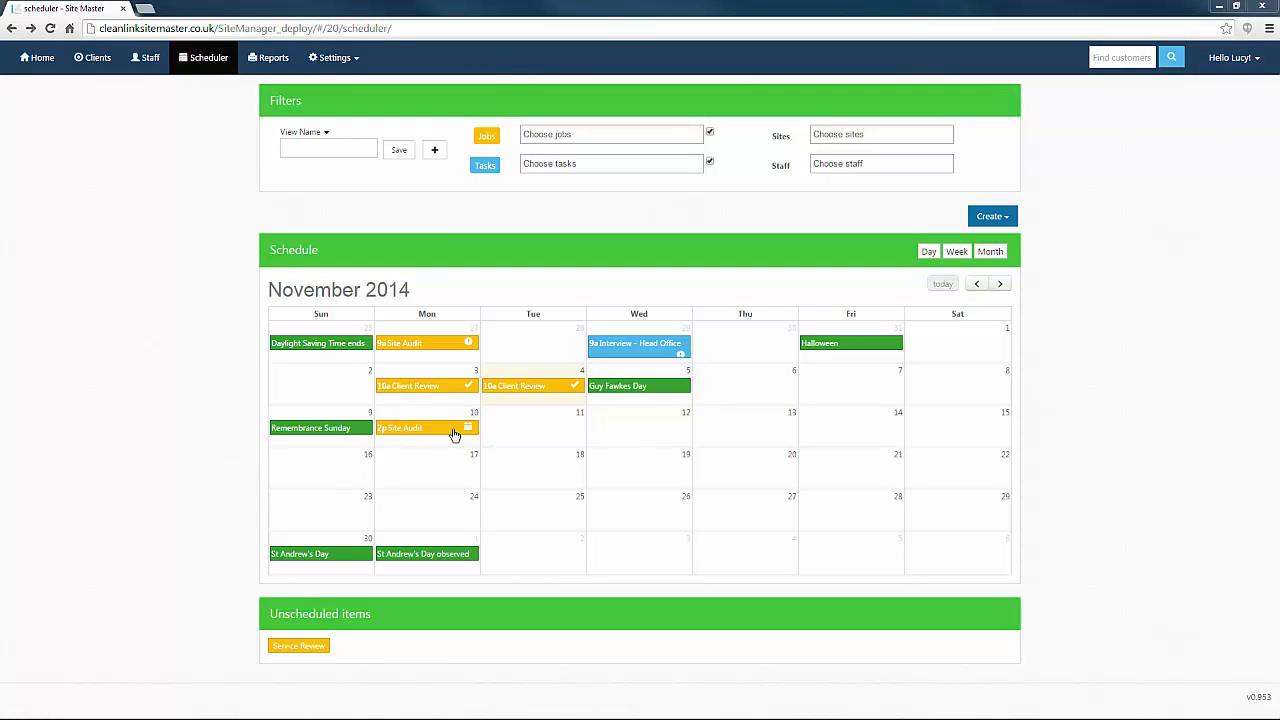
# Step: Move the Site Audit from Nov 10 to Nov 11, applying it to this instance only
pyautogui.moveTo(400, 428); pyautogui.dragTo(500, 432)
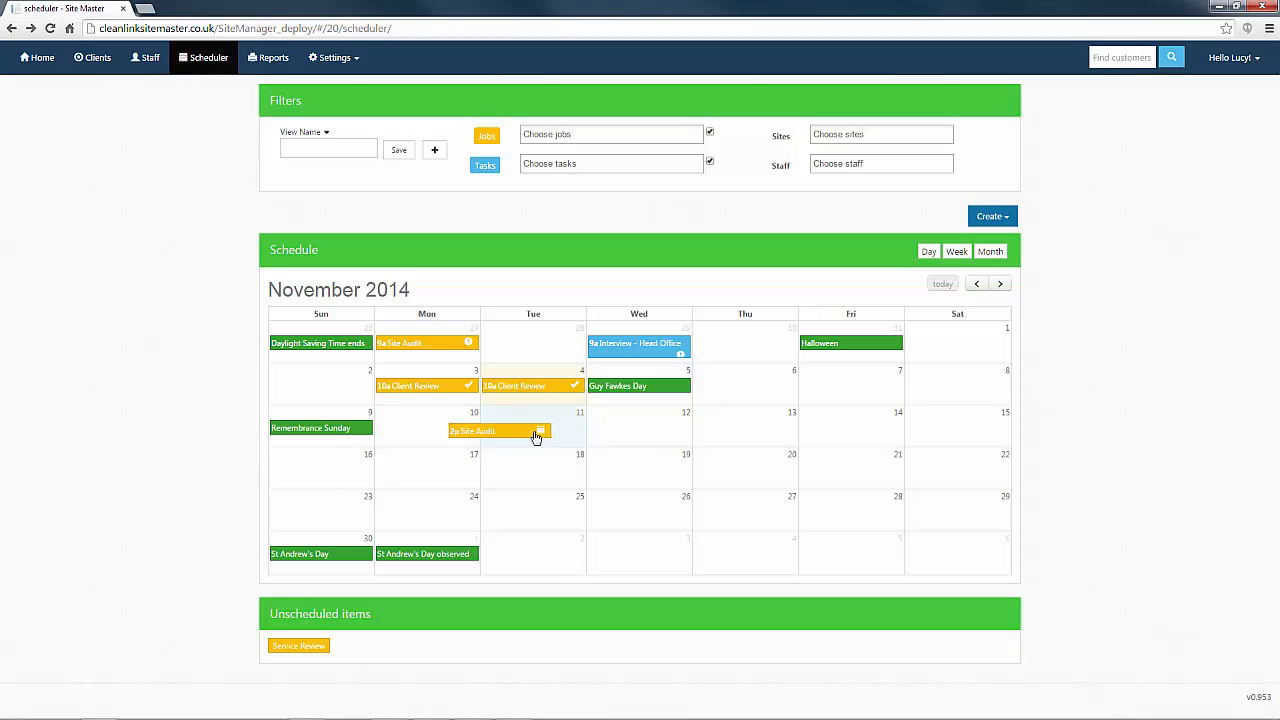
pyautogui.click(498, 432)
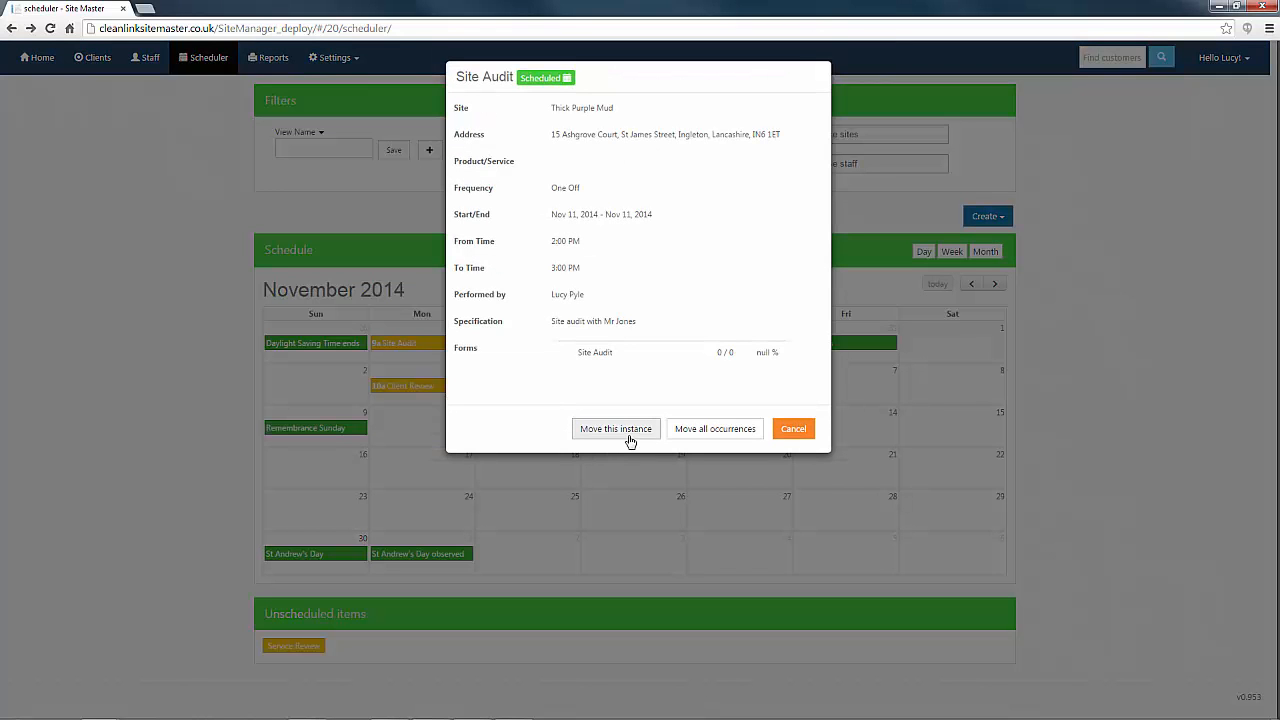
pyautogui.click(616, 428)
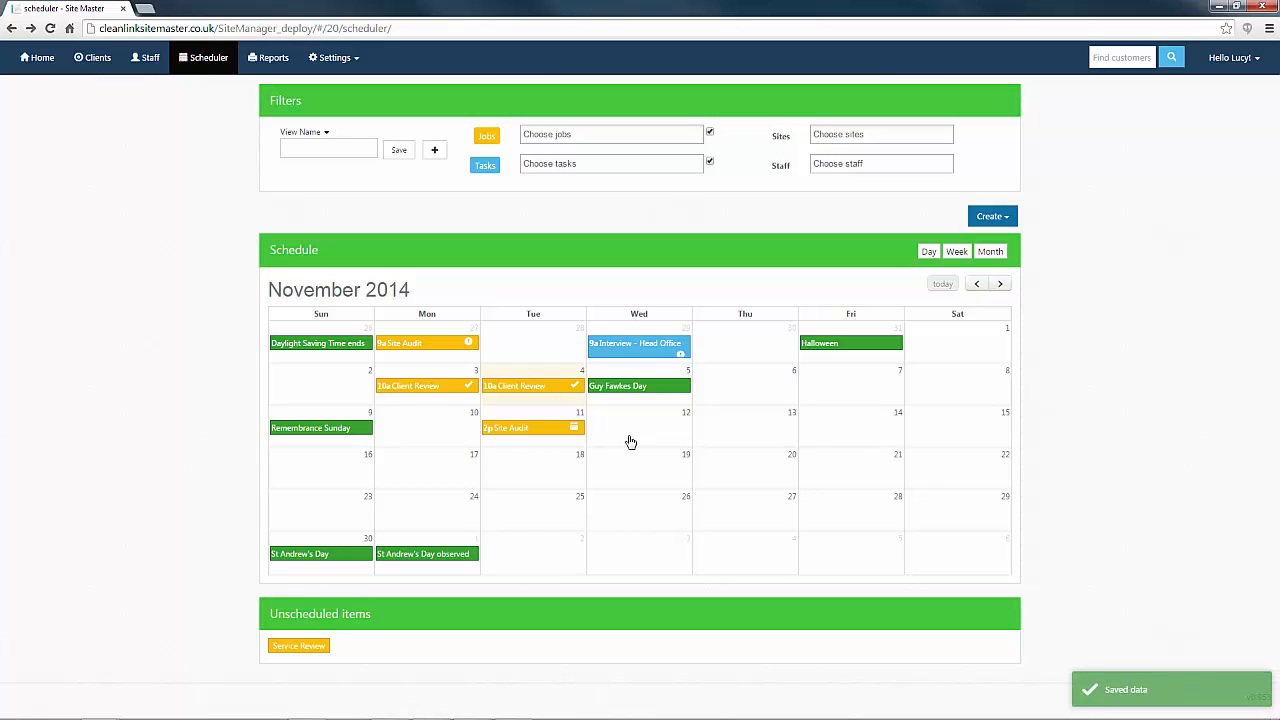
pyautogui.moveTo(420, 600)
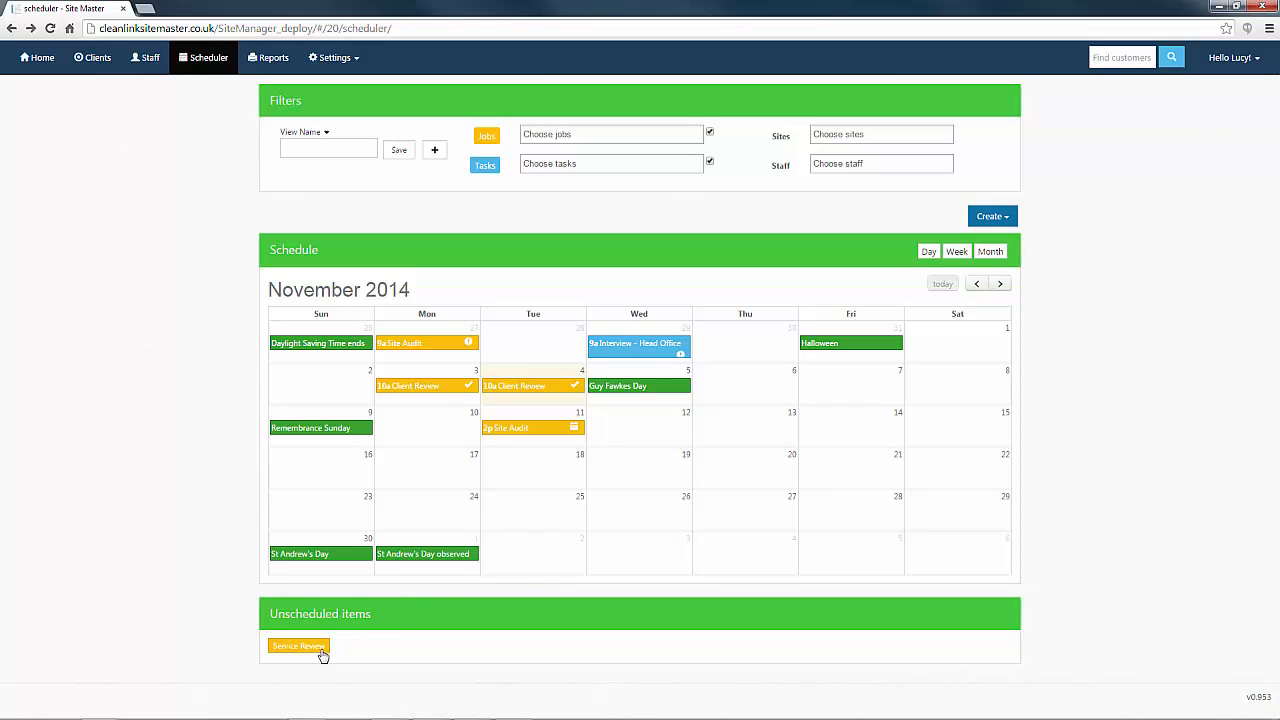
# Step: Schedule the unscheduled Service Review on Monday Nov 10 and check its details
pyautogui.moveTo(298, 646); pyautogui.dragTo(398, 488)
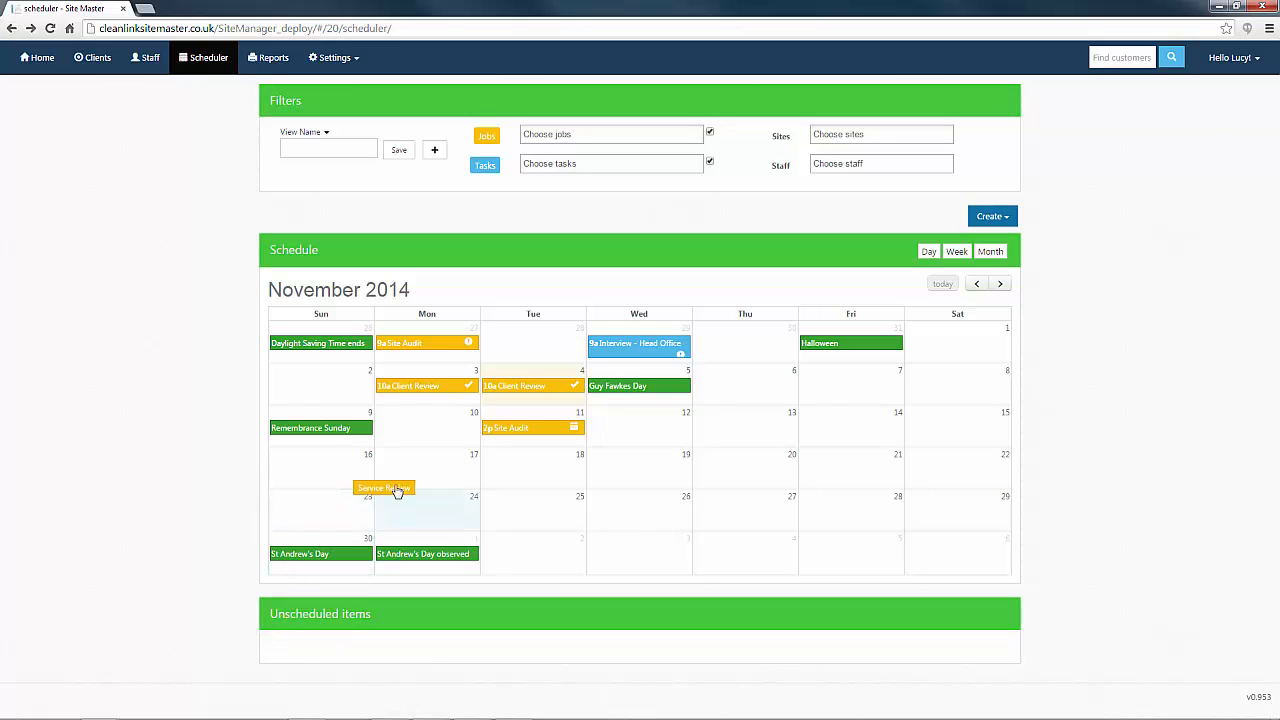
pyautogui.moveTo(384, 488); pyautogui.dragTo(428, 428)
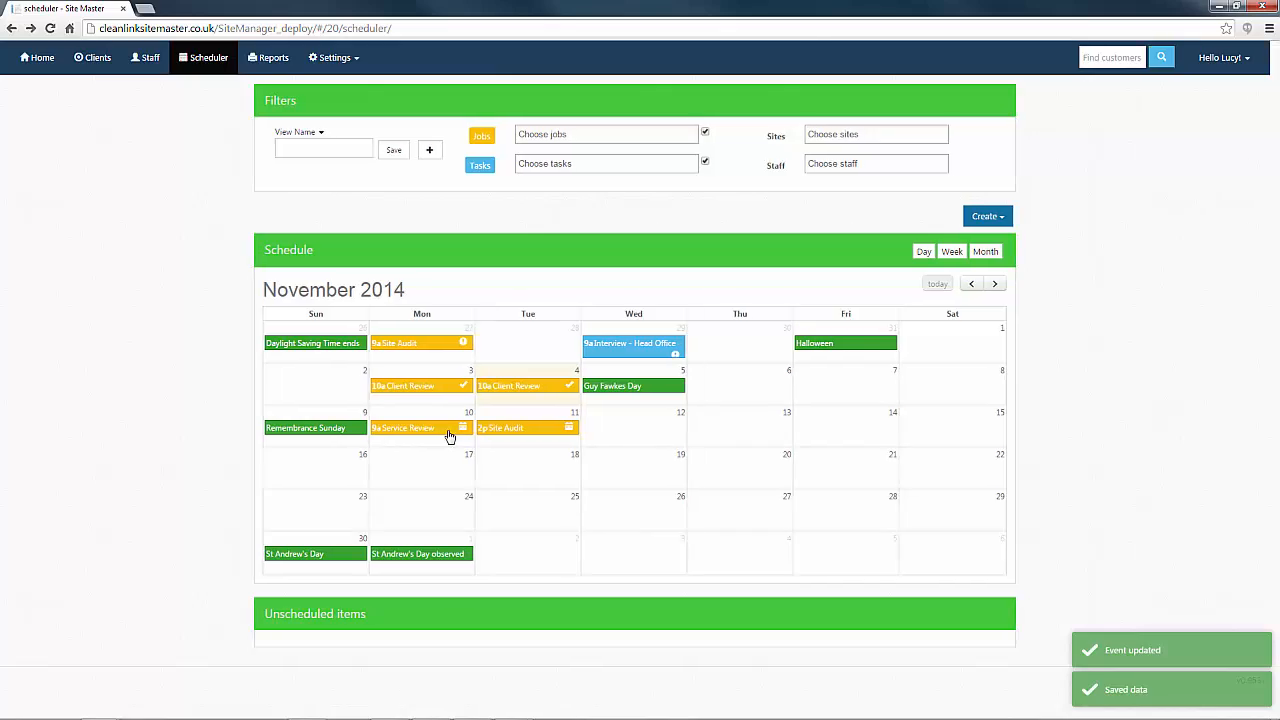
pyautogui.click(404, 428)
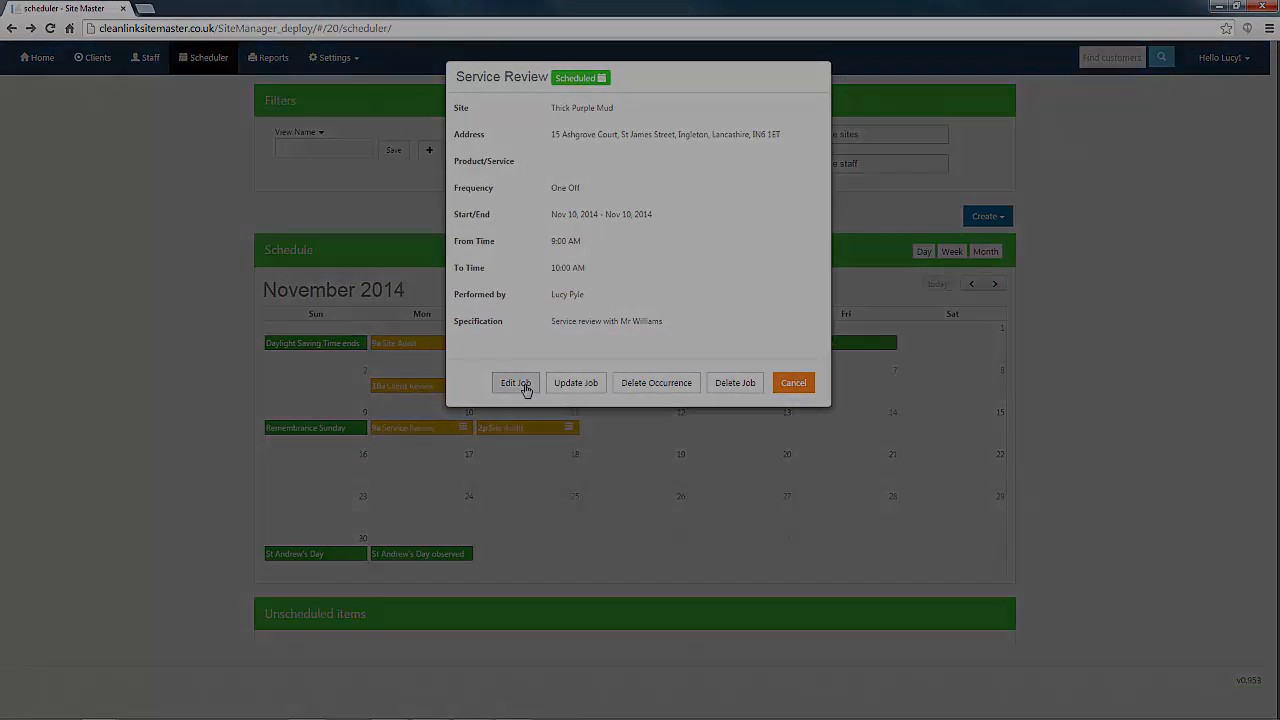
pyautogui.click(268, 56)
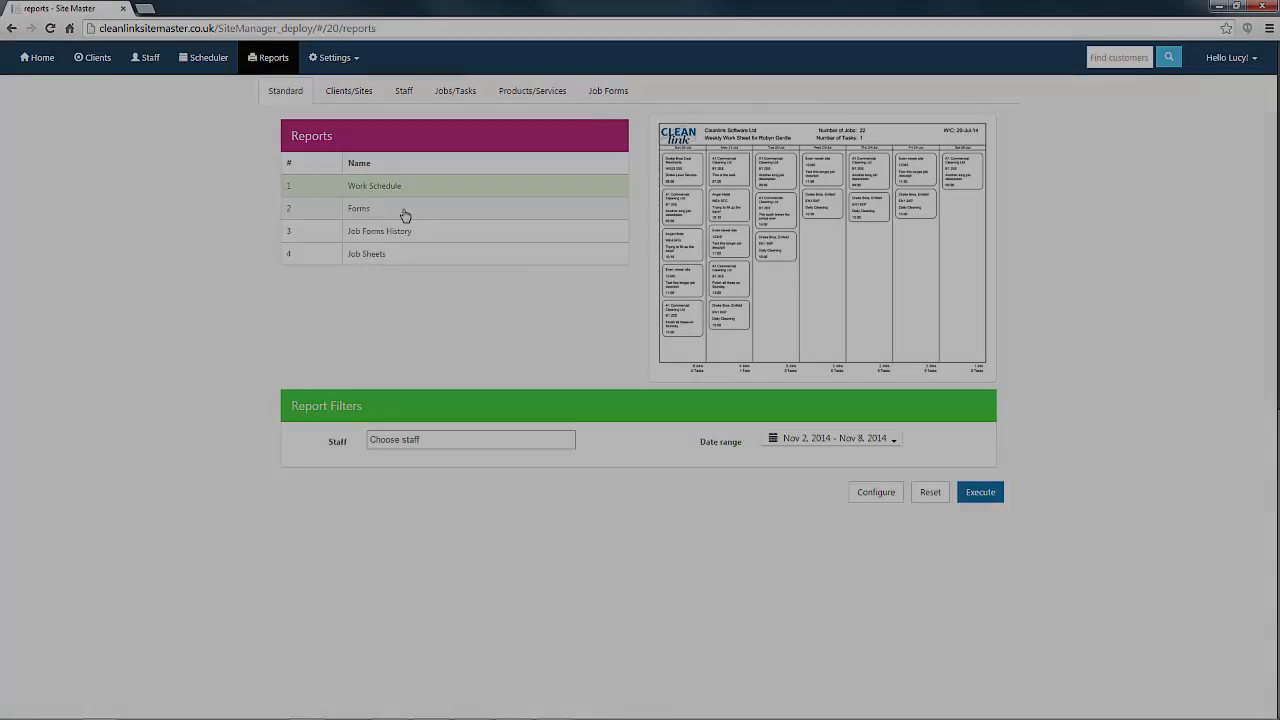
# Step: Run the Forms report for Nov 2–Nov 8, 2014 from the Reports page
pyautogui.click(358, 208)
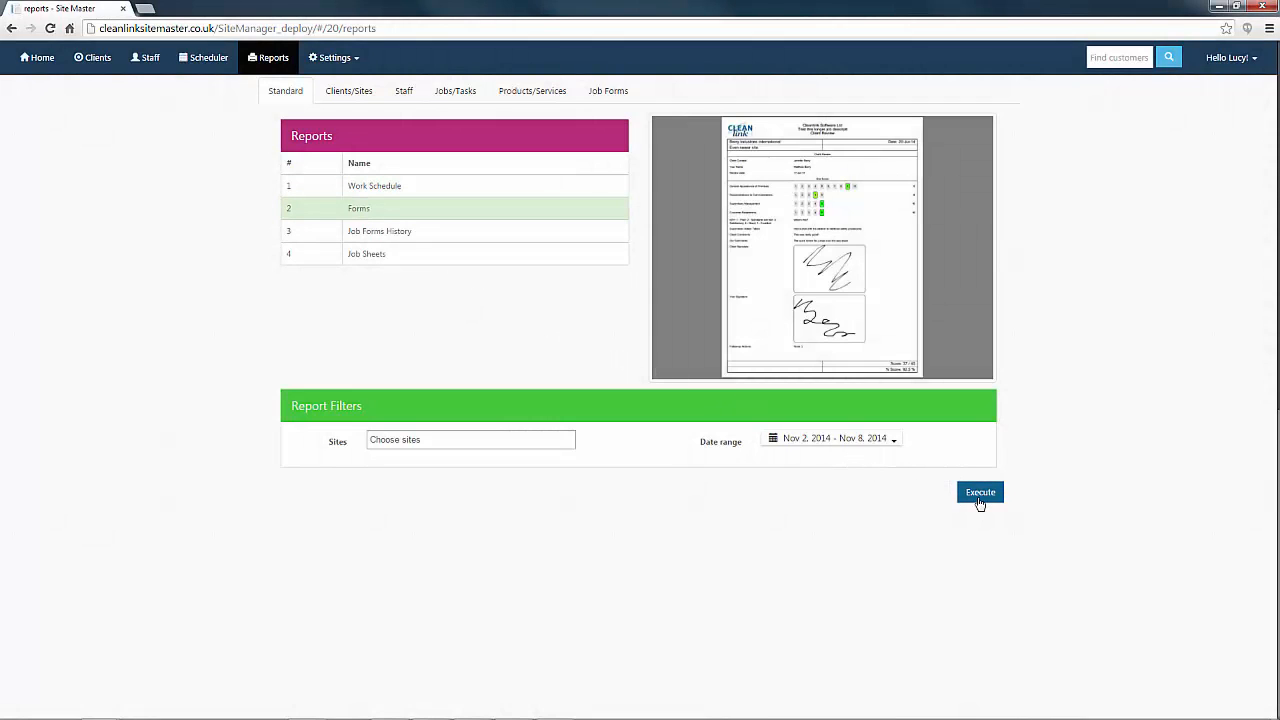
pyautogui.click(980, 492)
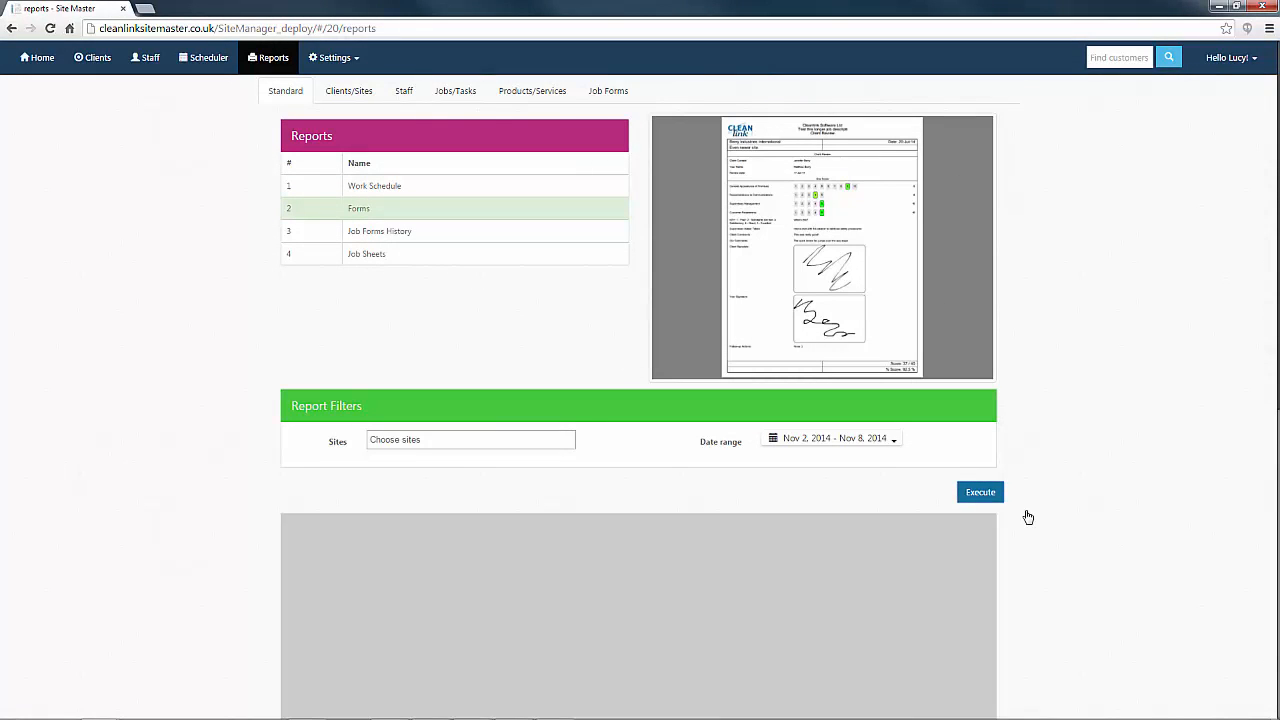